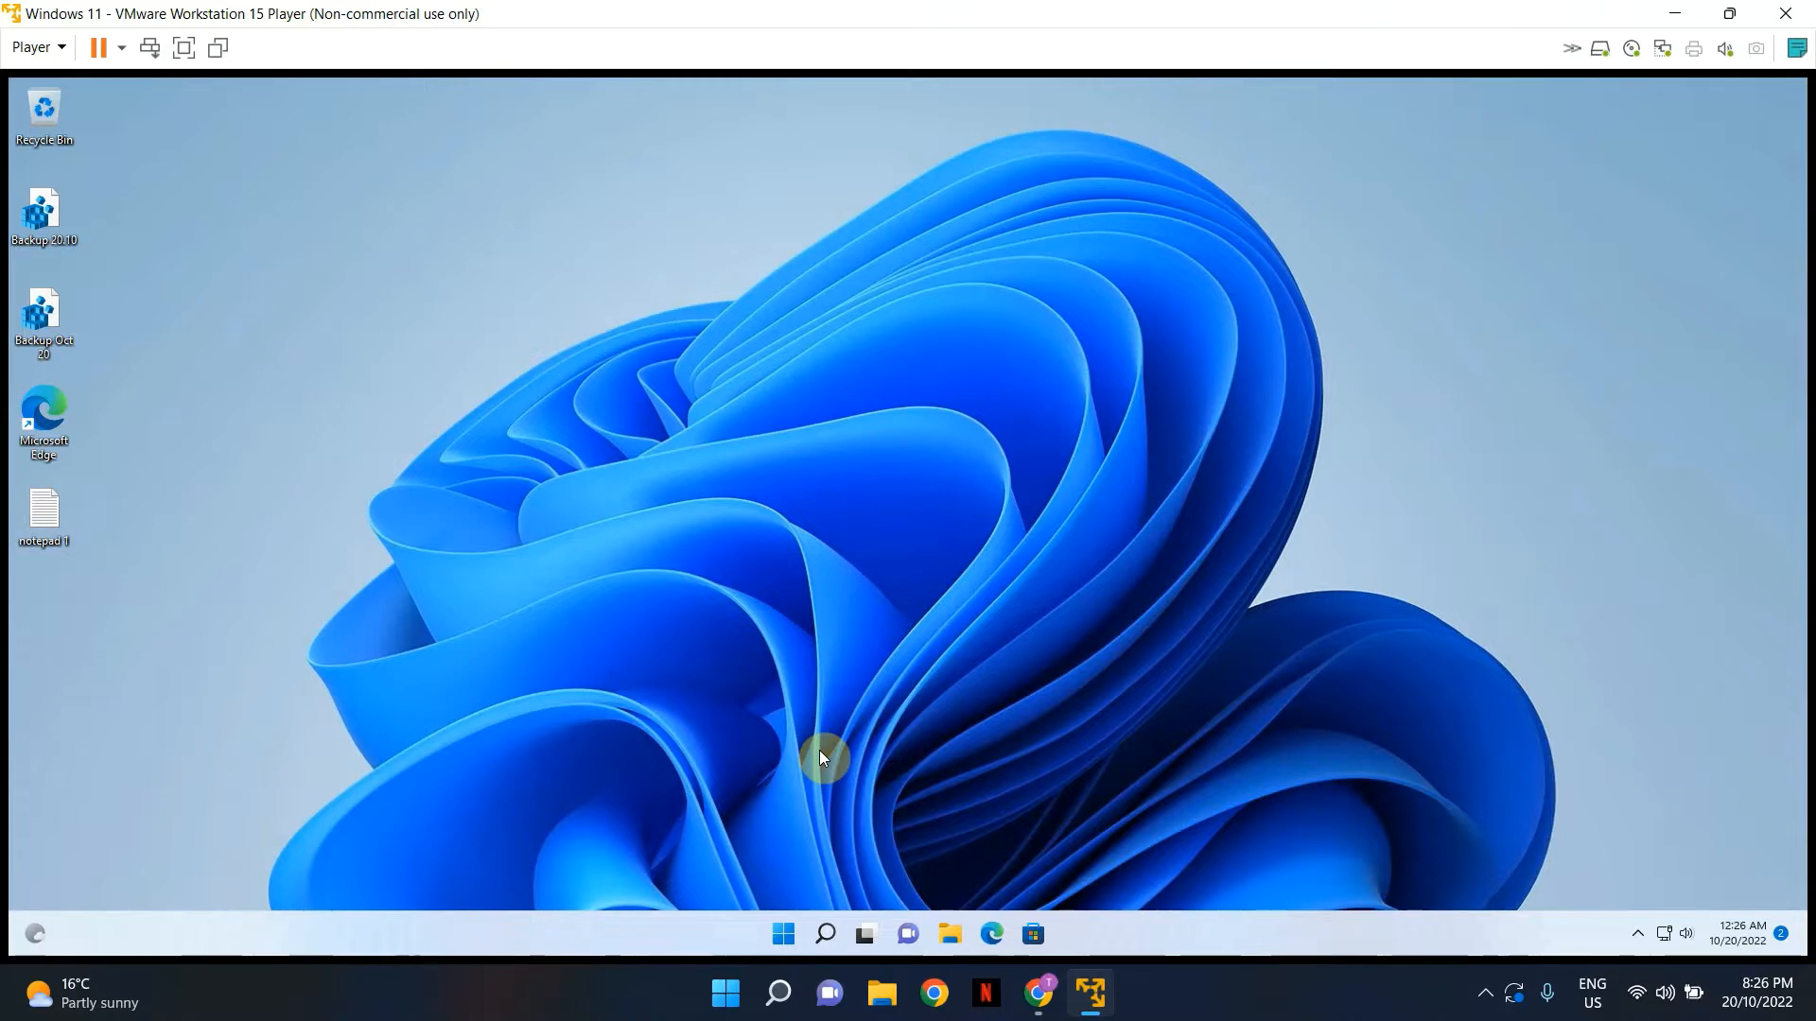
{"action": "mouse_move", "coordinate": [664, 152]}
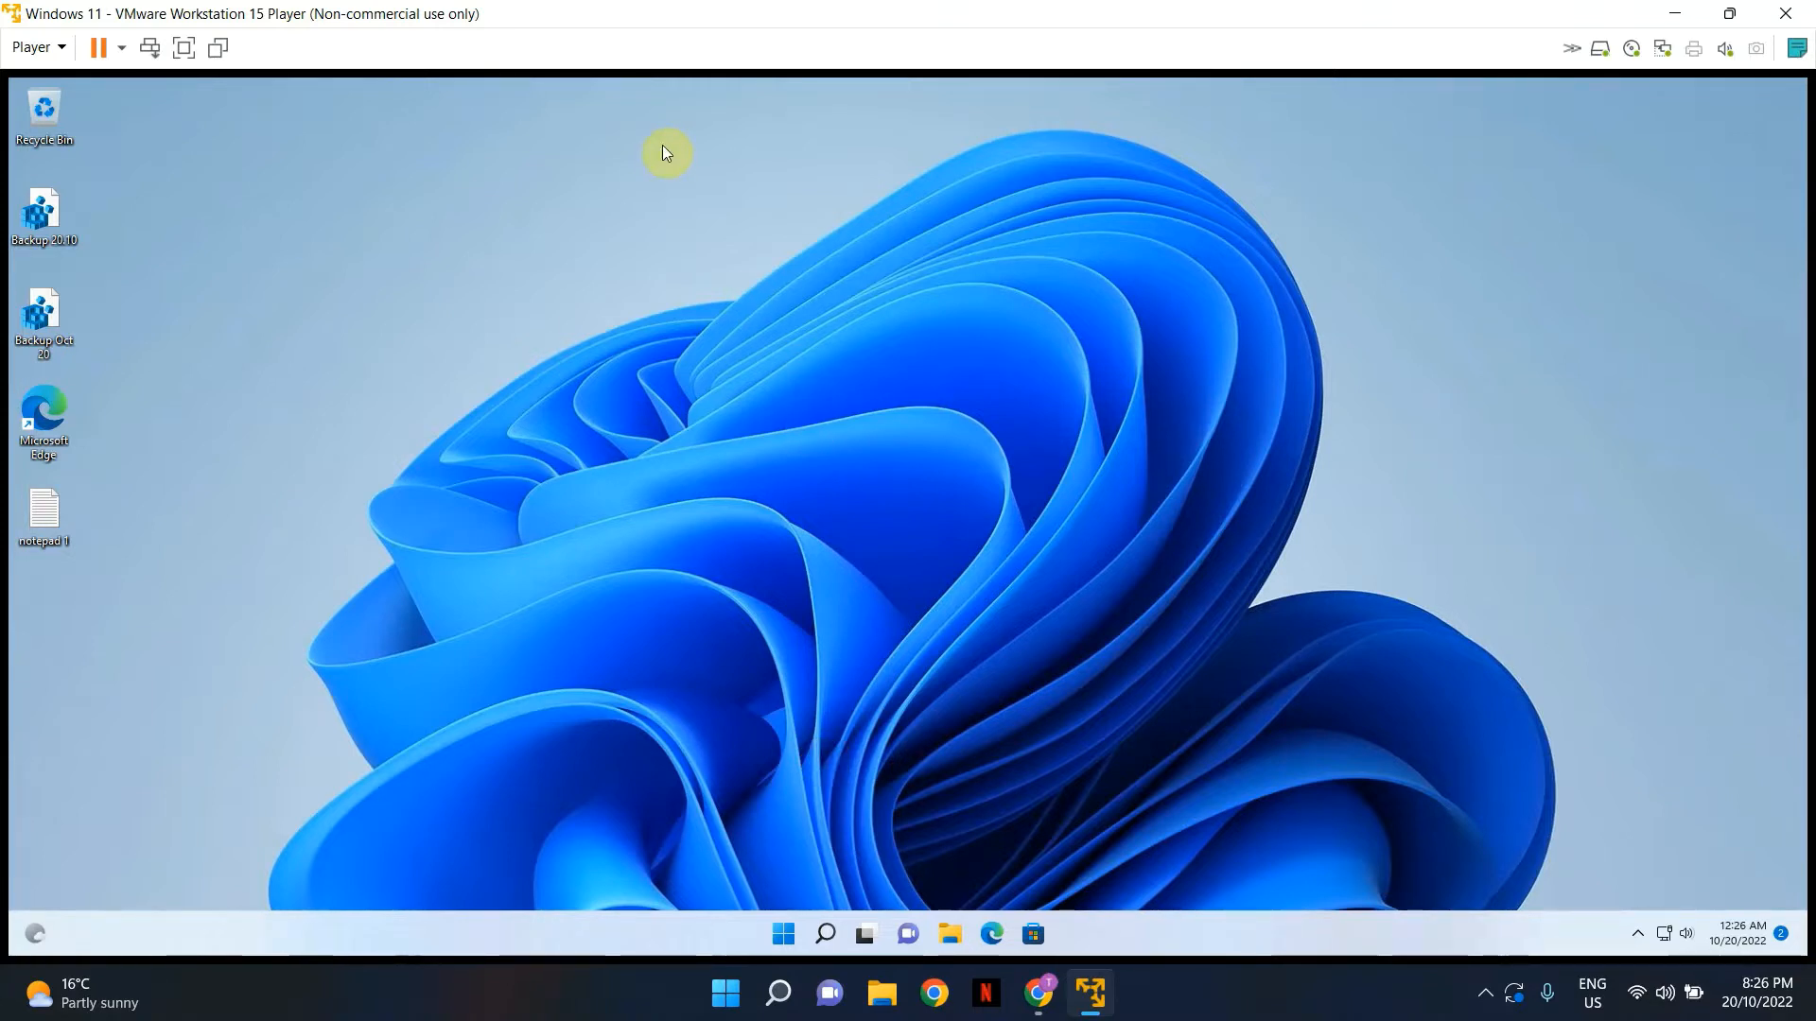
- Preview the compact and classic desktop menus, then launch Registry Editor and approve UAC
{"action": "right_click", "coordinate": [664, 151]}
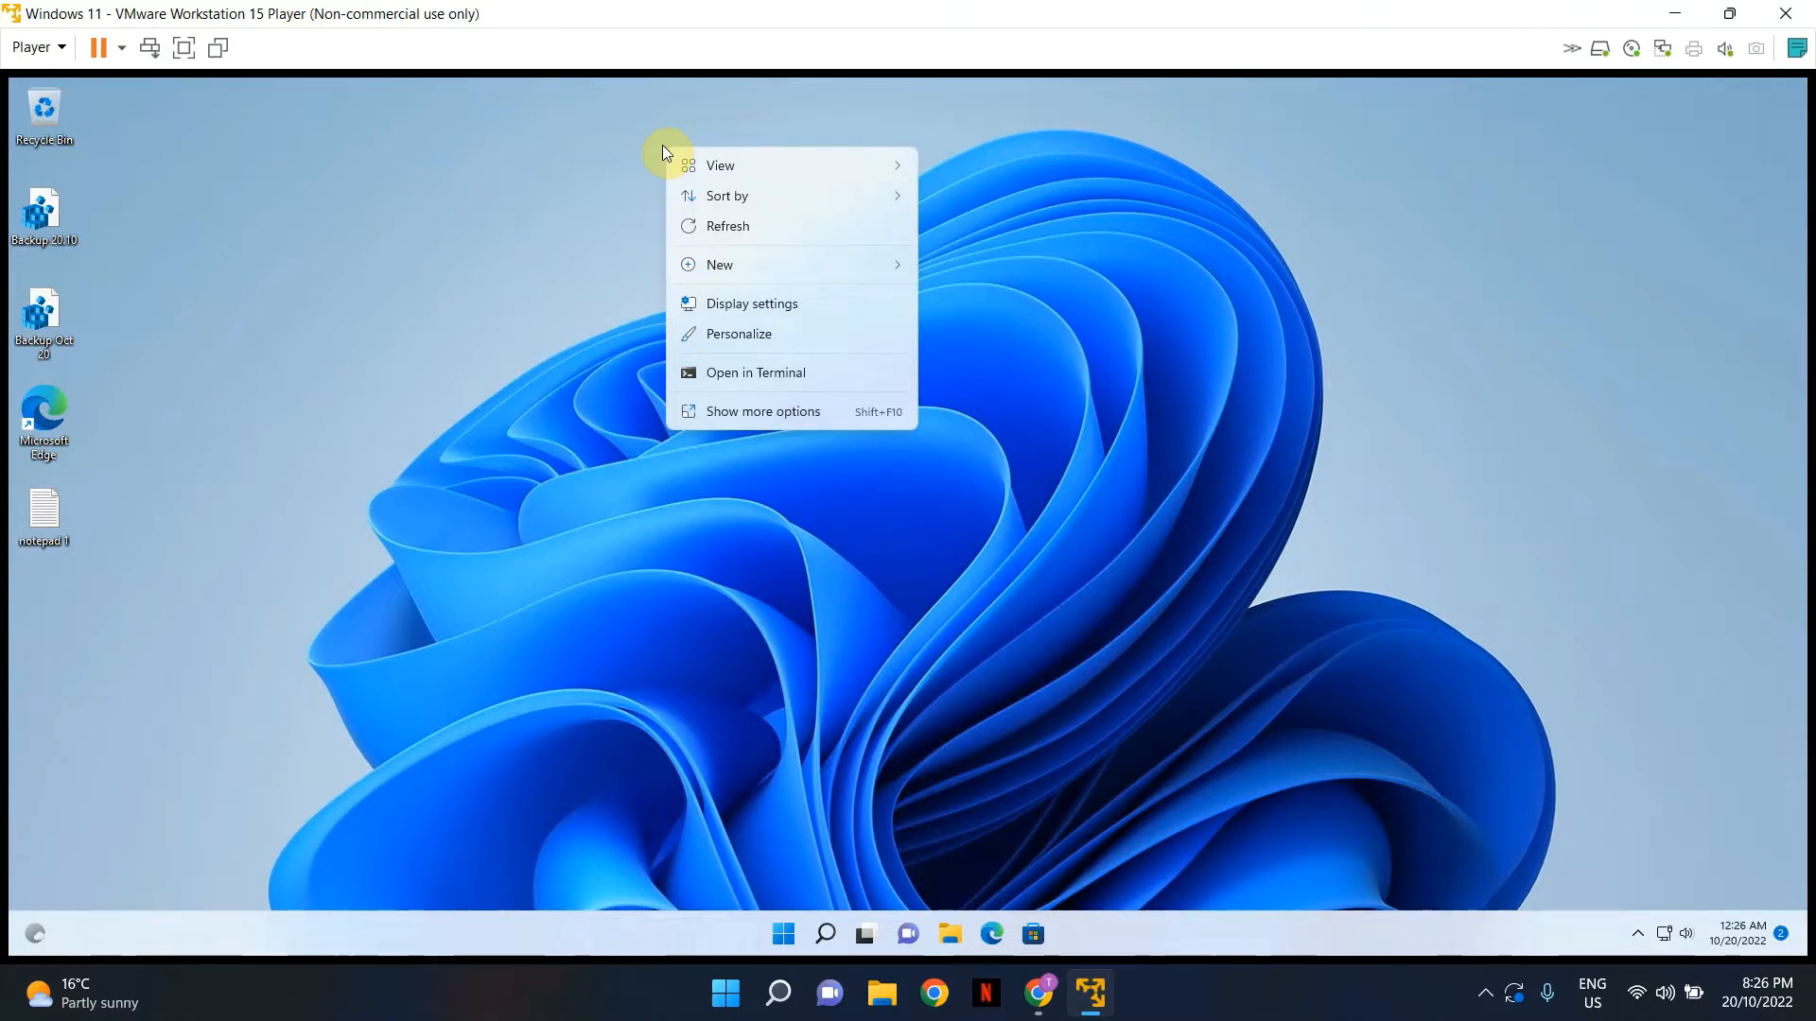
{"action": "mouse_move", "coordinate": [732, 417]}
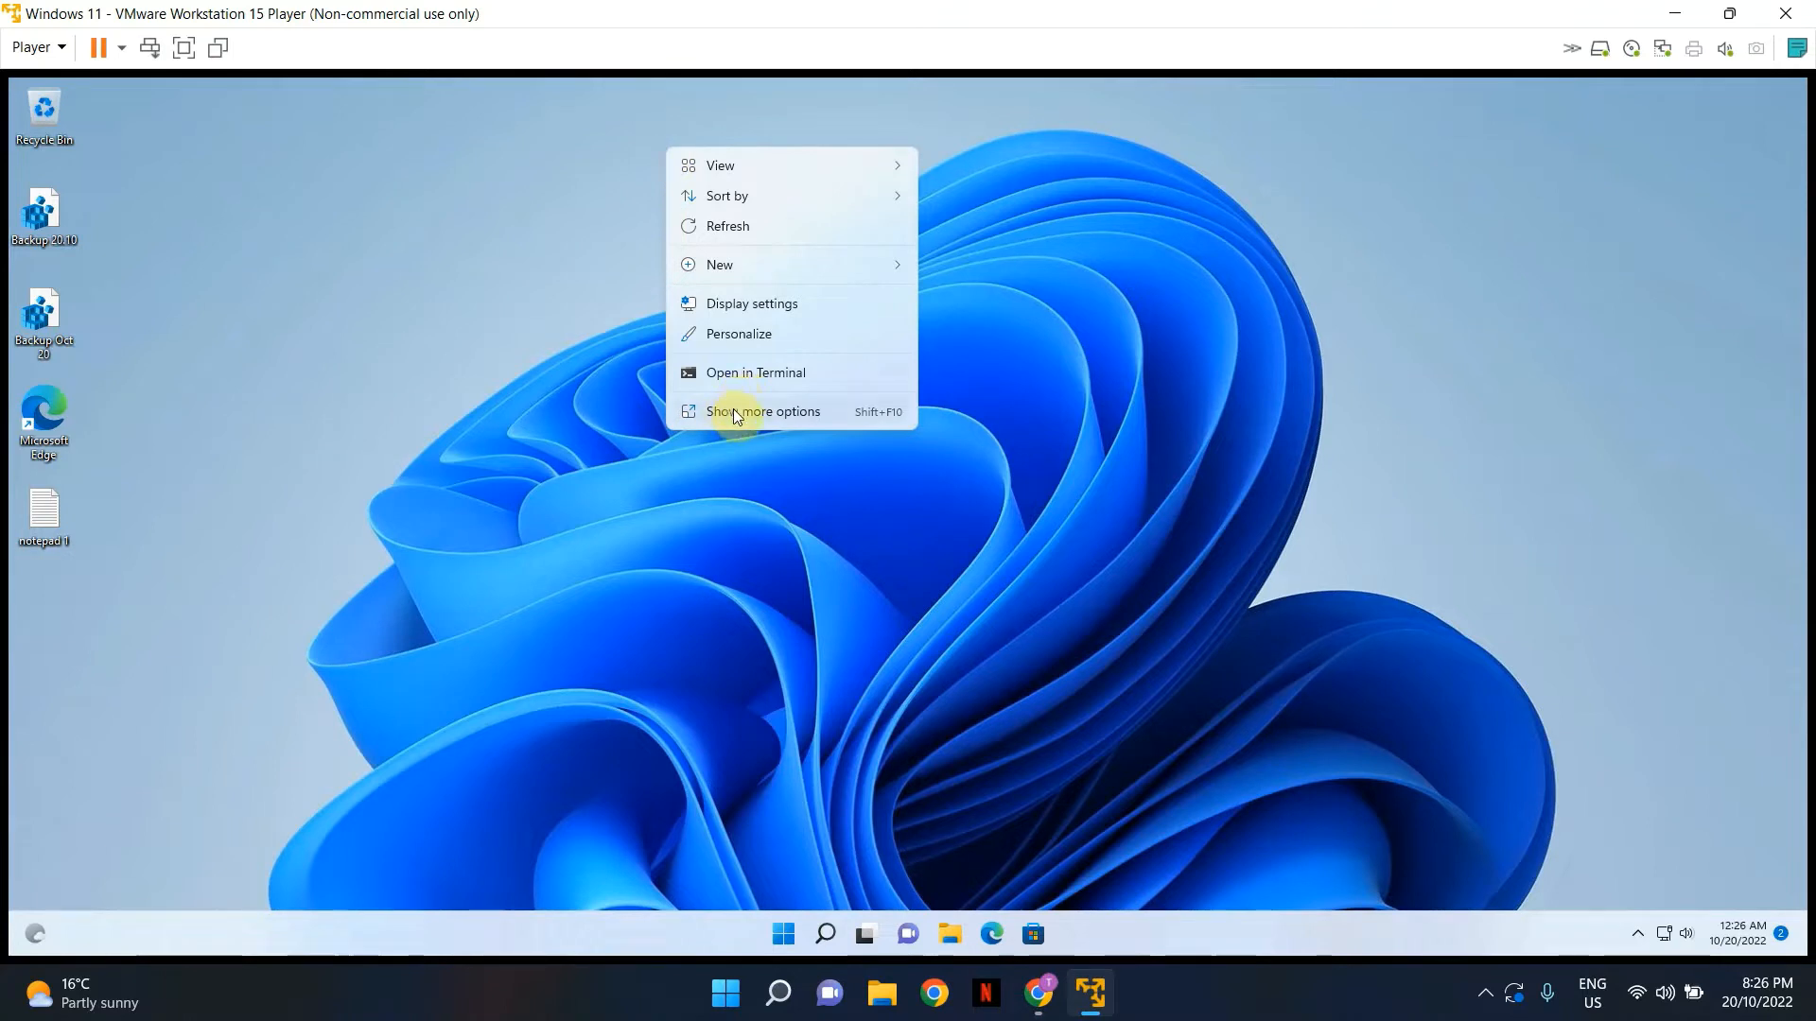
{"action": "right_click", "coordinate": [762, 419]}
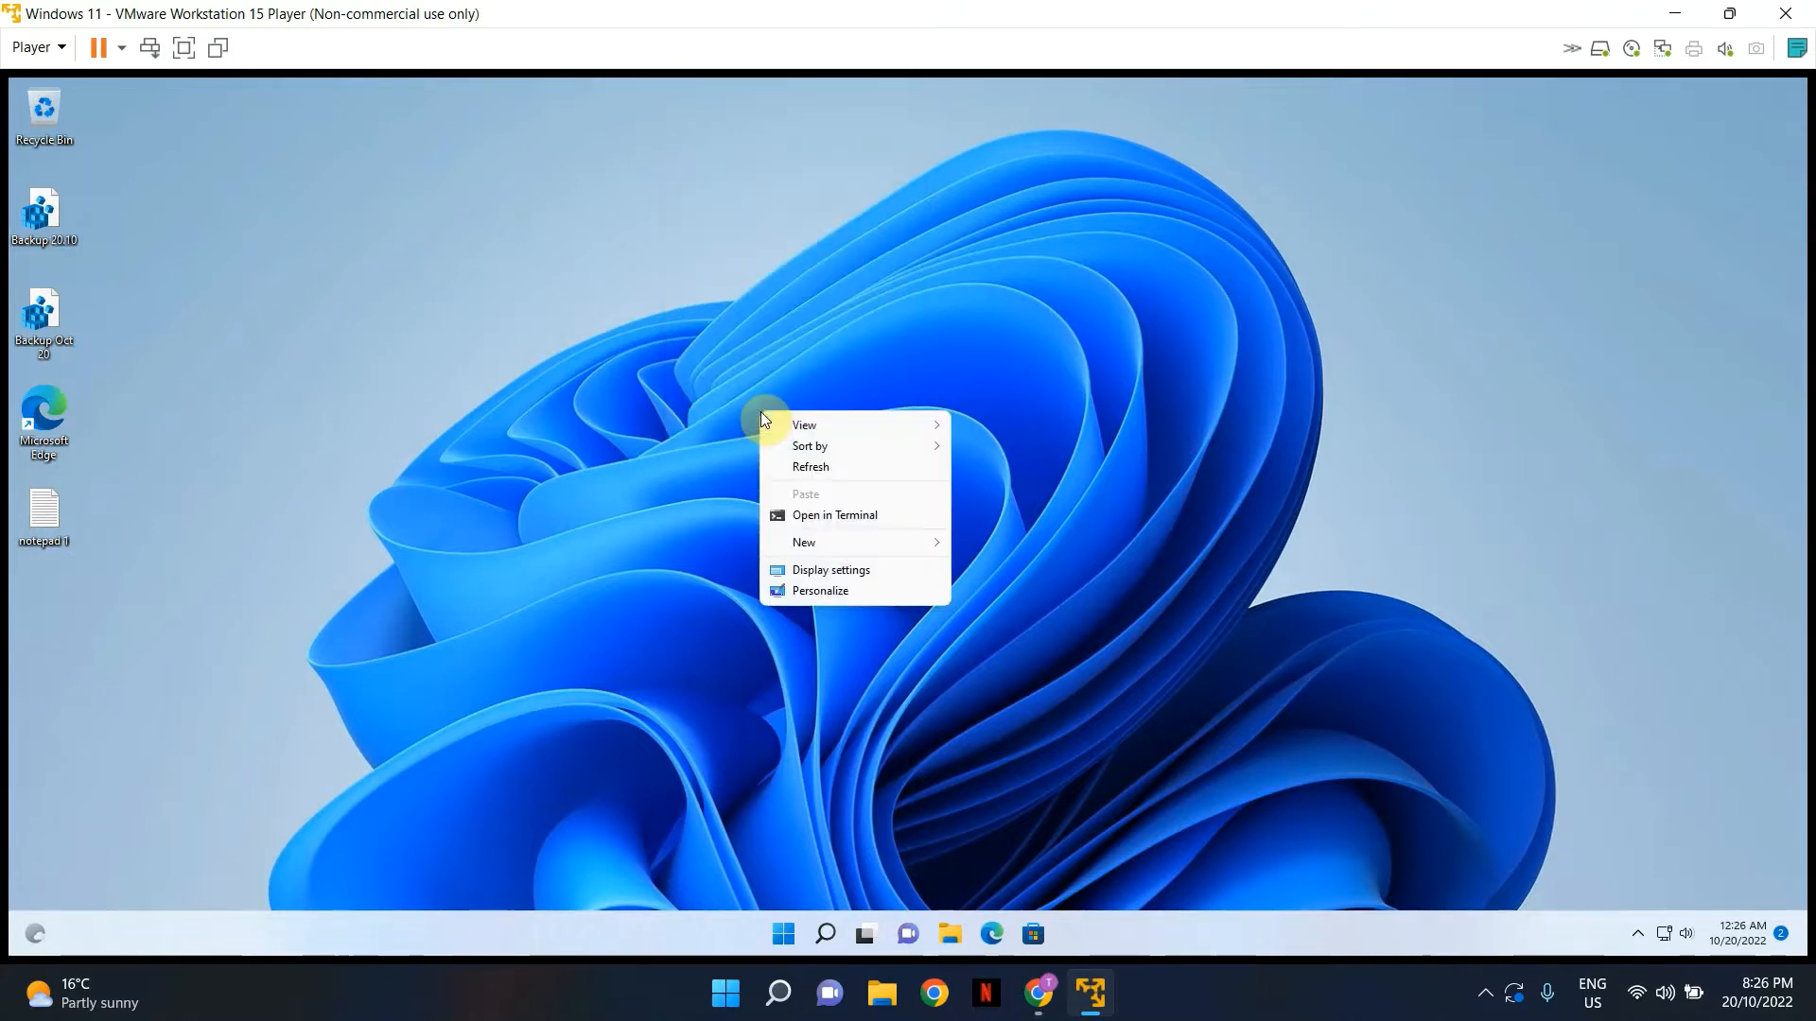
{"action": "left_click", "coordinate": [643, 130]}
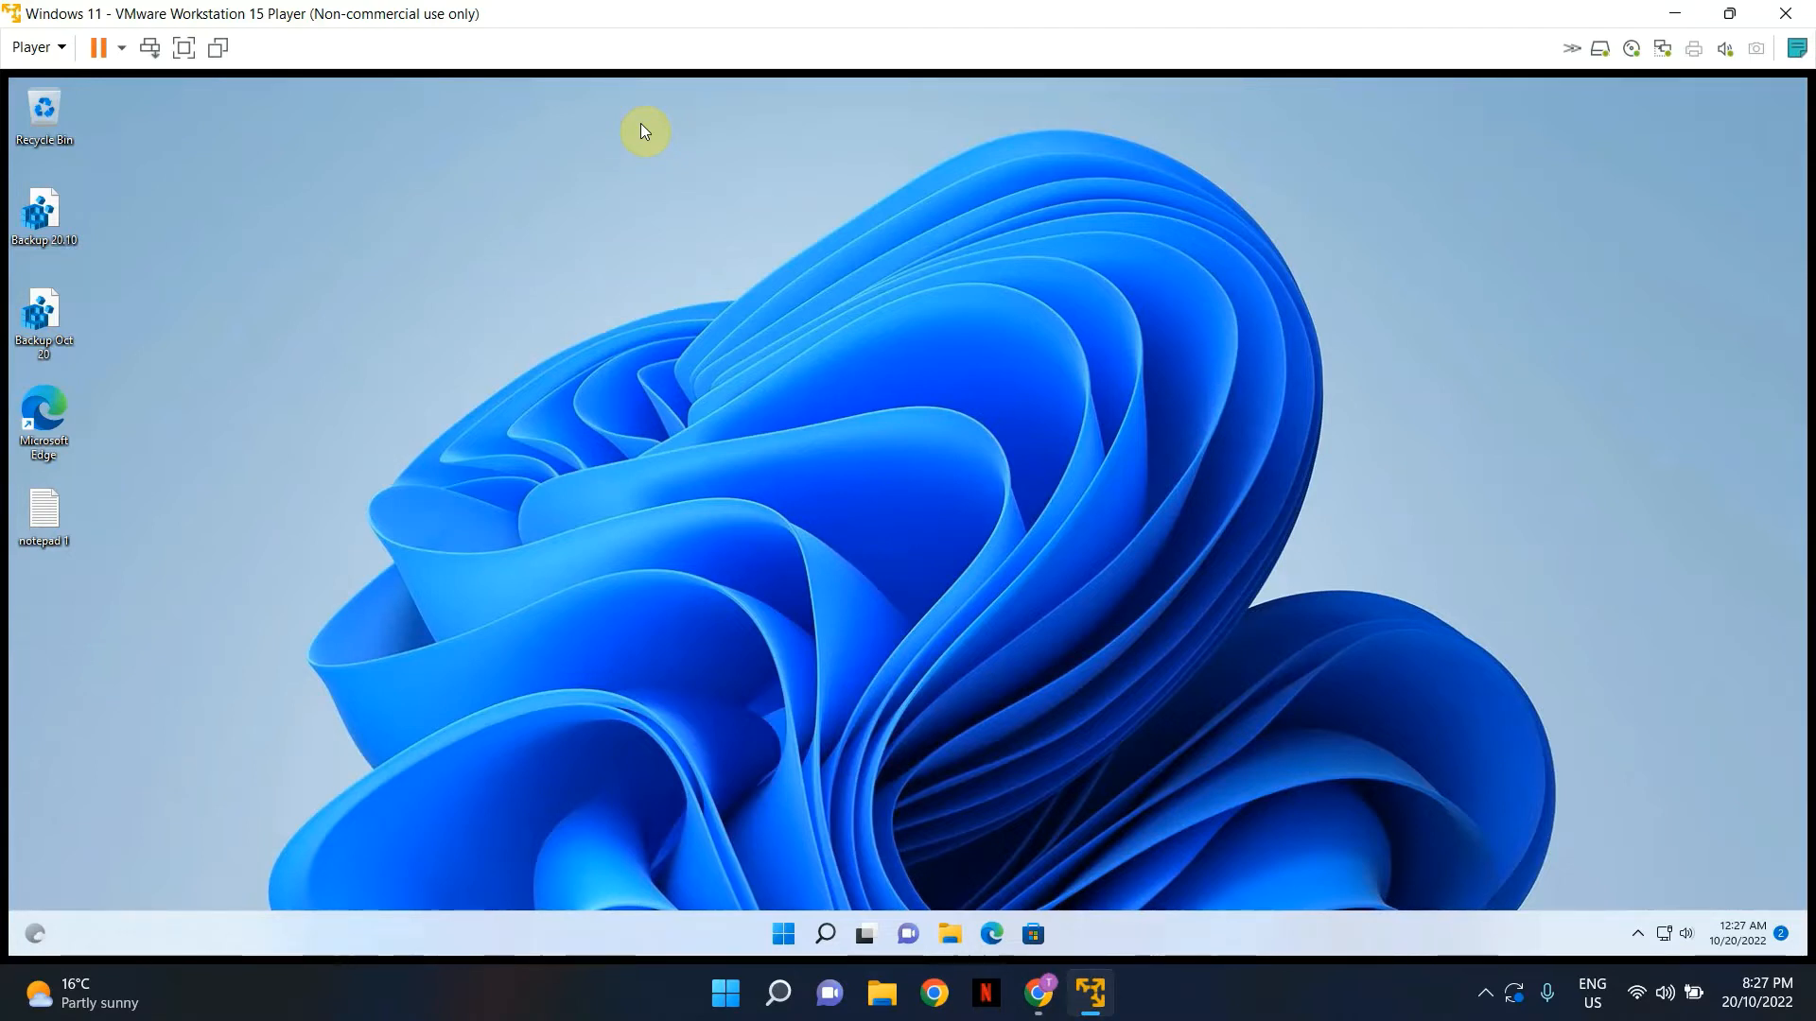
{"action": "mouse_move", "coordinate": [650, 165]}
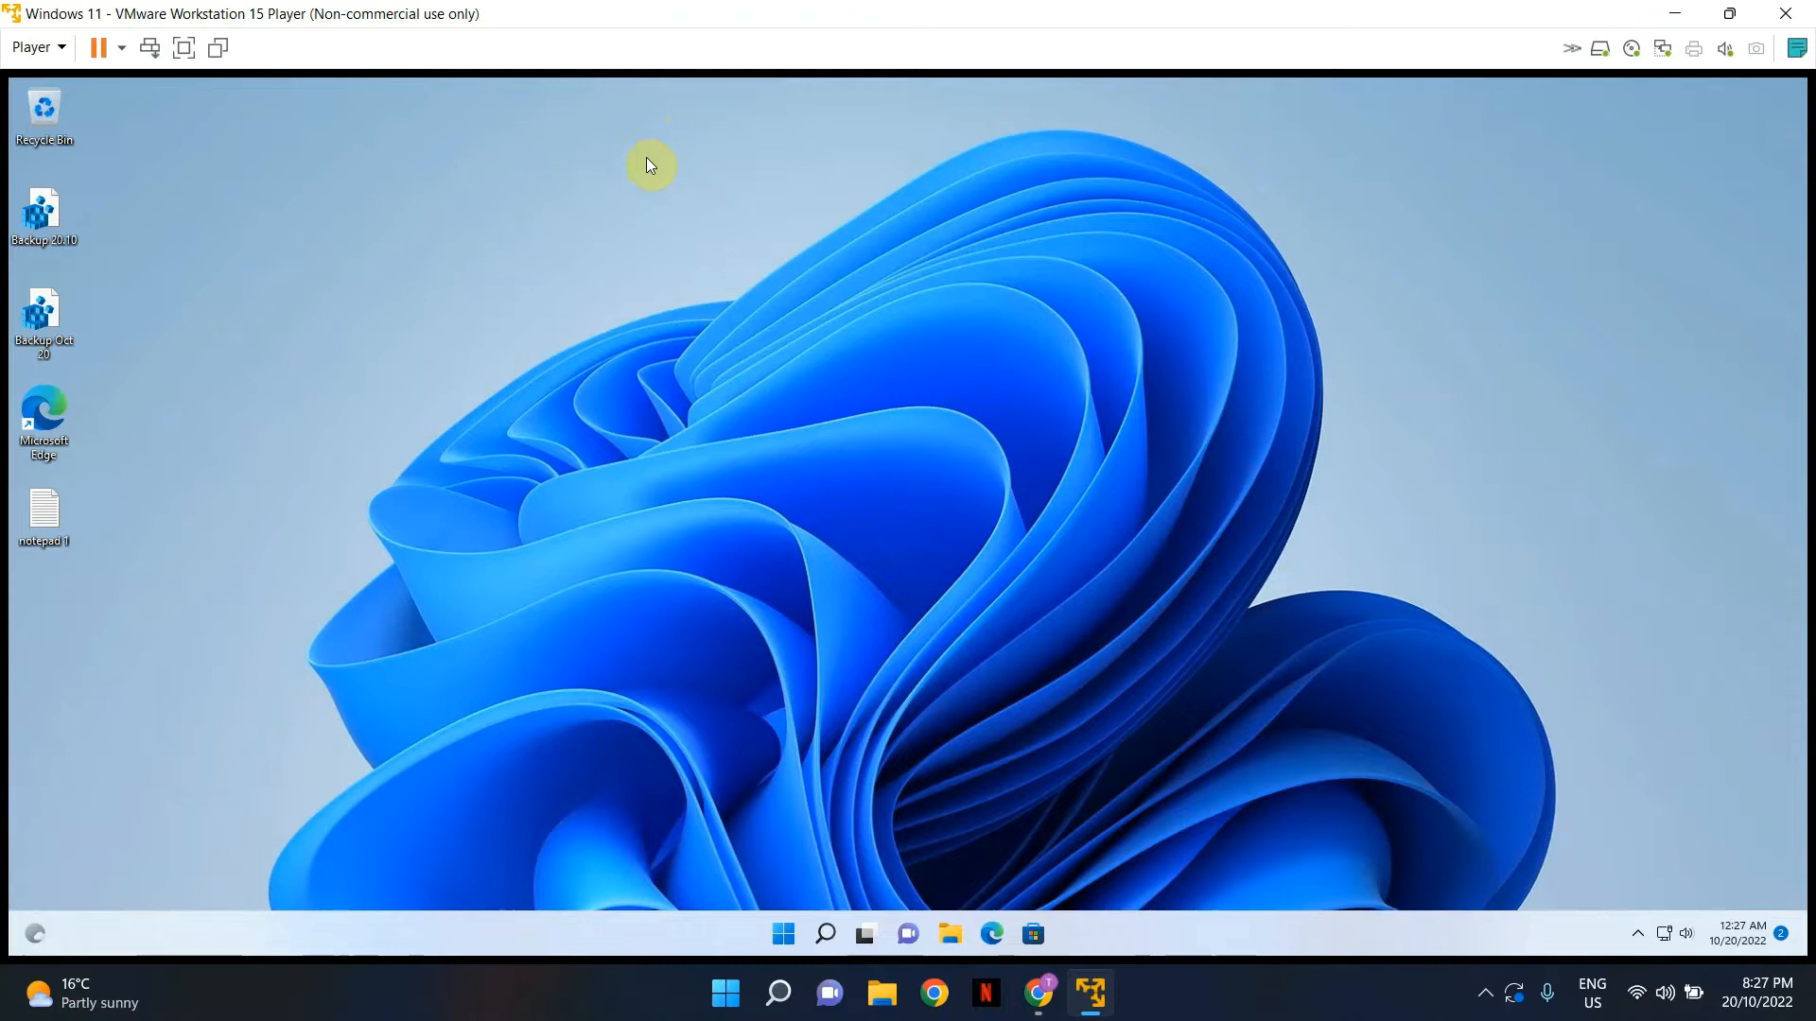
{"action": "mouse_move", "coordinate": [783, 935]}
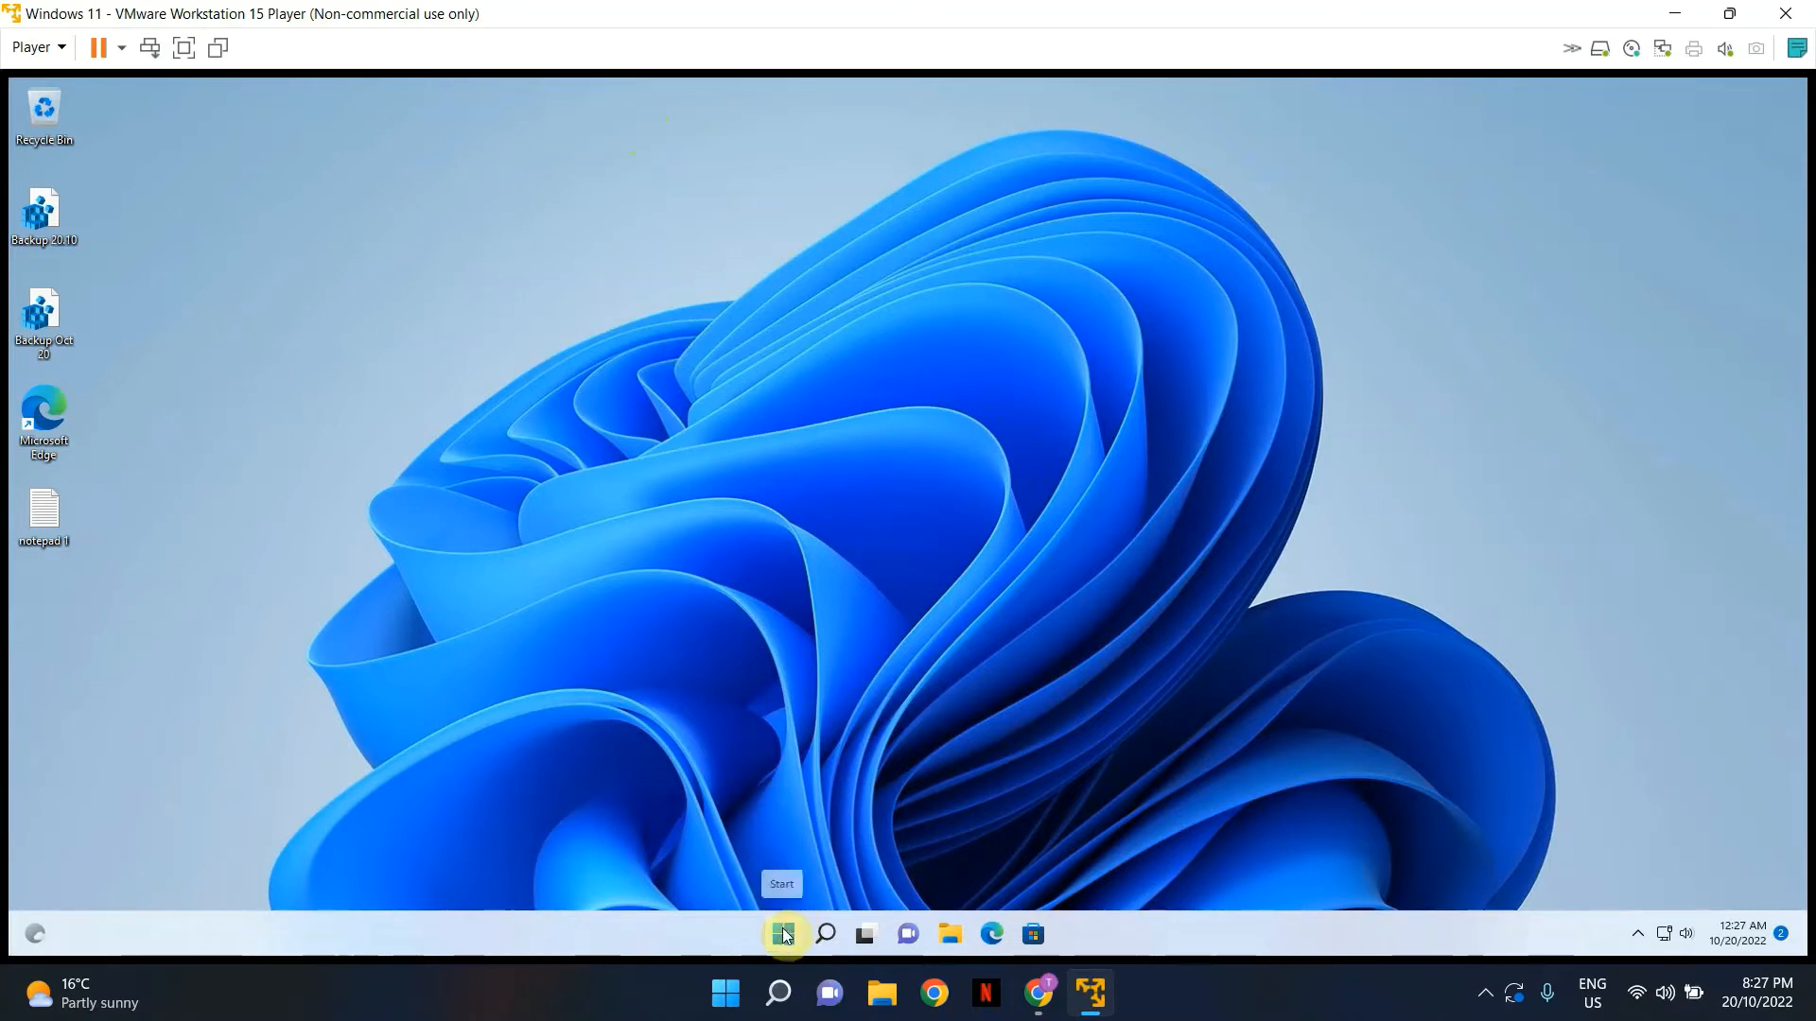
{"action": "left_click", "coordinate": [723, 992]}
{"action": "type", "text": "reg"}
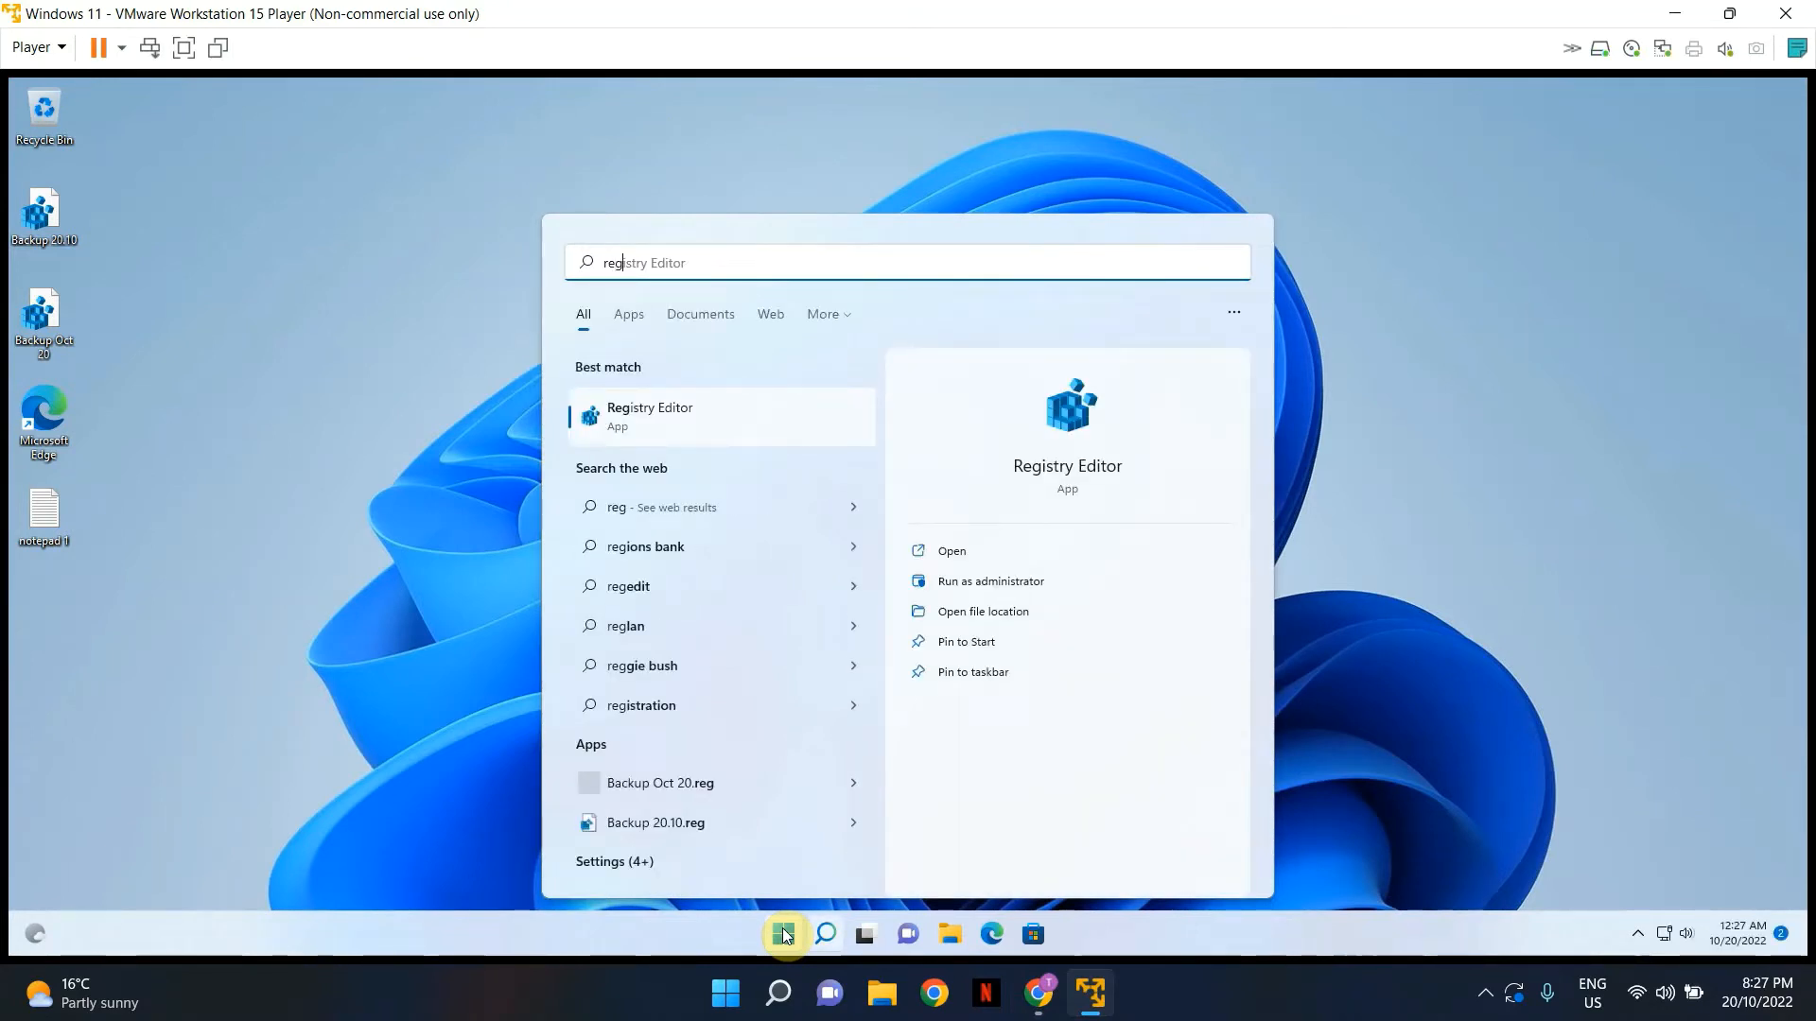
{"action": "mouse_move", "coordinate": [814, 648]}
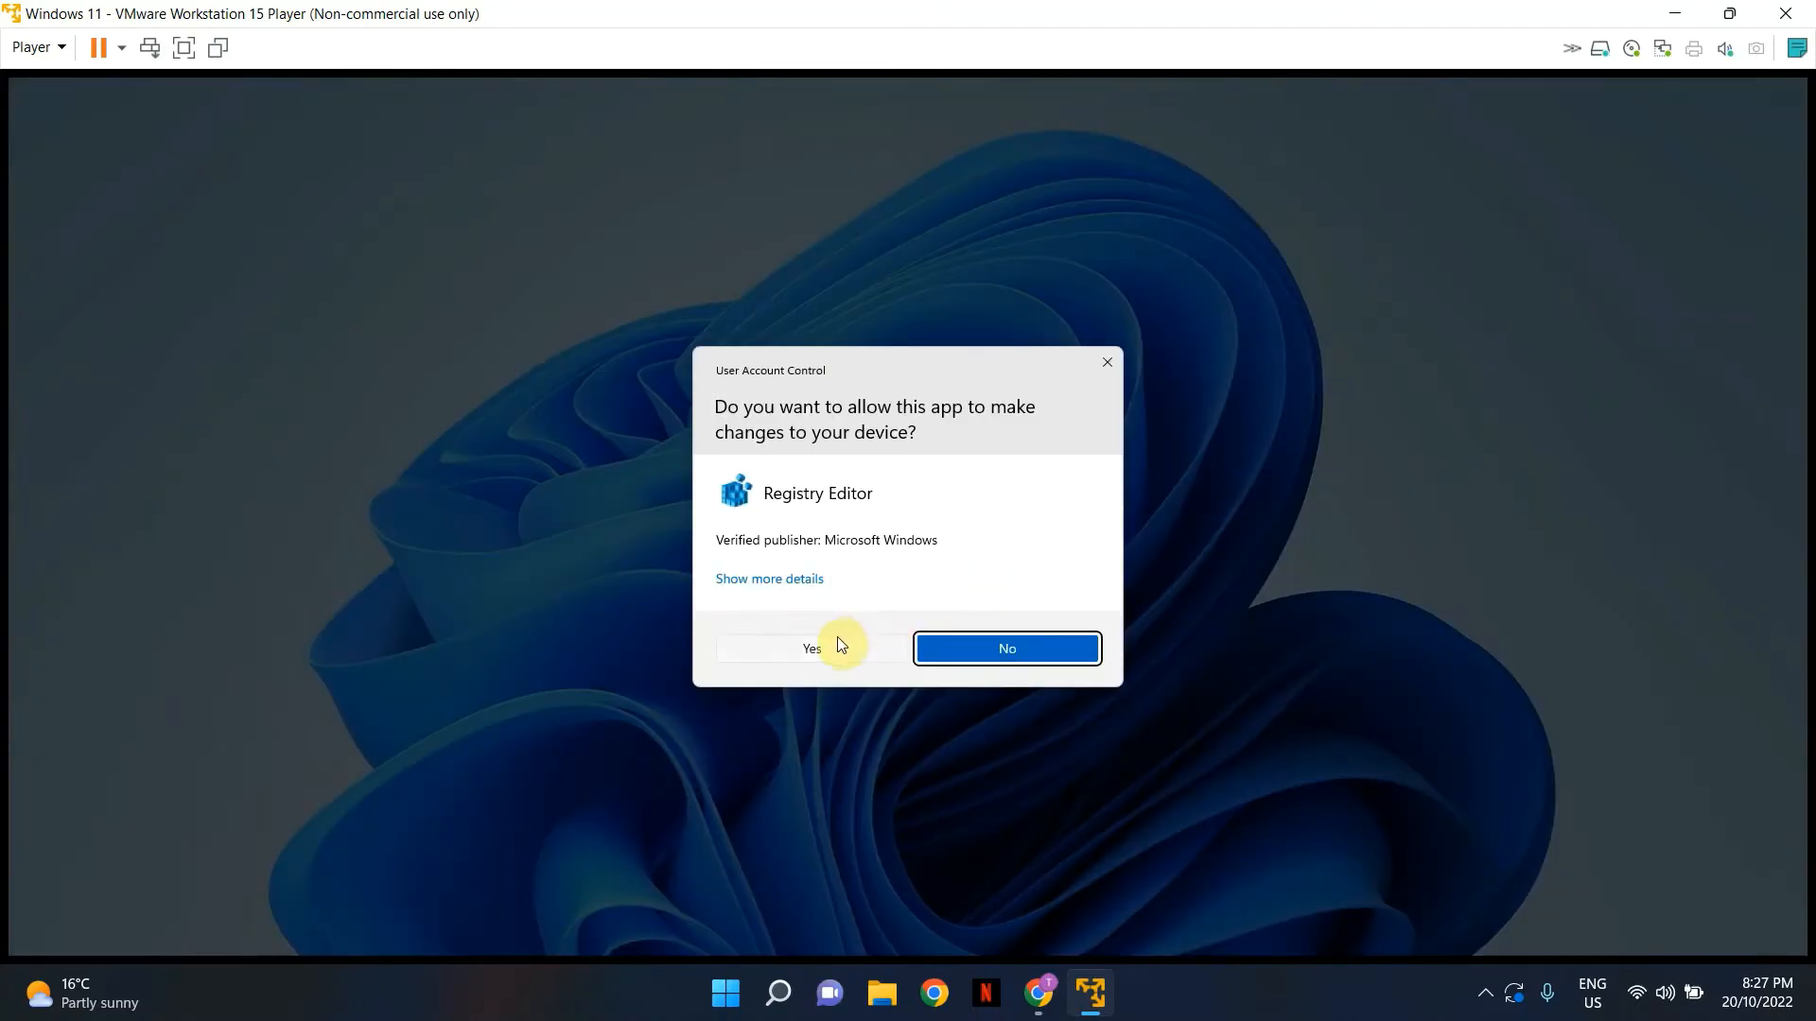
{"action": "left_click", "coordinate": [810, 649]}
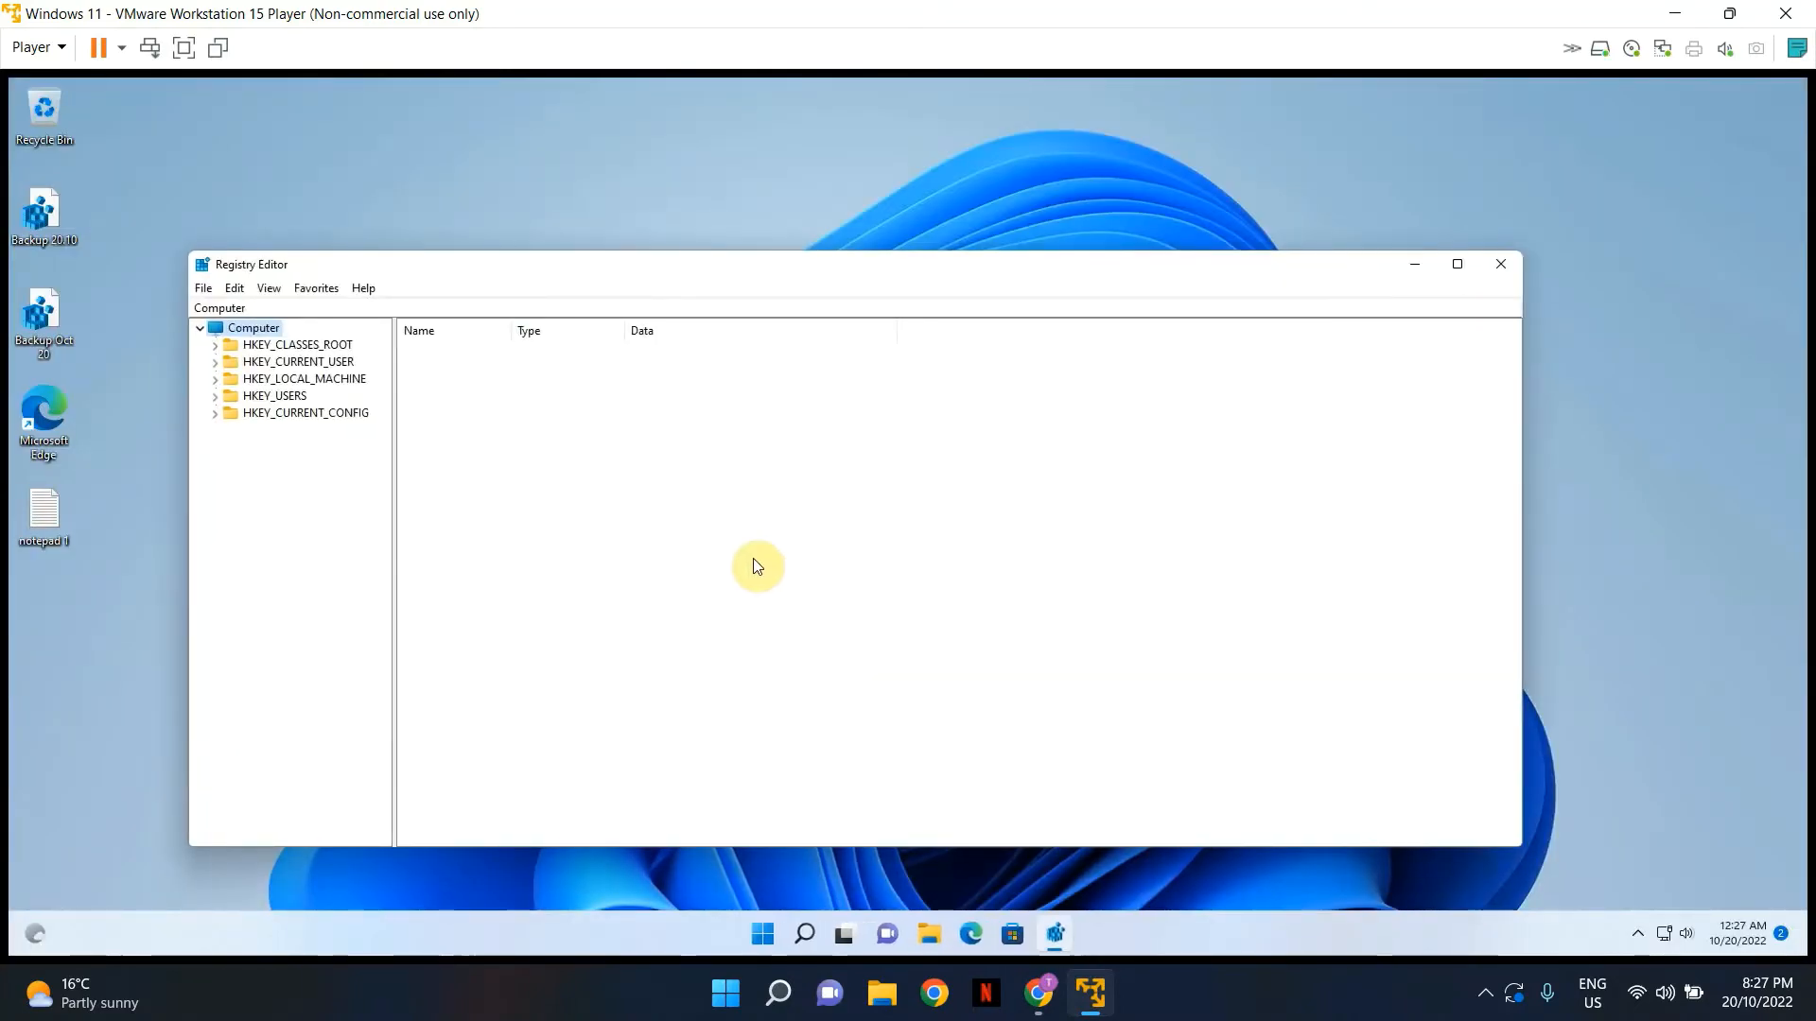
{"action": "mouse_move", "coordinate": [202, 289]}
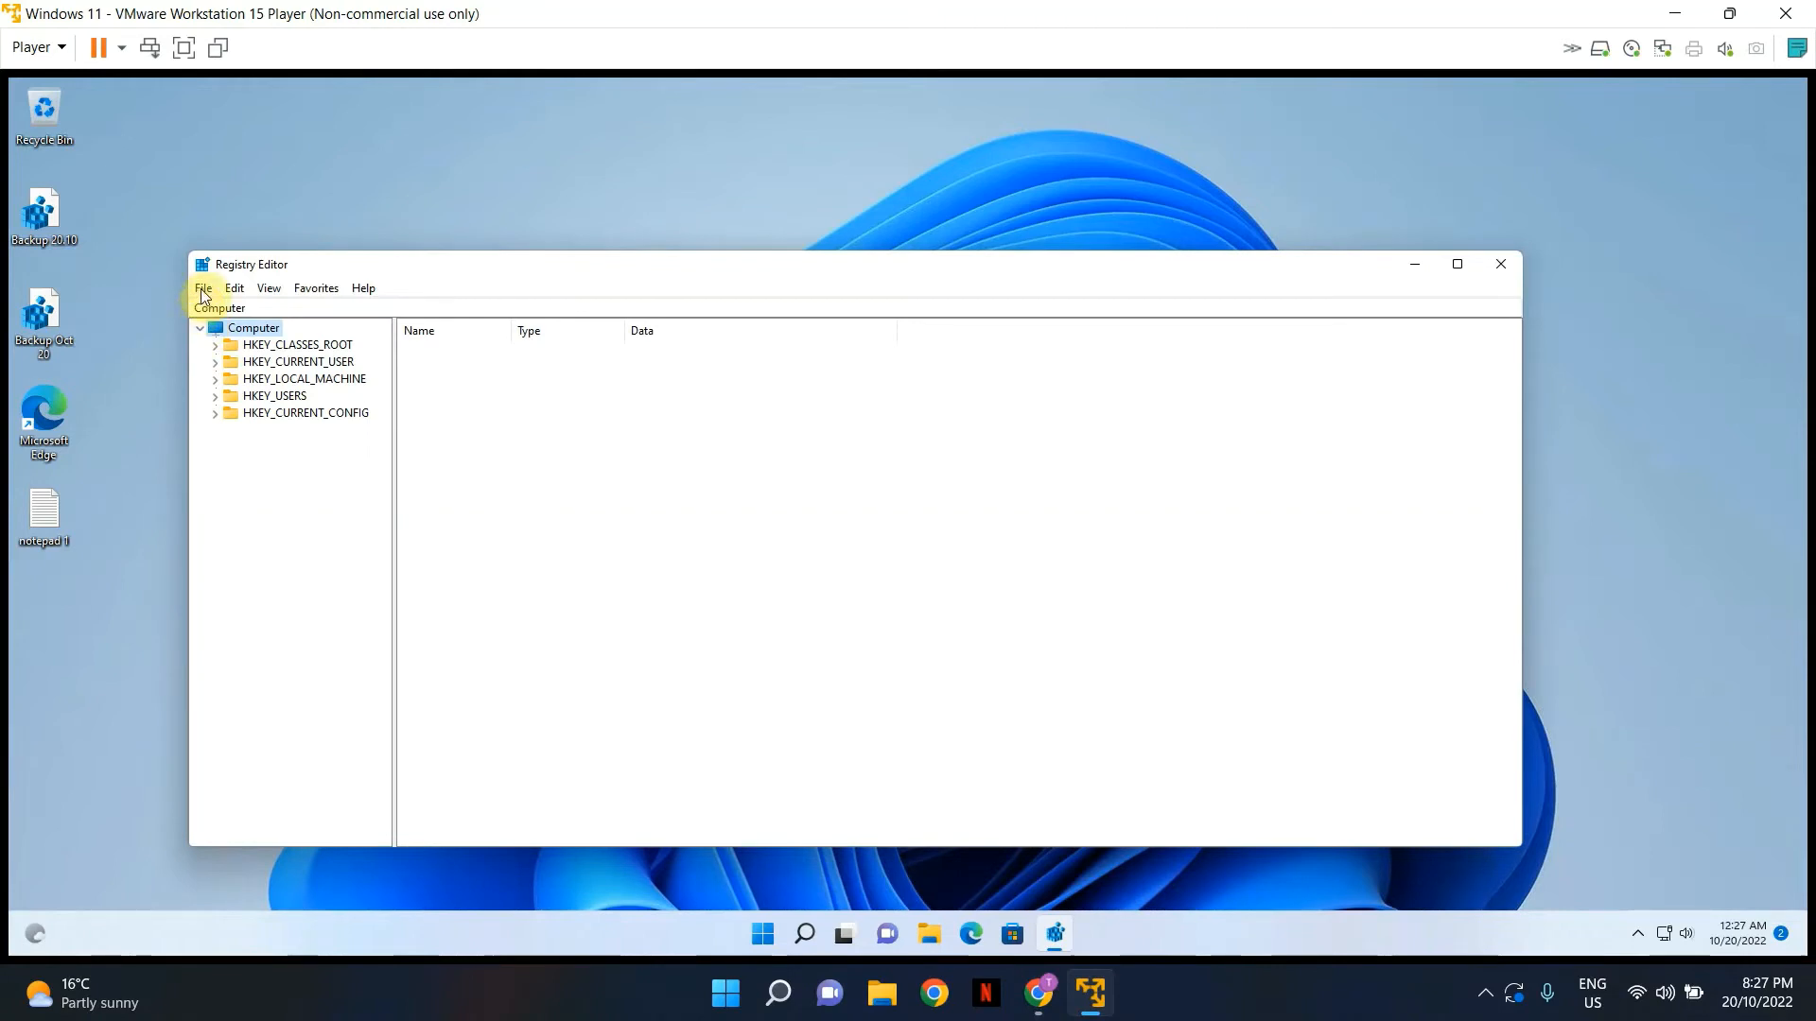
- Export a full registry backup named 'Backup version 2' to the desktop
{"action": "left_click", "coordinate": [203, 287]}
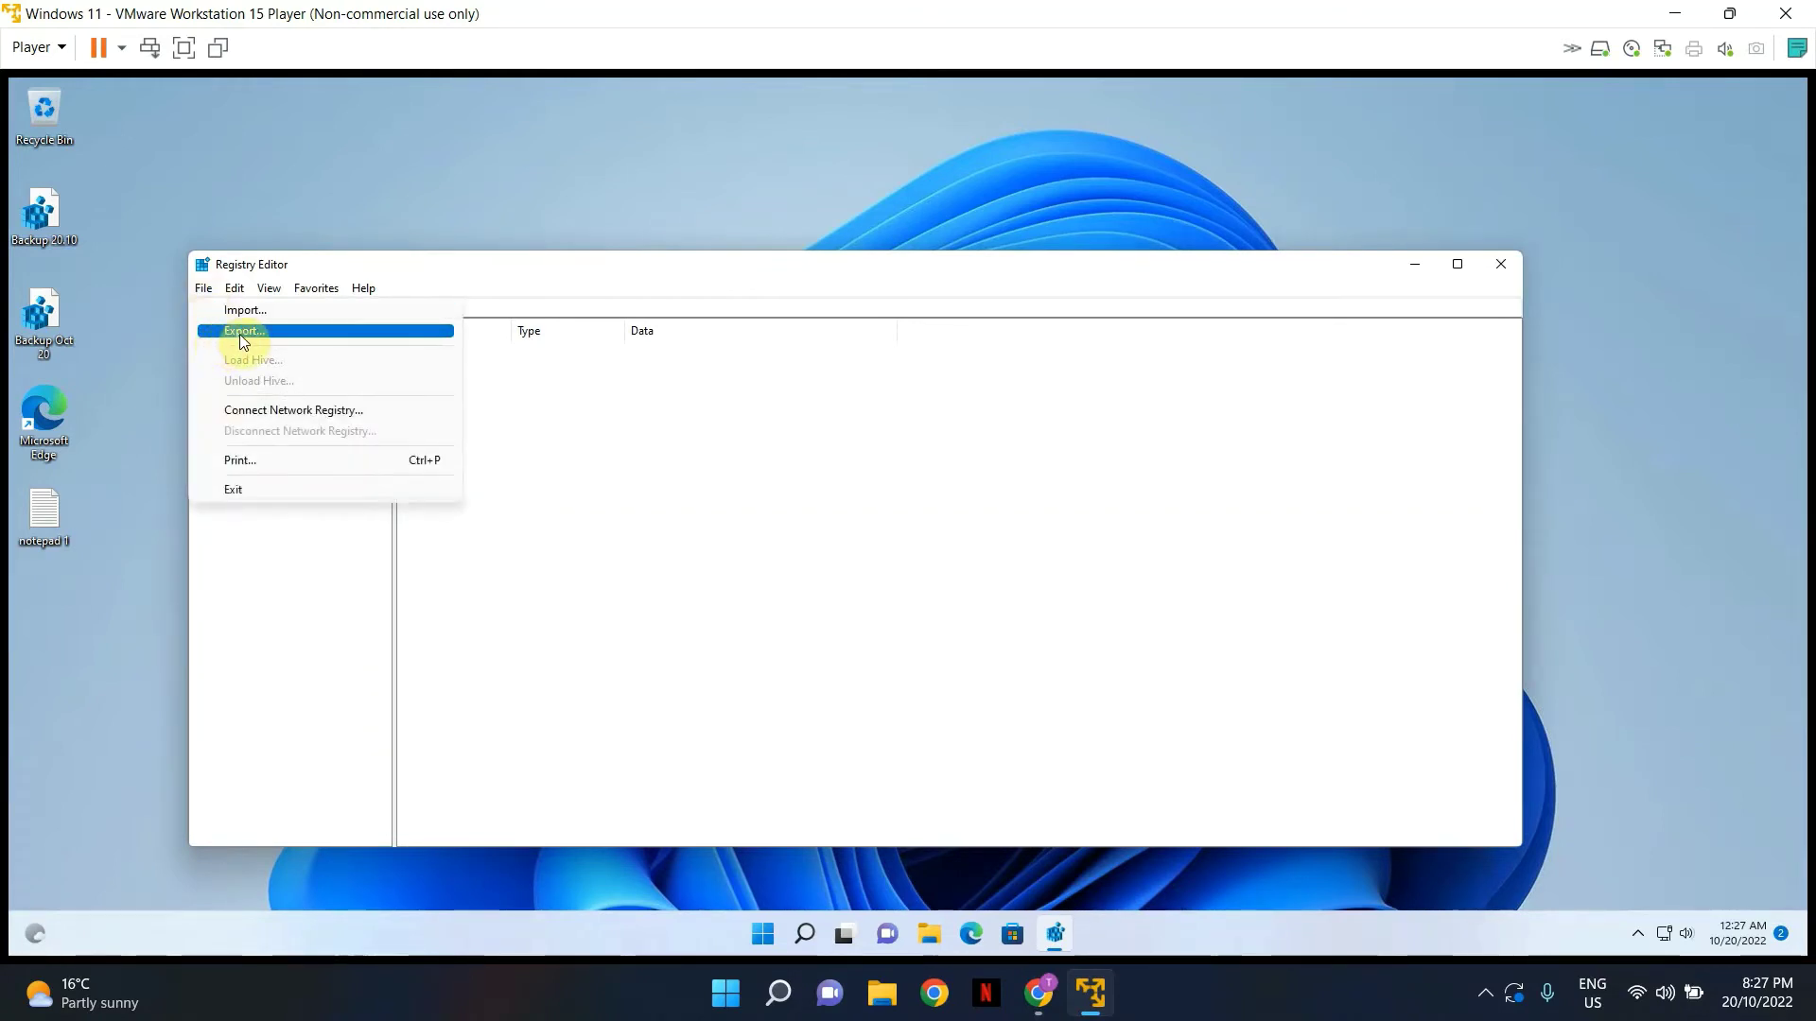
{"action": "left_click", "coordinate": [242, 331]}
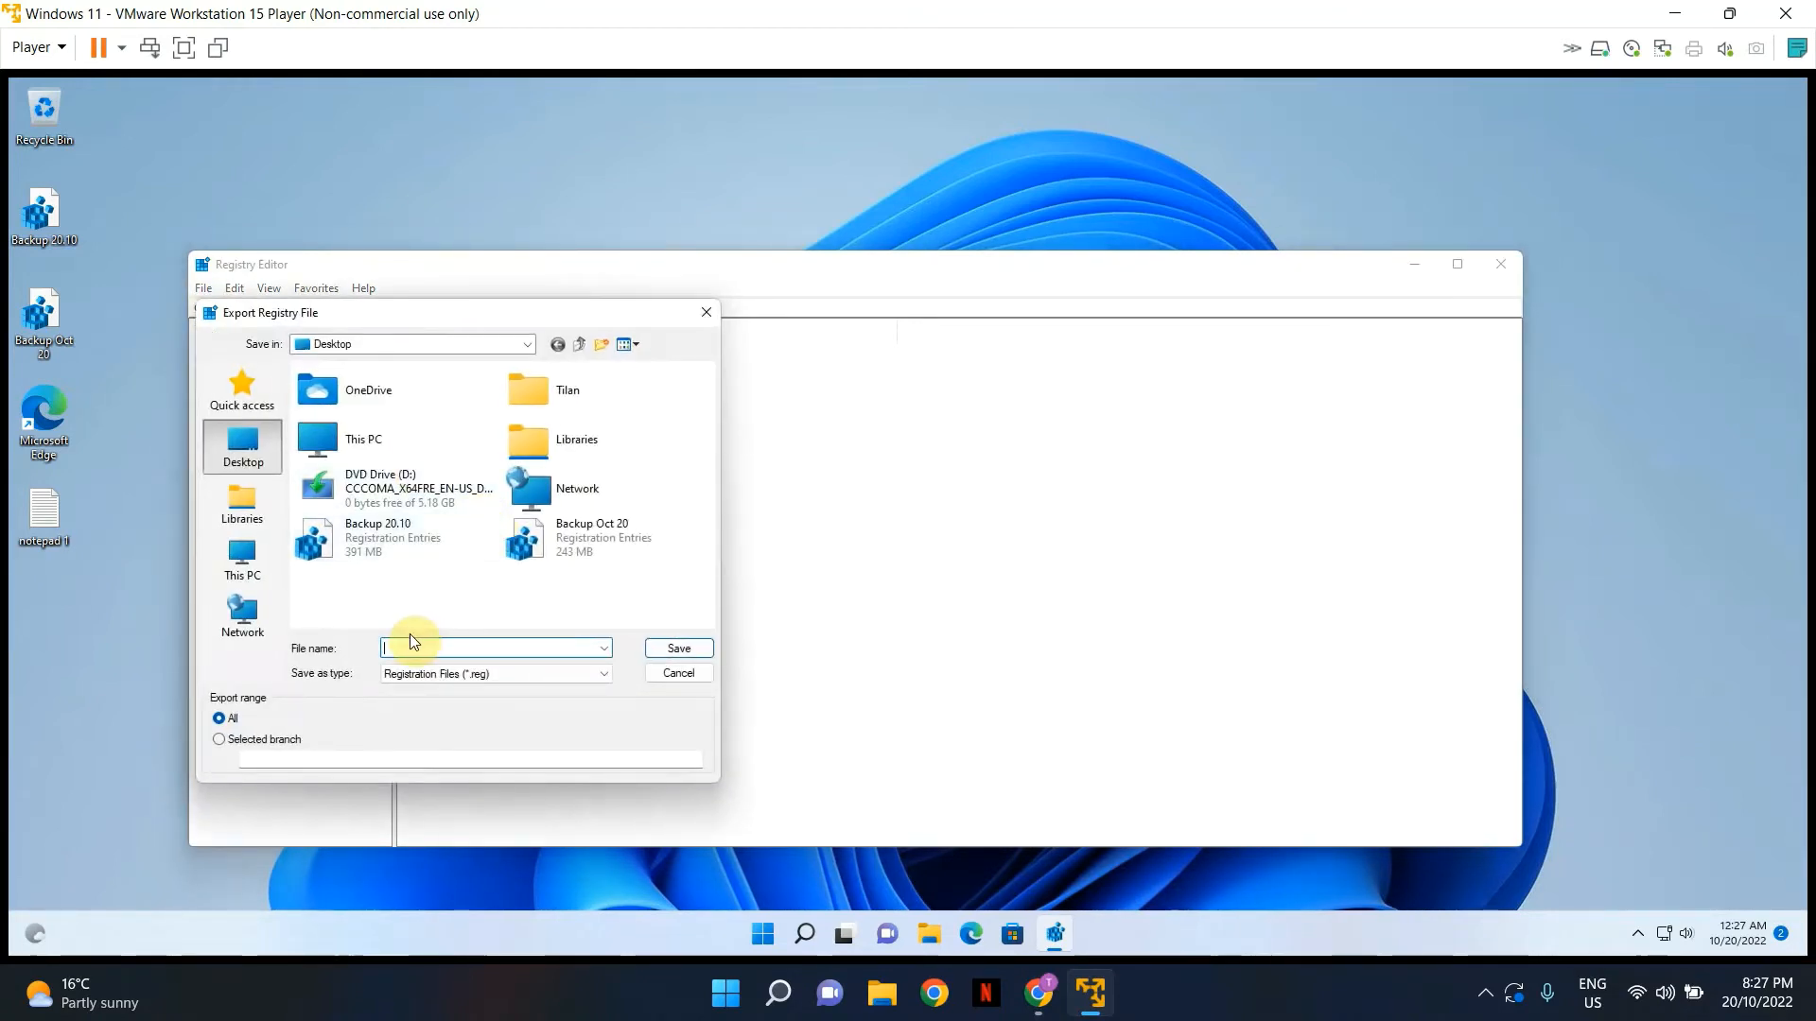
{"action": "mouse_move", "coordinate": [394, 647]}
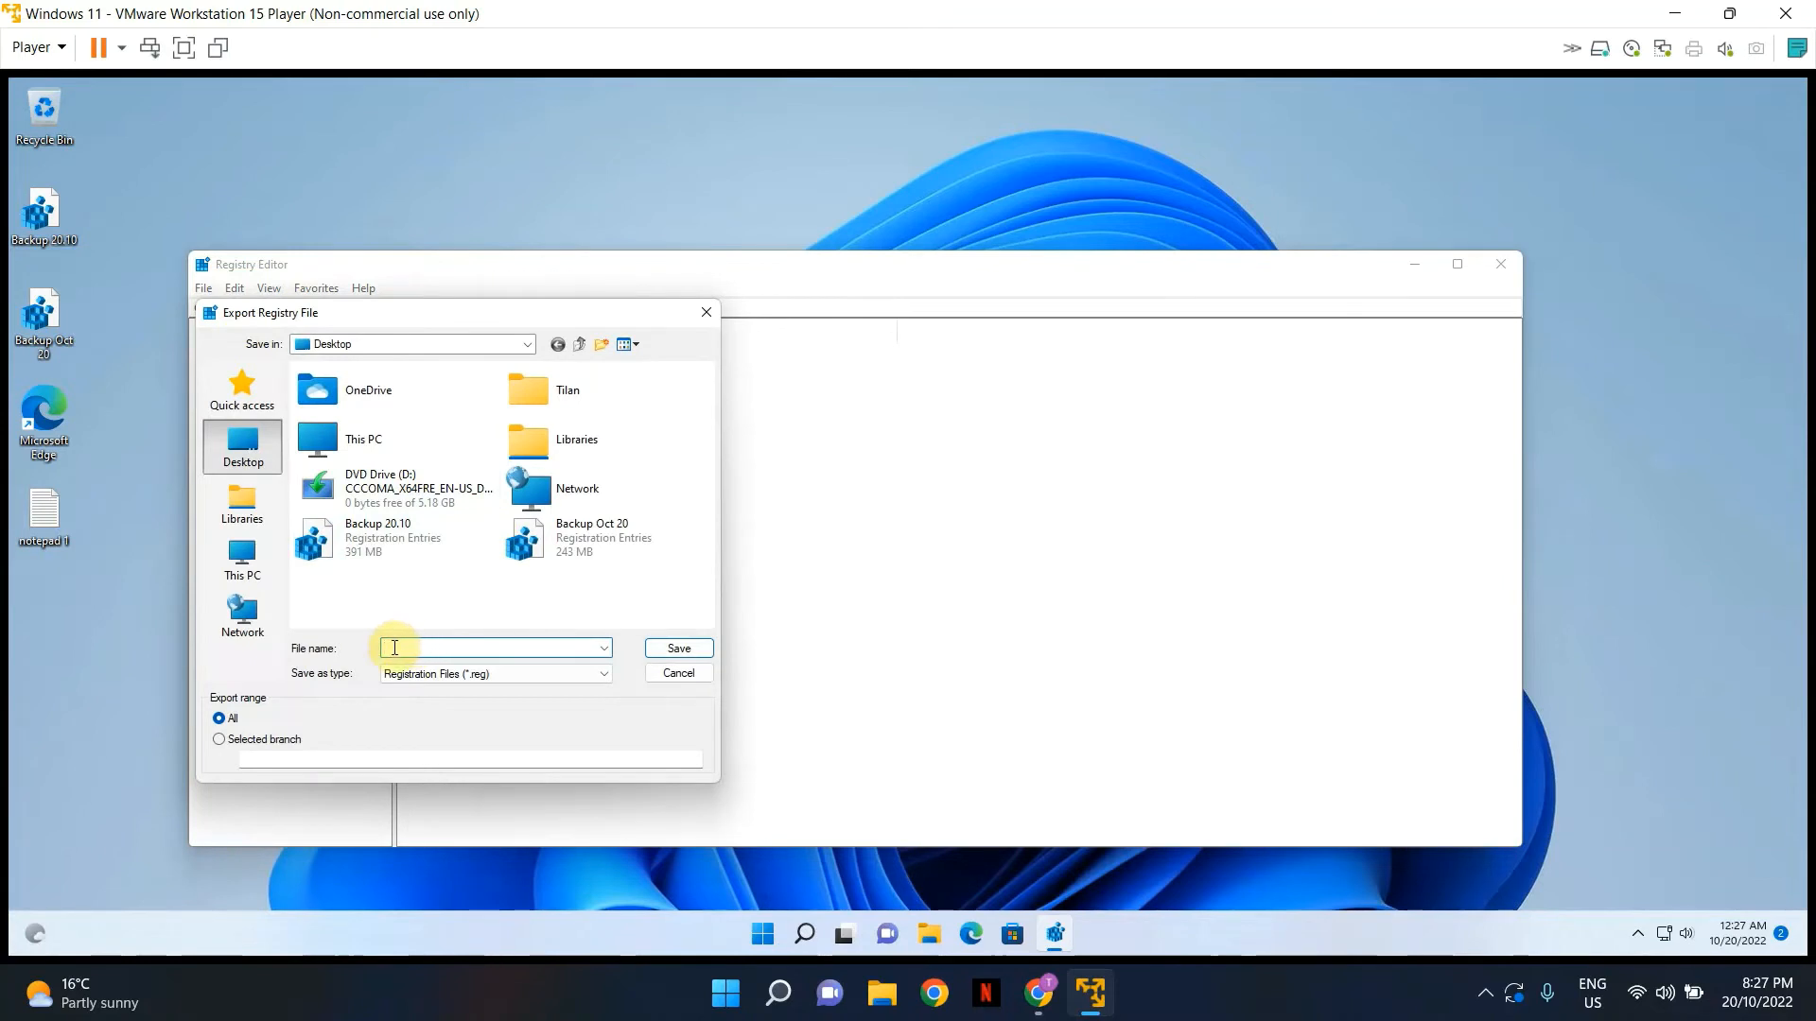
{"action": "type", "text": "Backup version 2"}
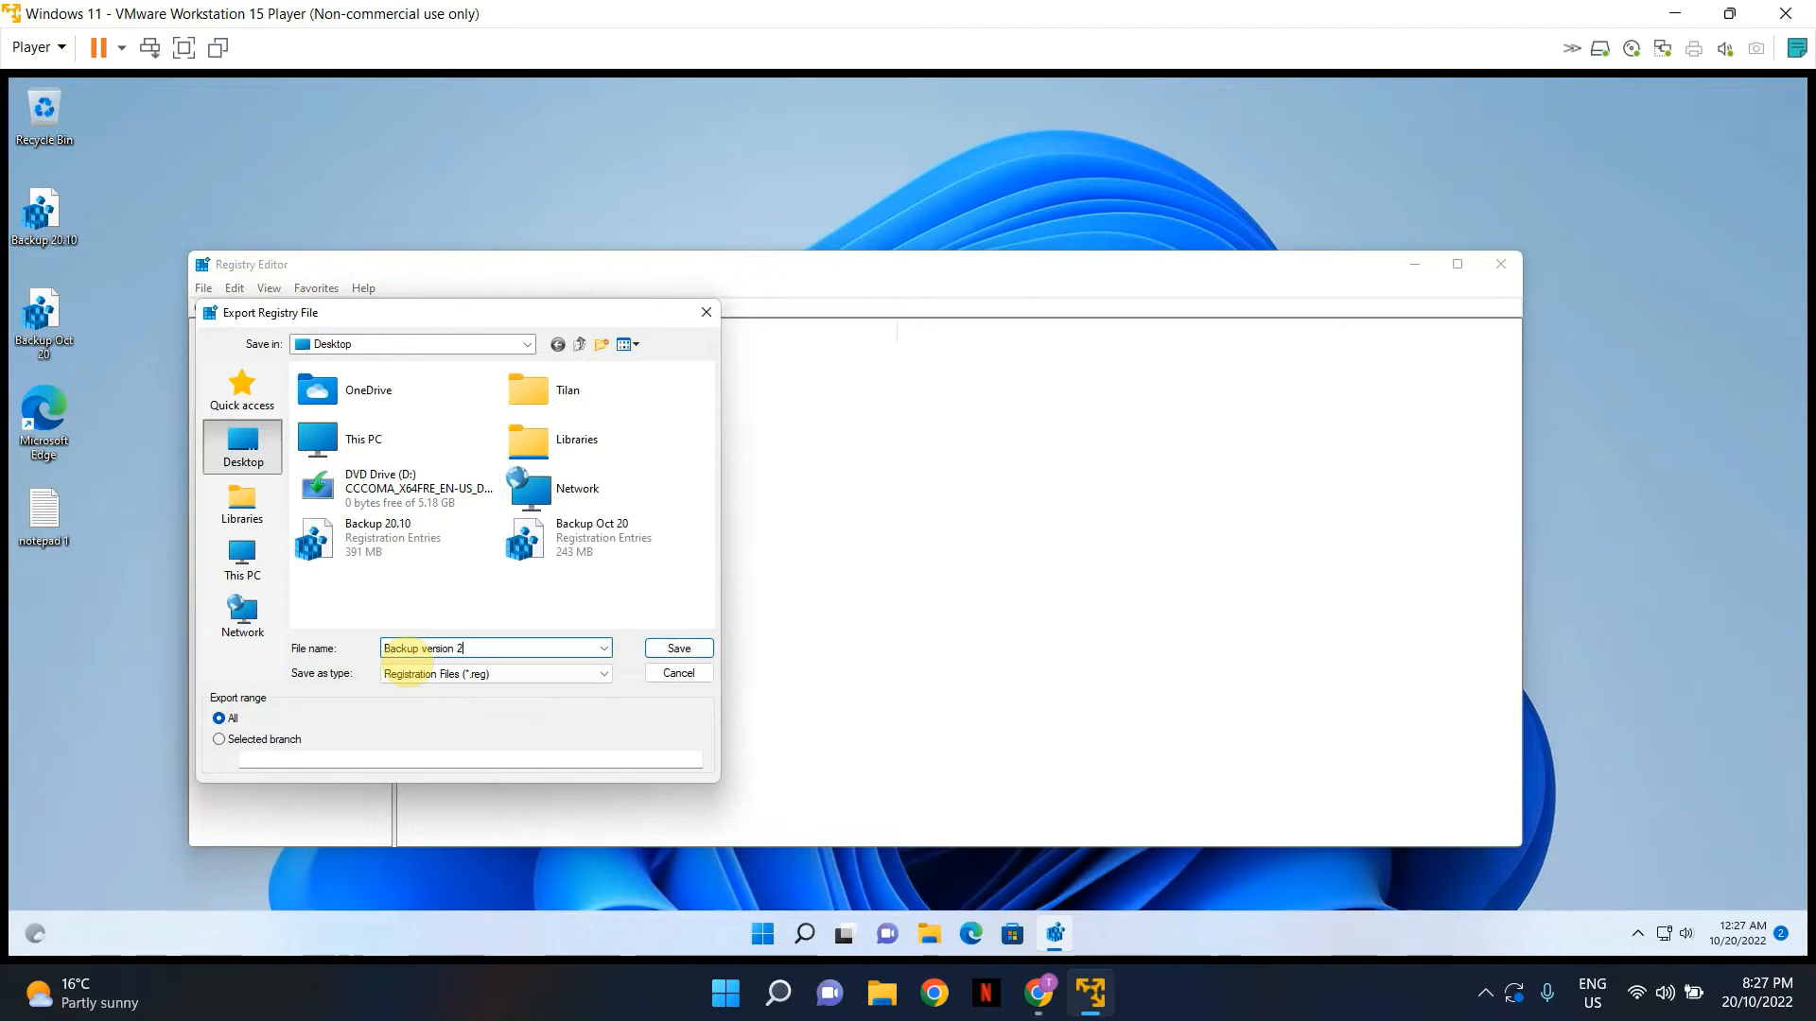
{"action": "mouse_move", "coordinate": [290, 454]}
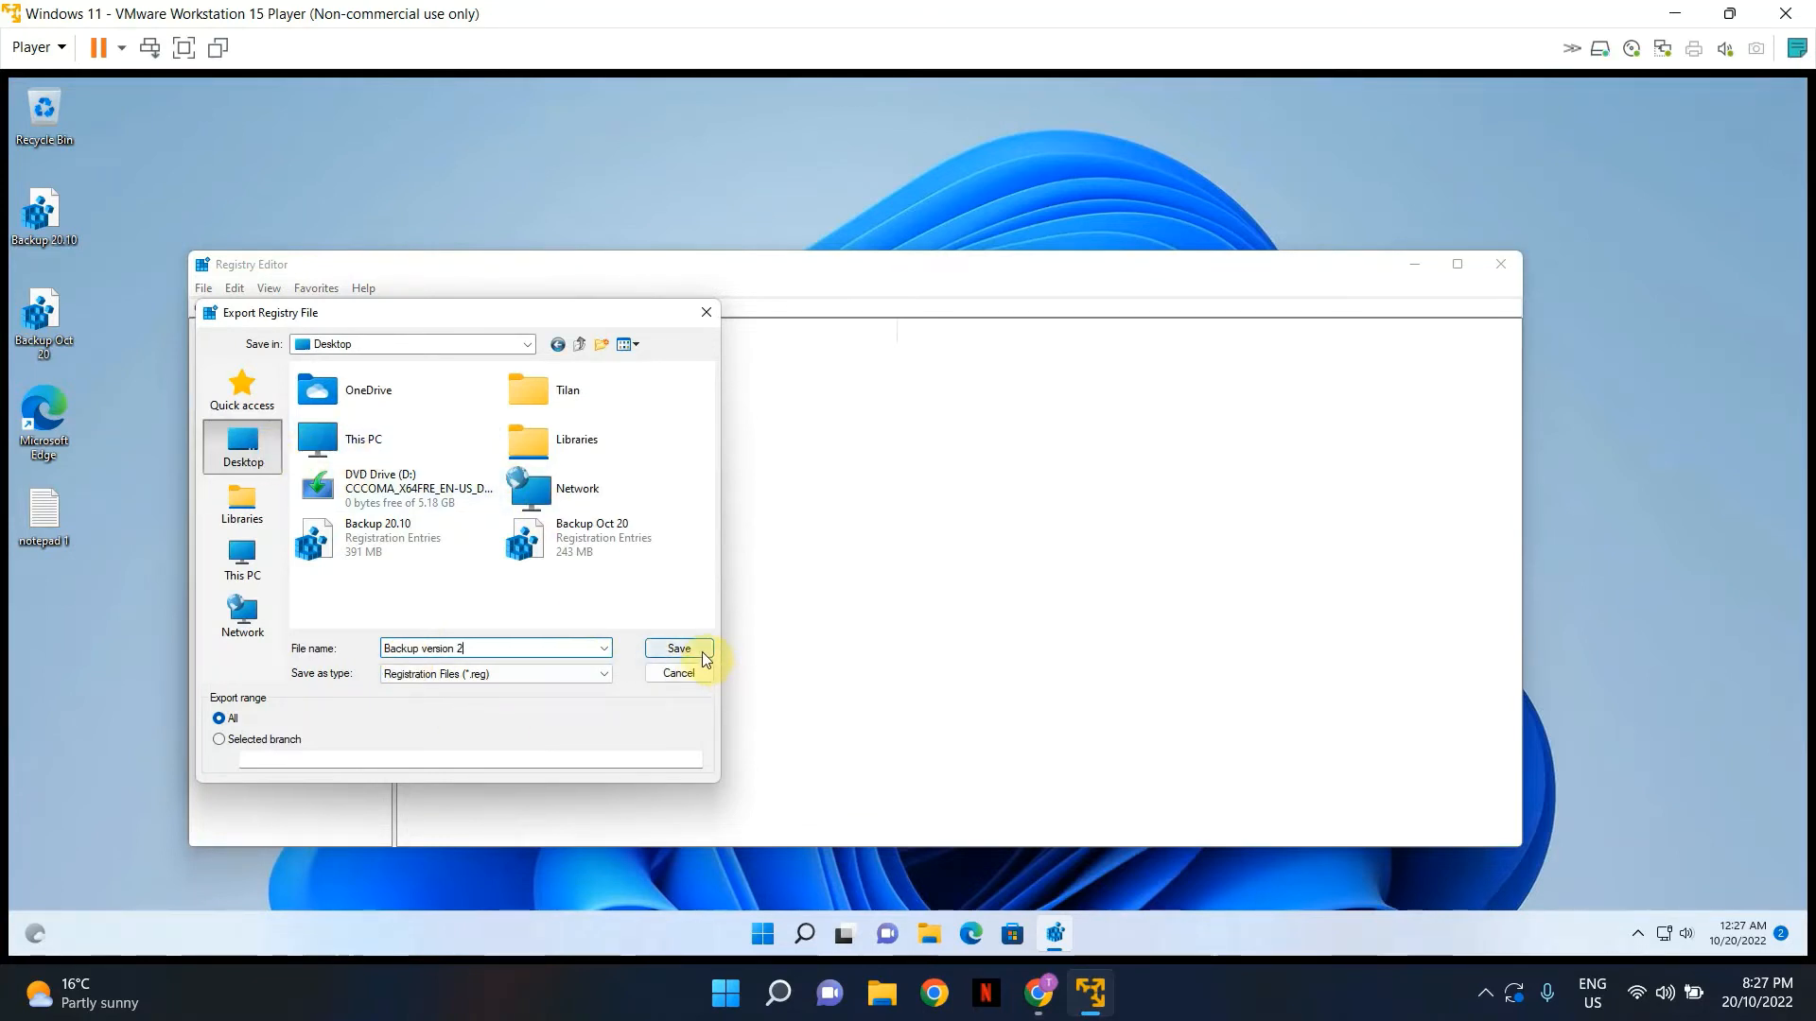
{"action": "left_click", "coordinate": [677, 649]}
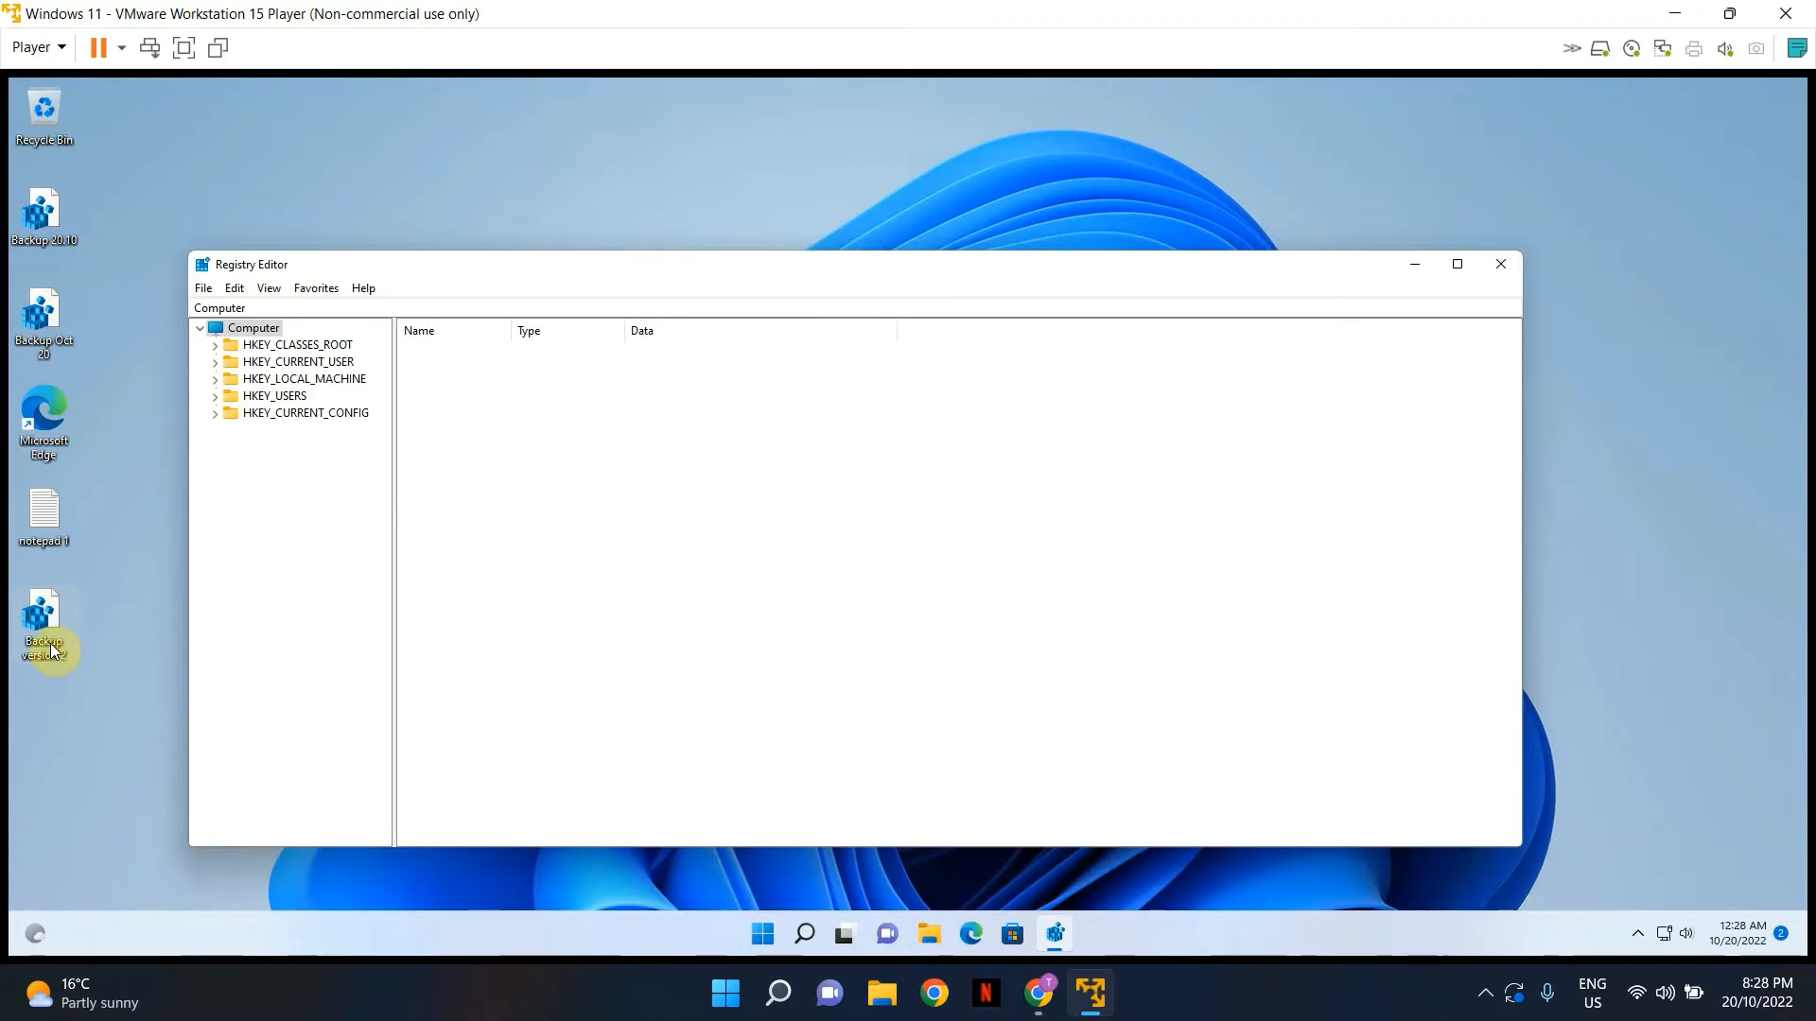
{"action": "mouse_move", "coordinate": [1571, 256]}
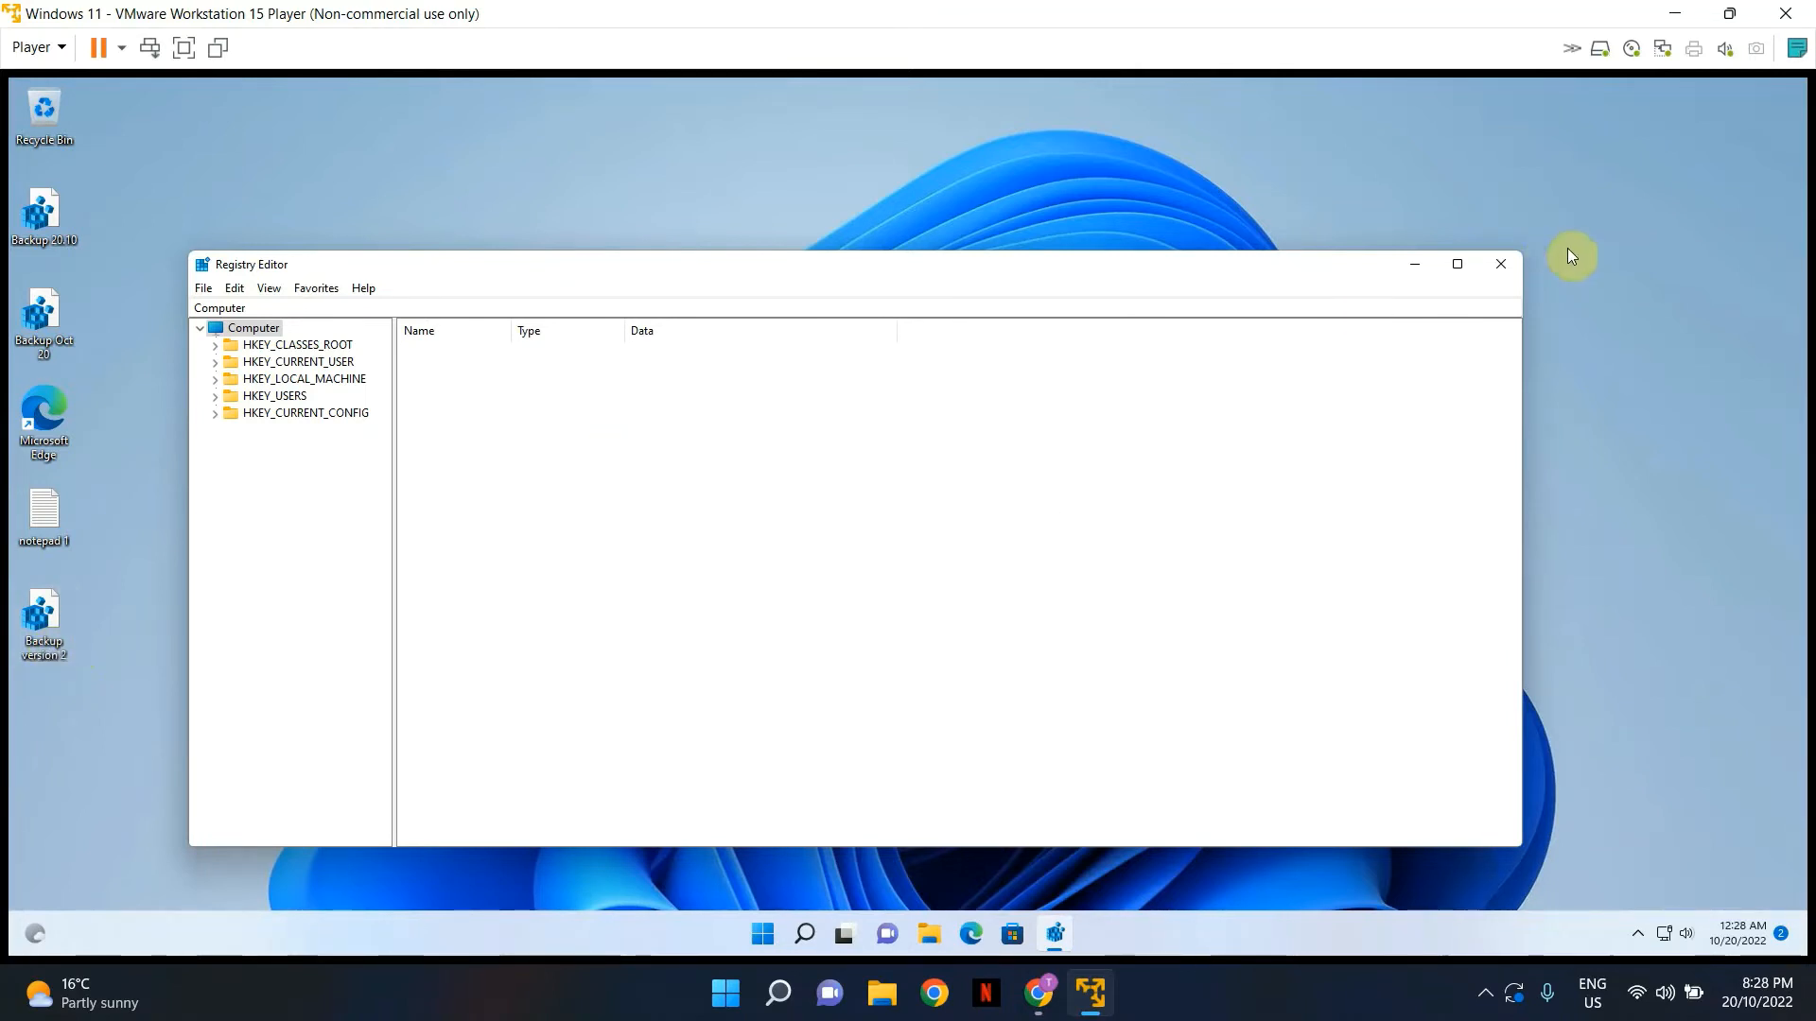
- Force-close the unresponsive Registry Editor
{"action": "left_click", "coordinate": [1500, 264]}
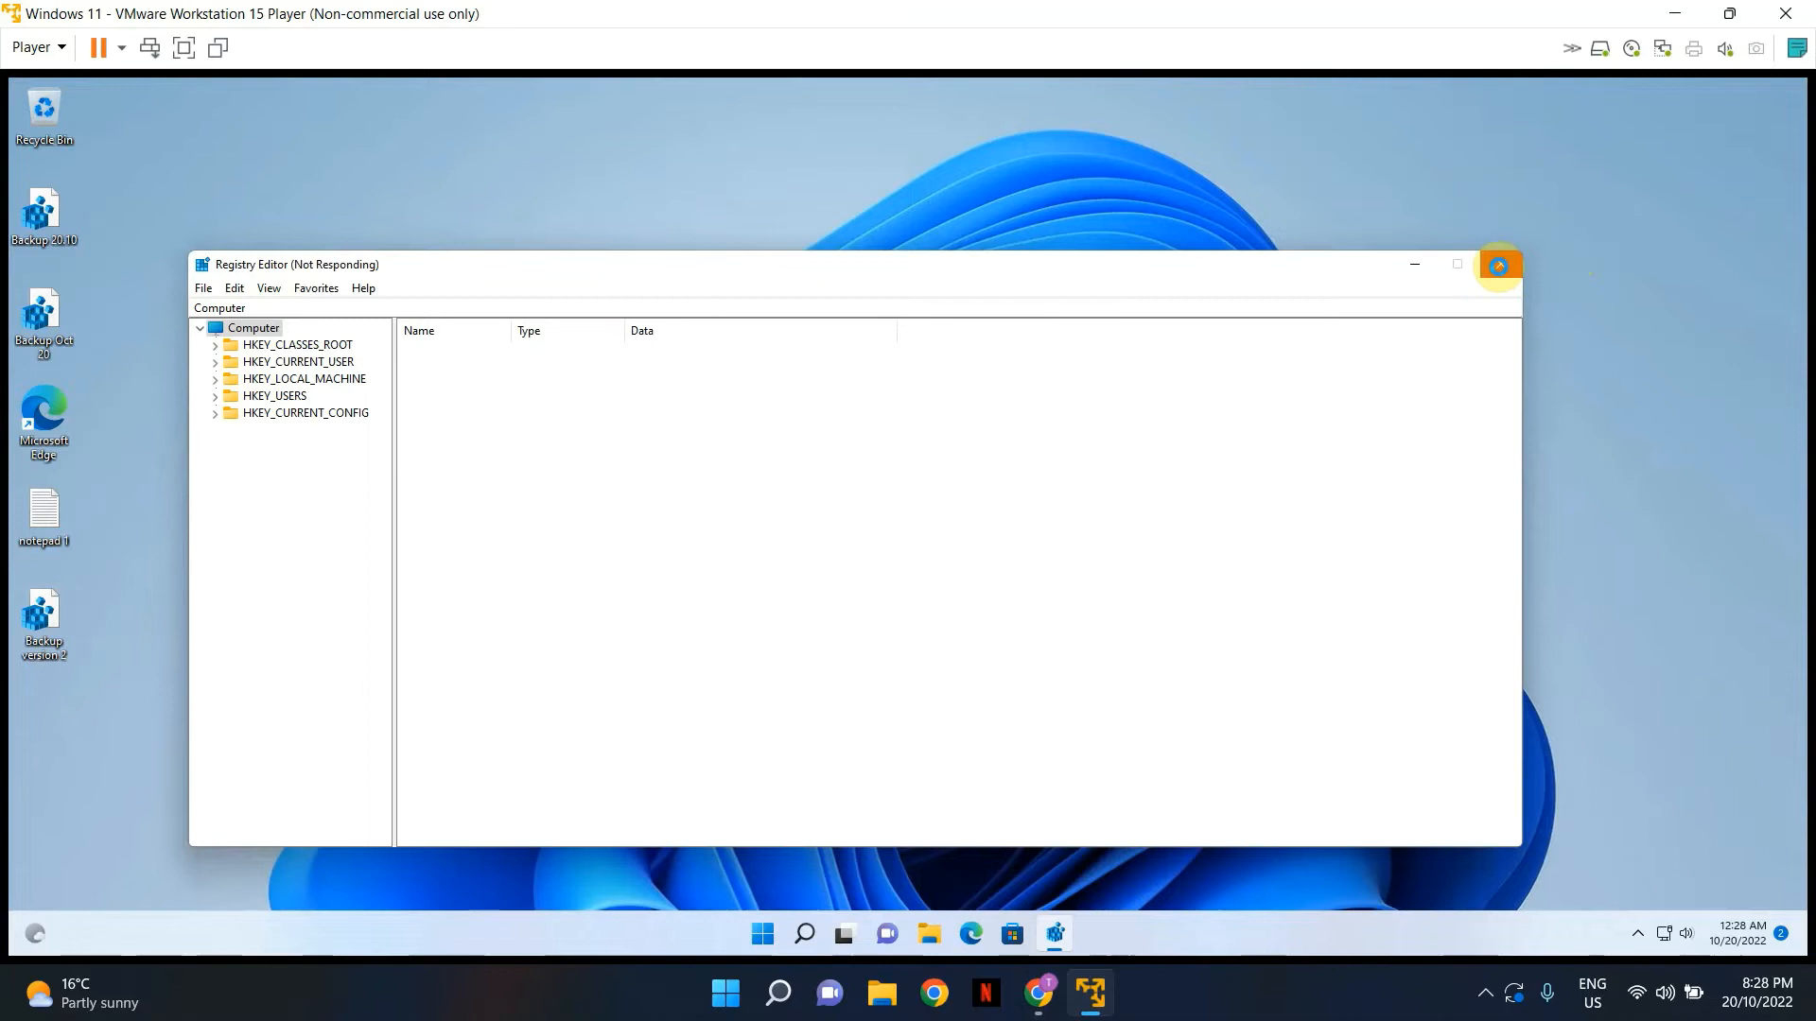
{"action": "mouse_move", "coordinate": [1500, 264]}
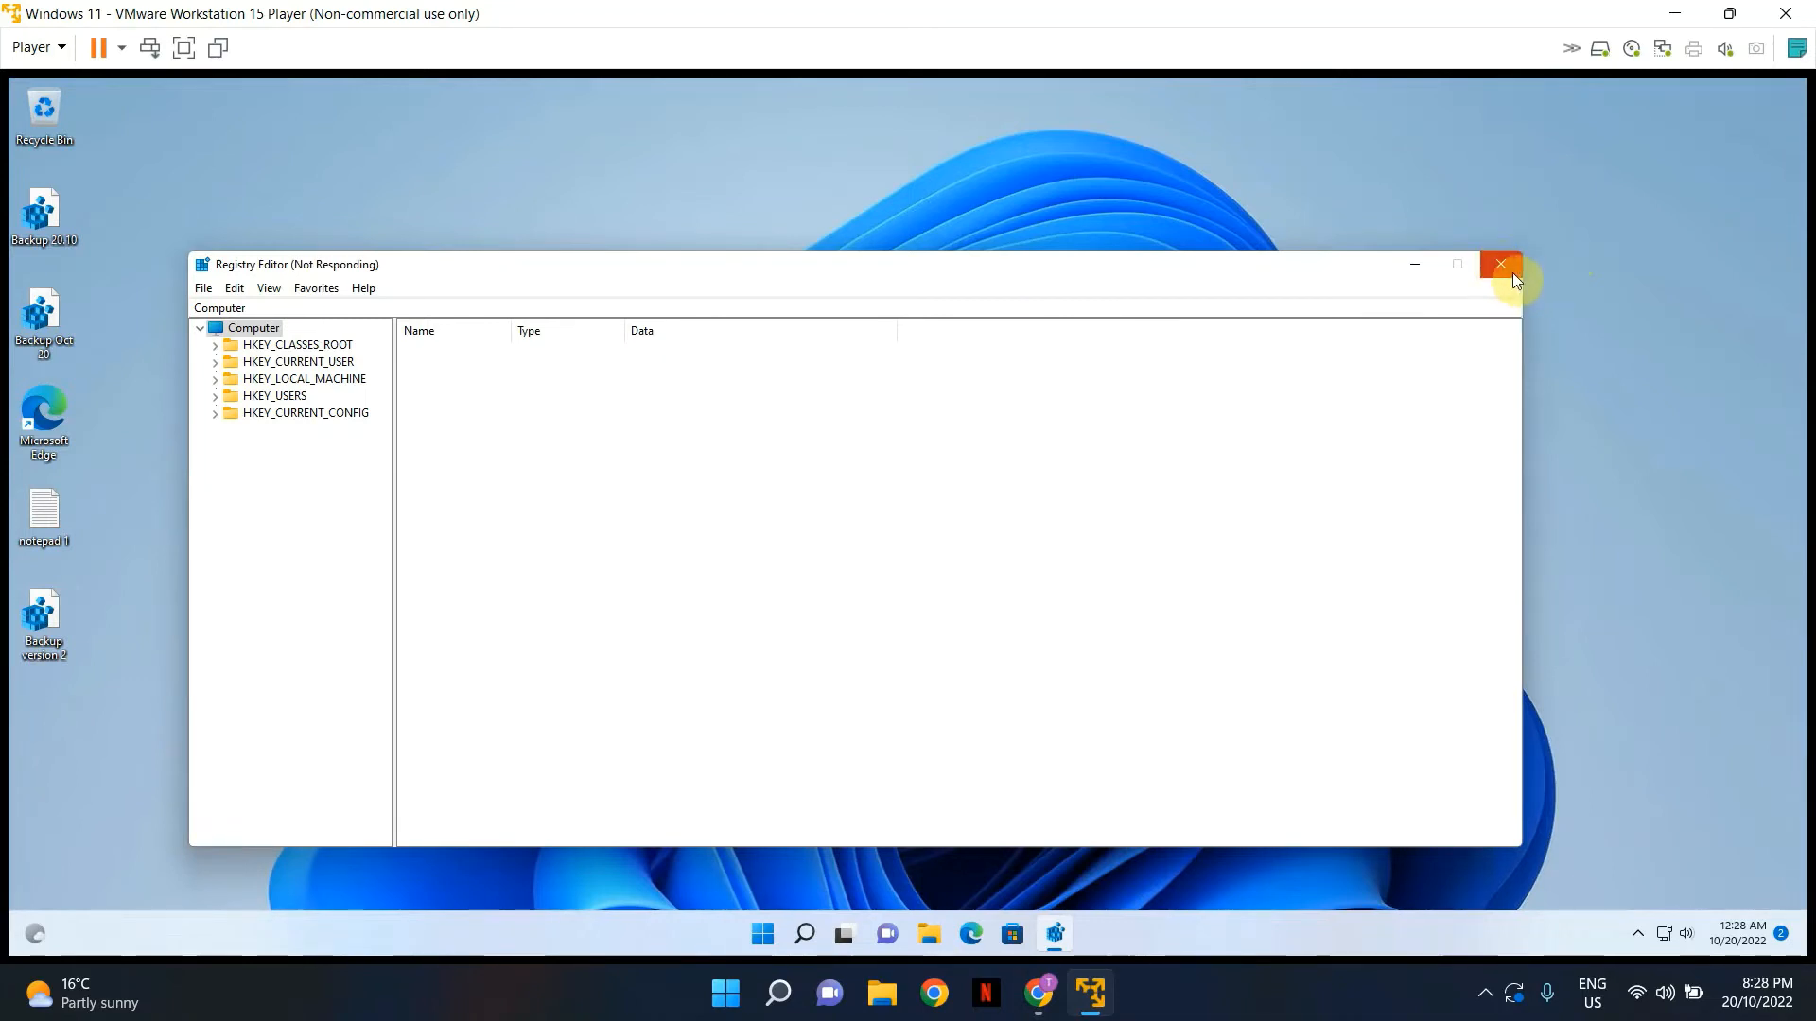
{"action": "left_click", "coordinate": [1499, 264]}
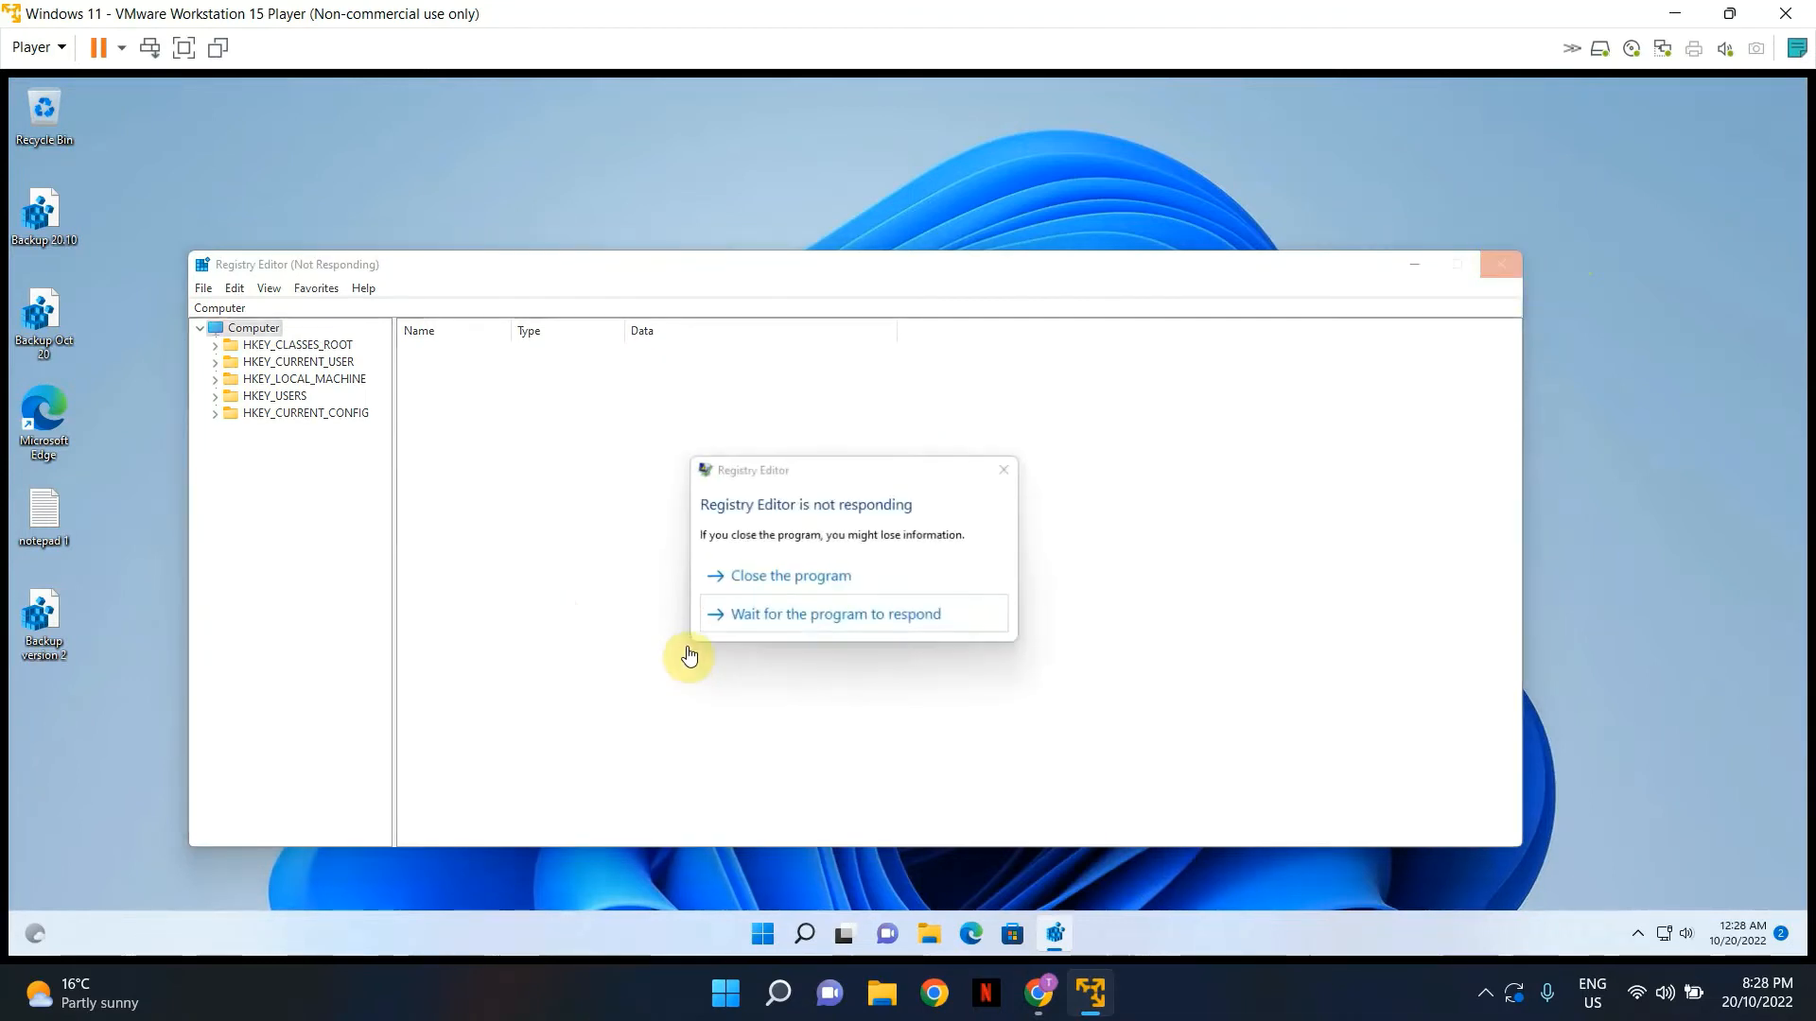
{"action": "left_click", "coordinate": [790, 576]}
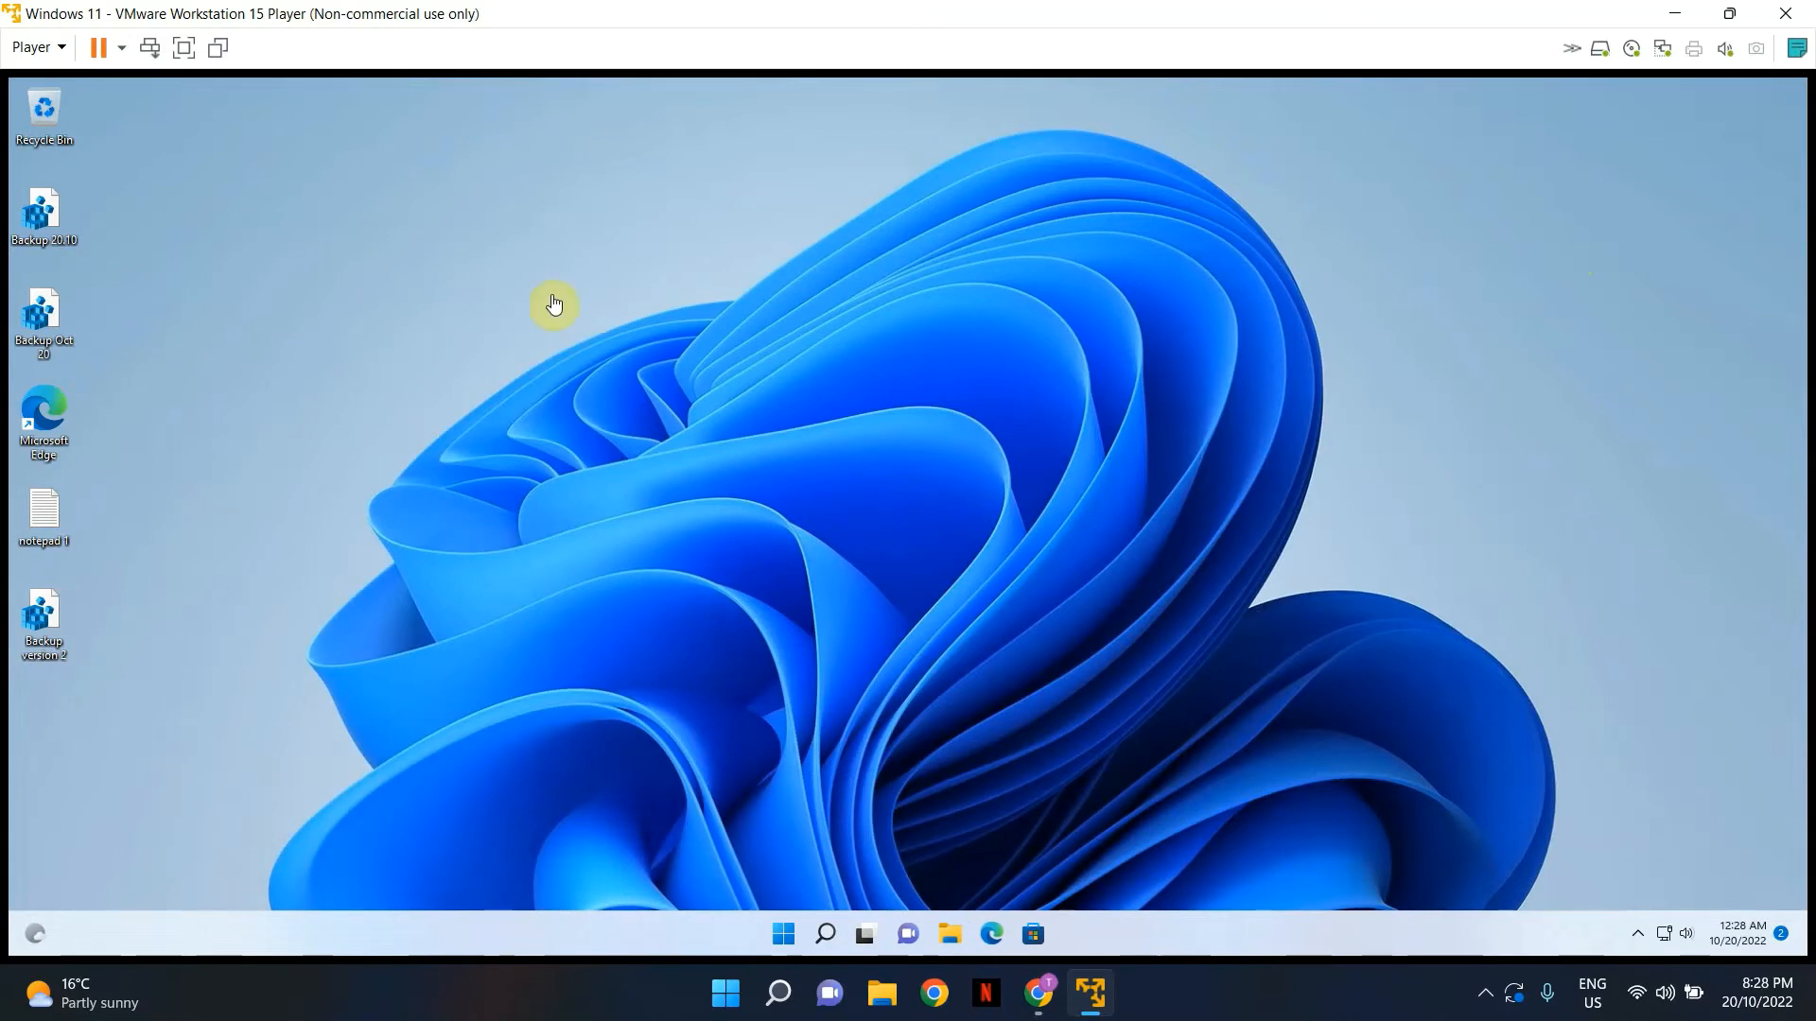
{"action": "mouse_move", "coordinate": [486, 423]}
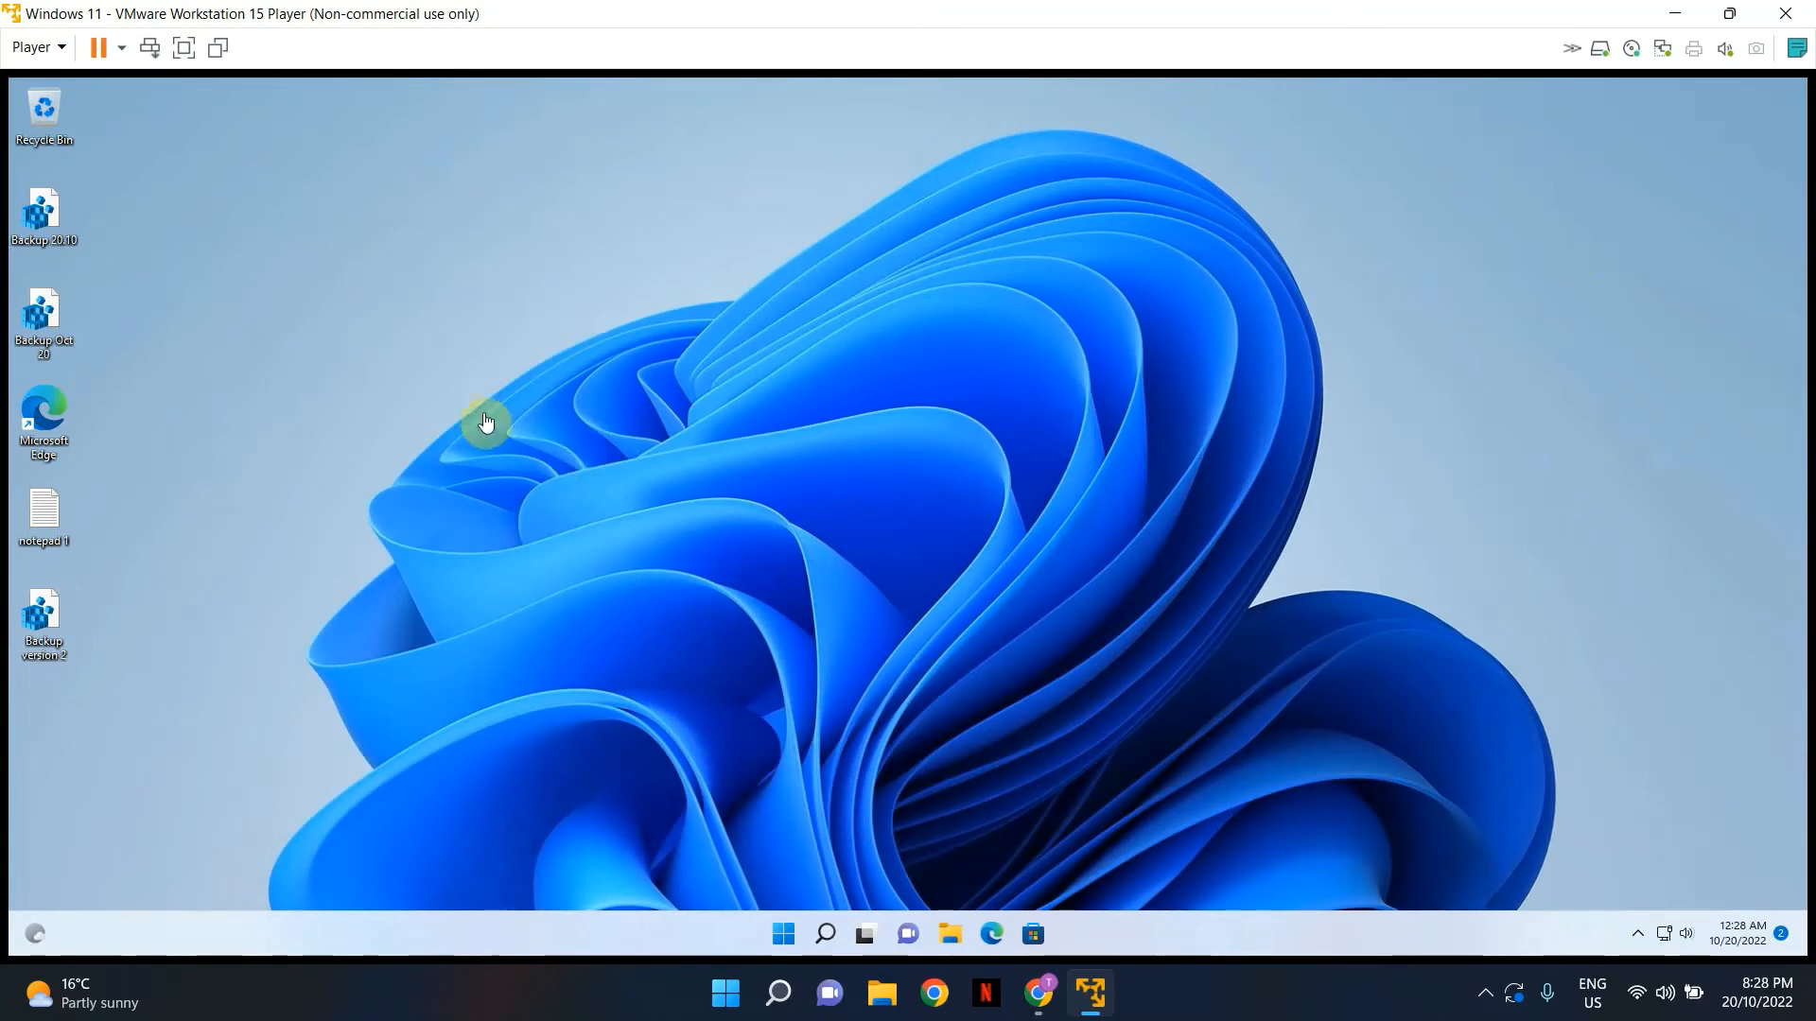
{"action": "mouse_move", "coordinate": [782, 933]}
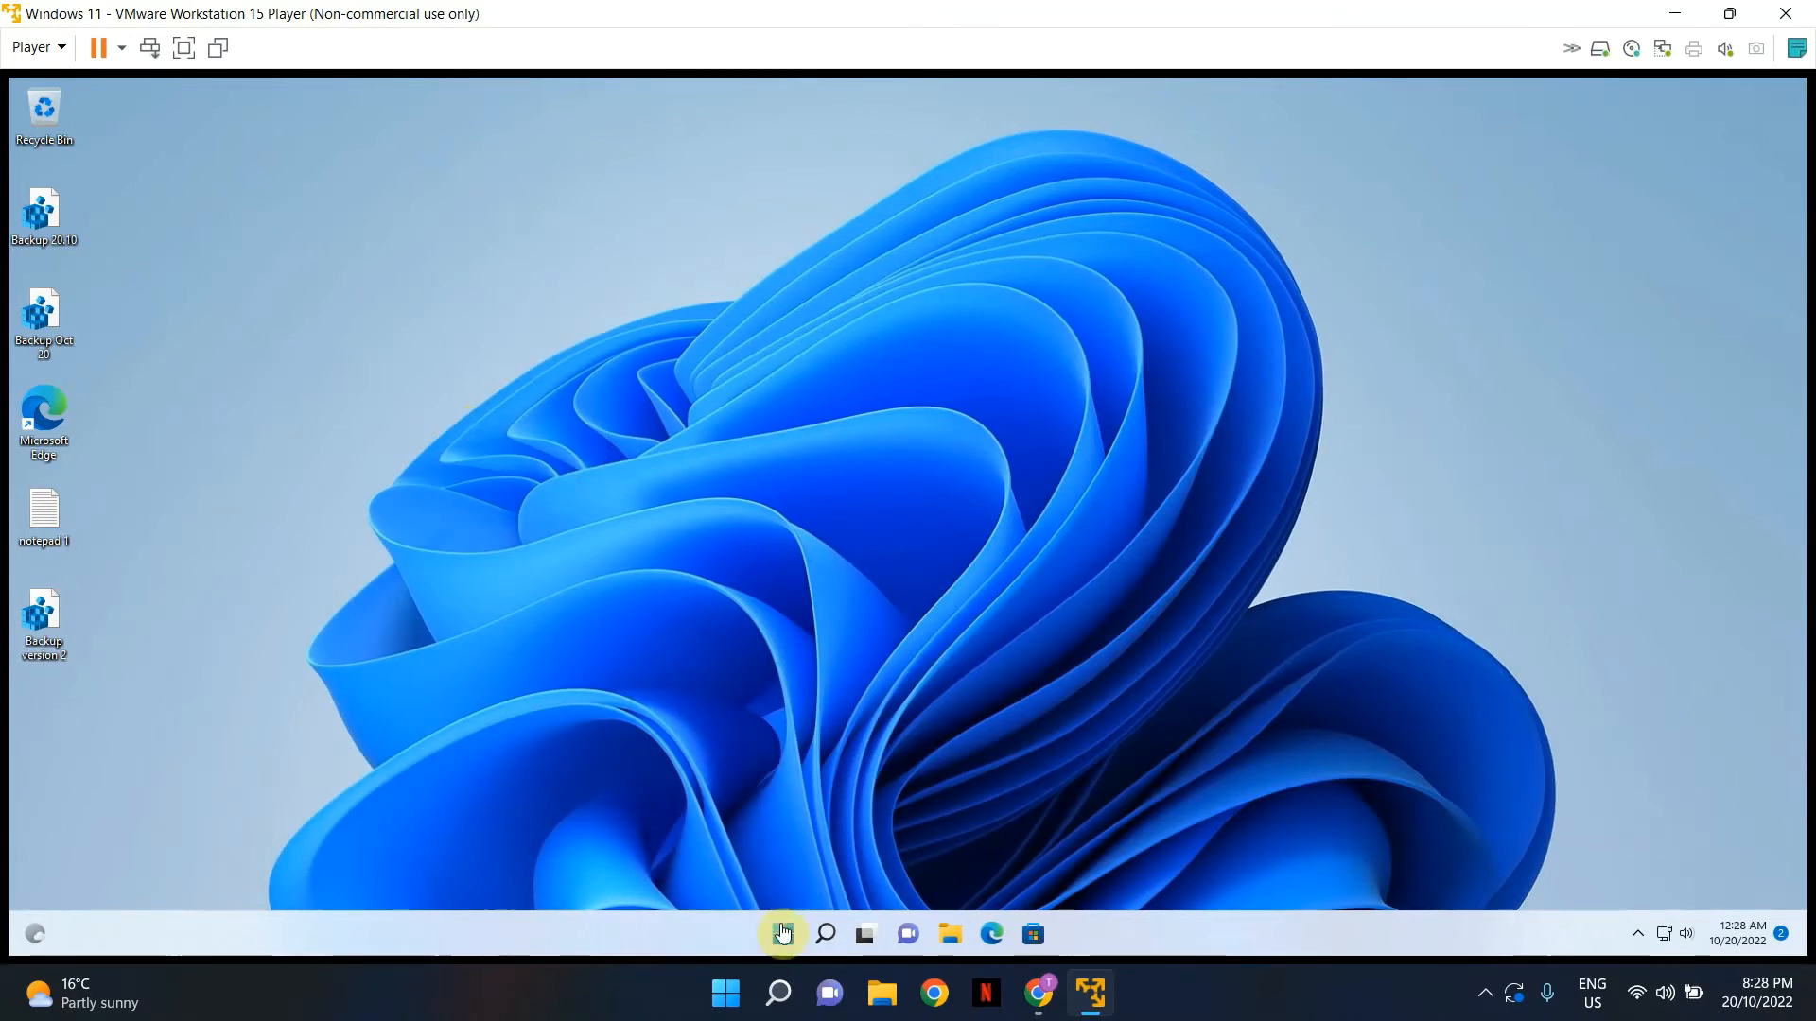
{"action": "mouse_move", "coordinate": [780, 934]}
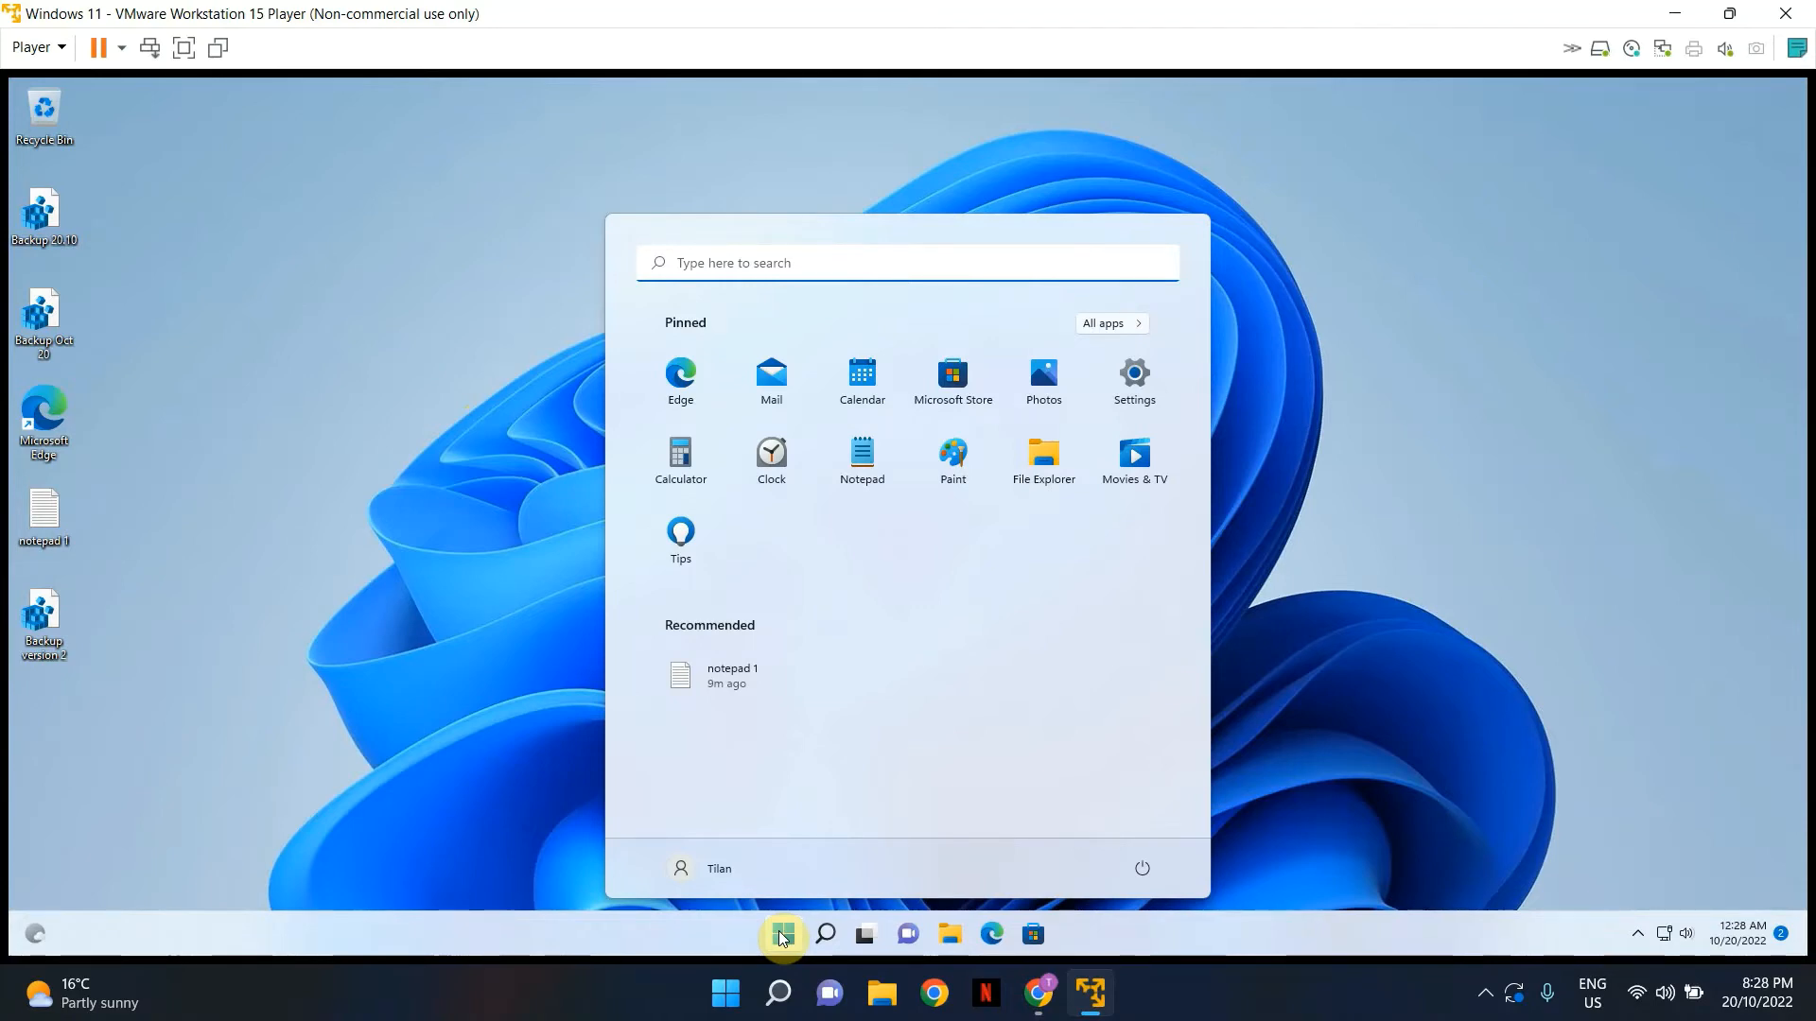
- Search 'cmd' and run Command Prompt as administrator, approving the UAC prompt
{"action": "type", "text": "cm"}
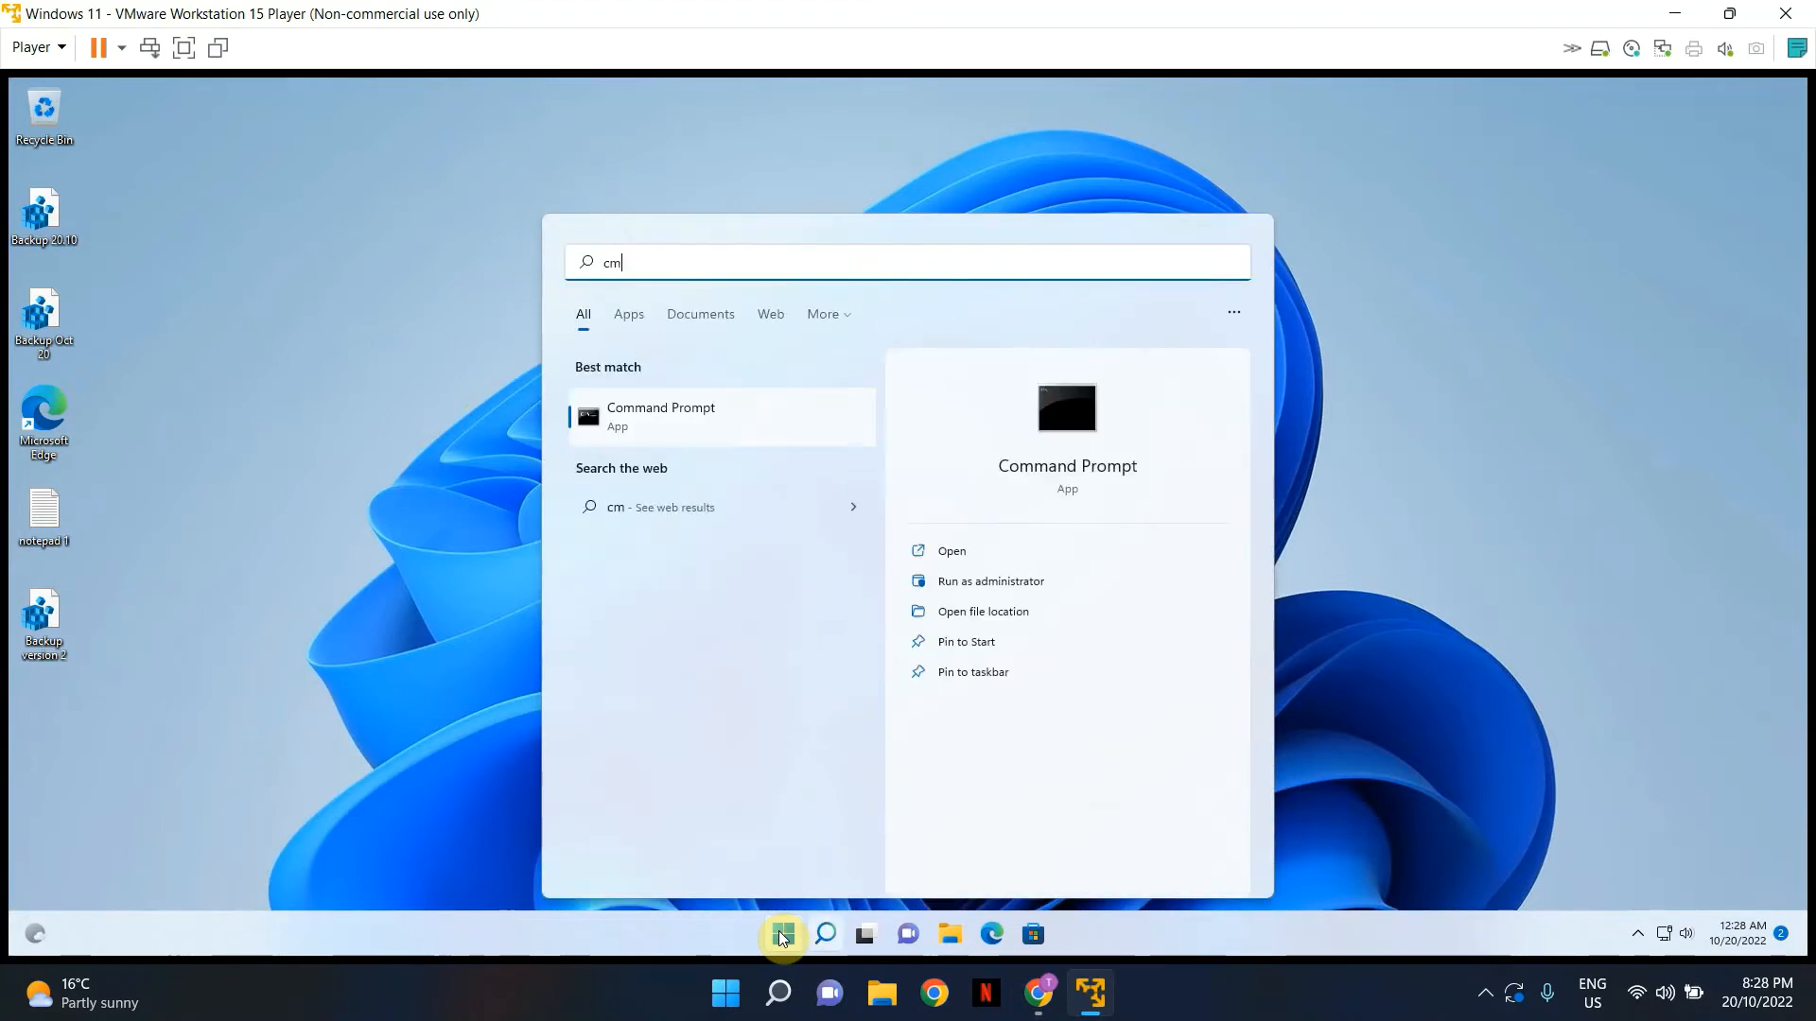
{"action": "type", "text": "d"}
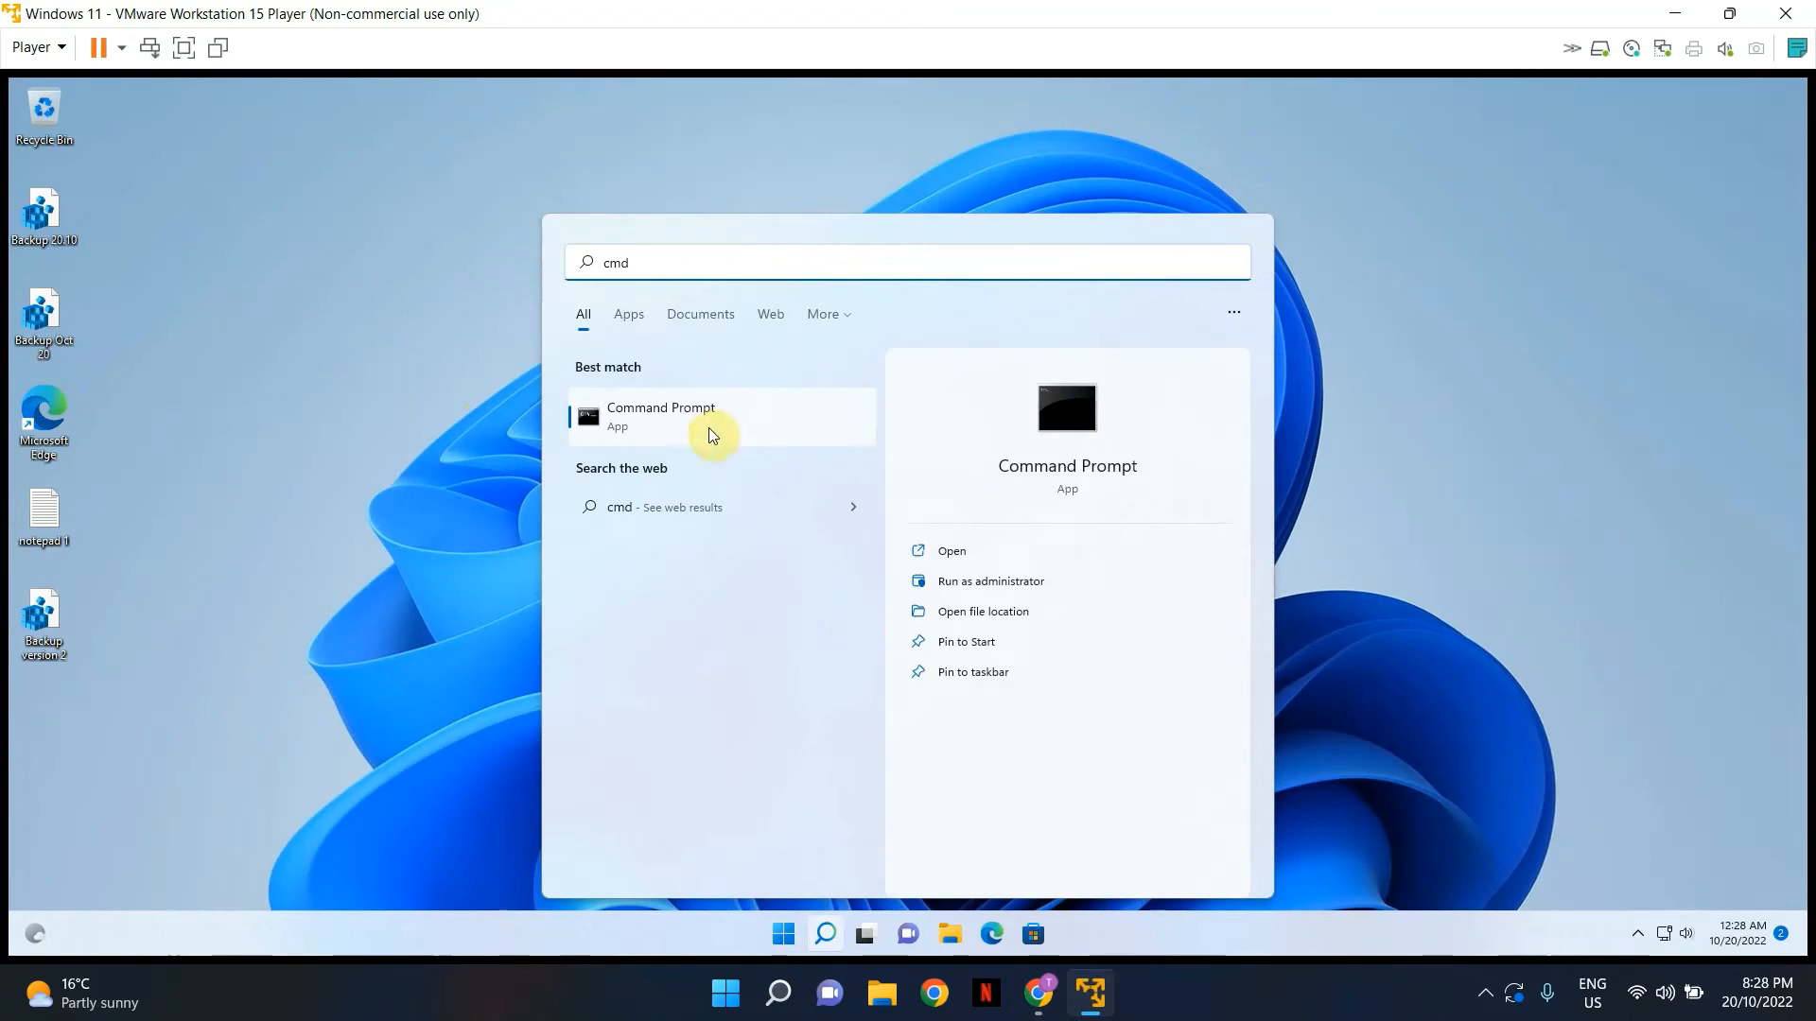
{"action": "mouse_move", "coordinate": [665, 434]}
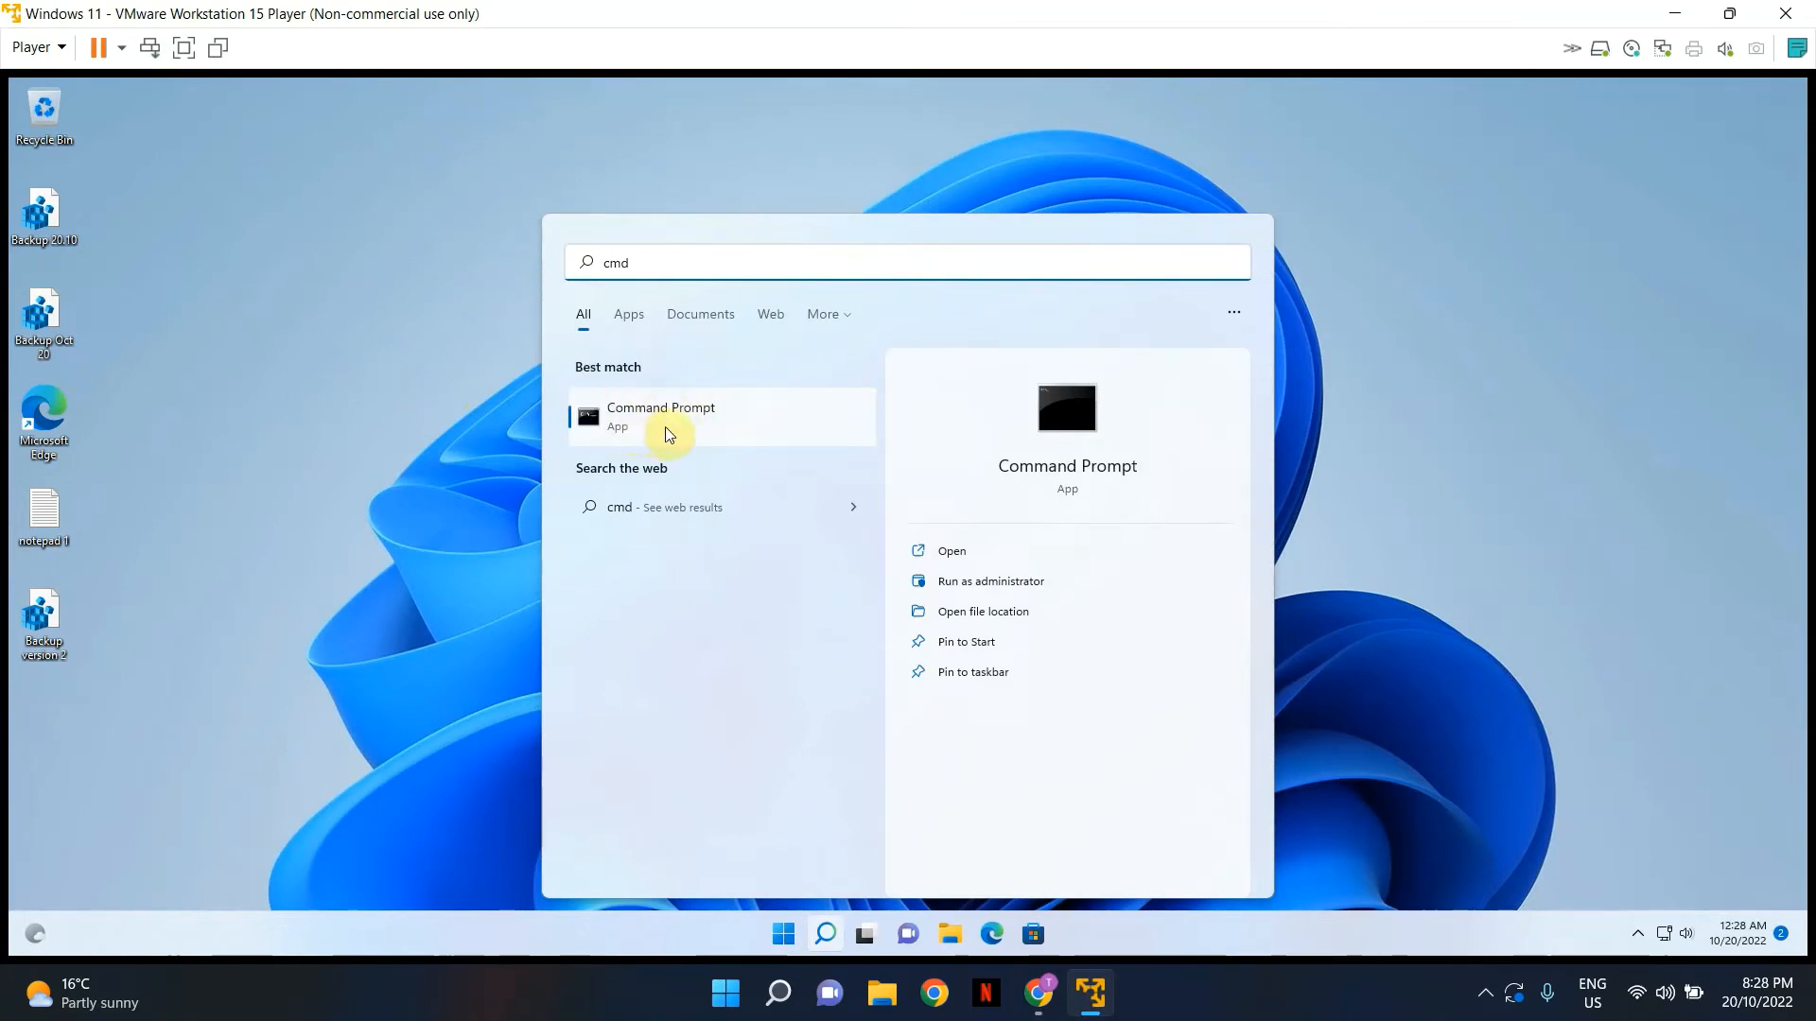
{"action": "mouse_move", "coordinate": [892, 643]}
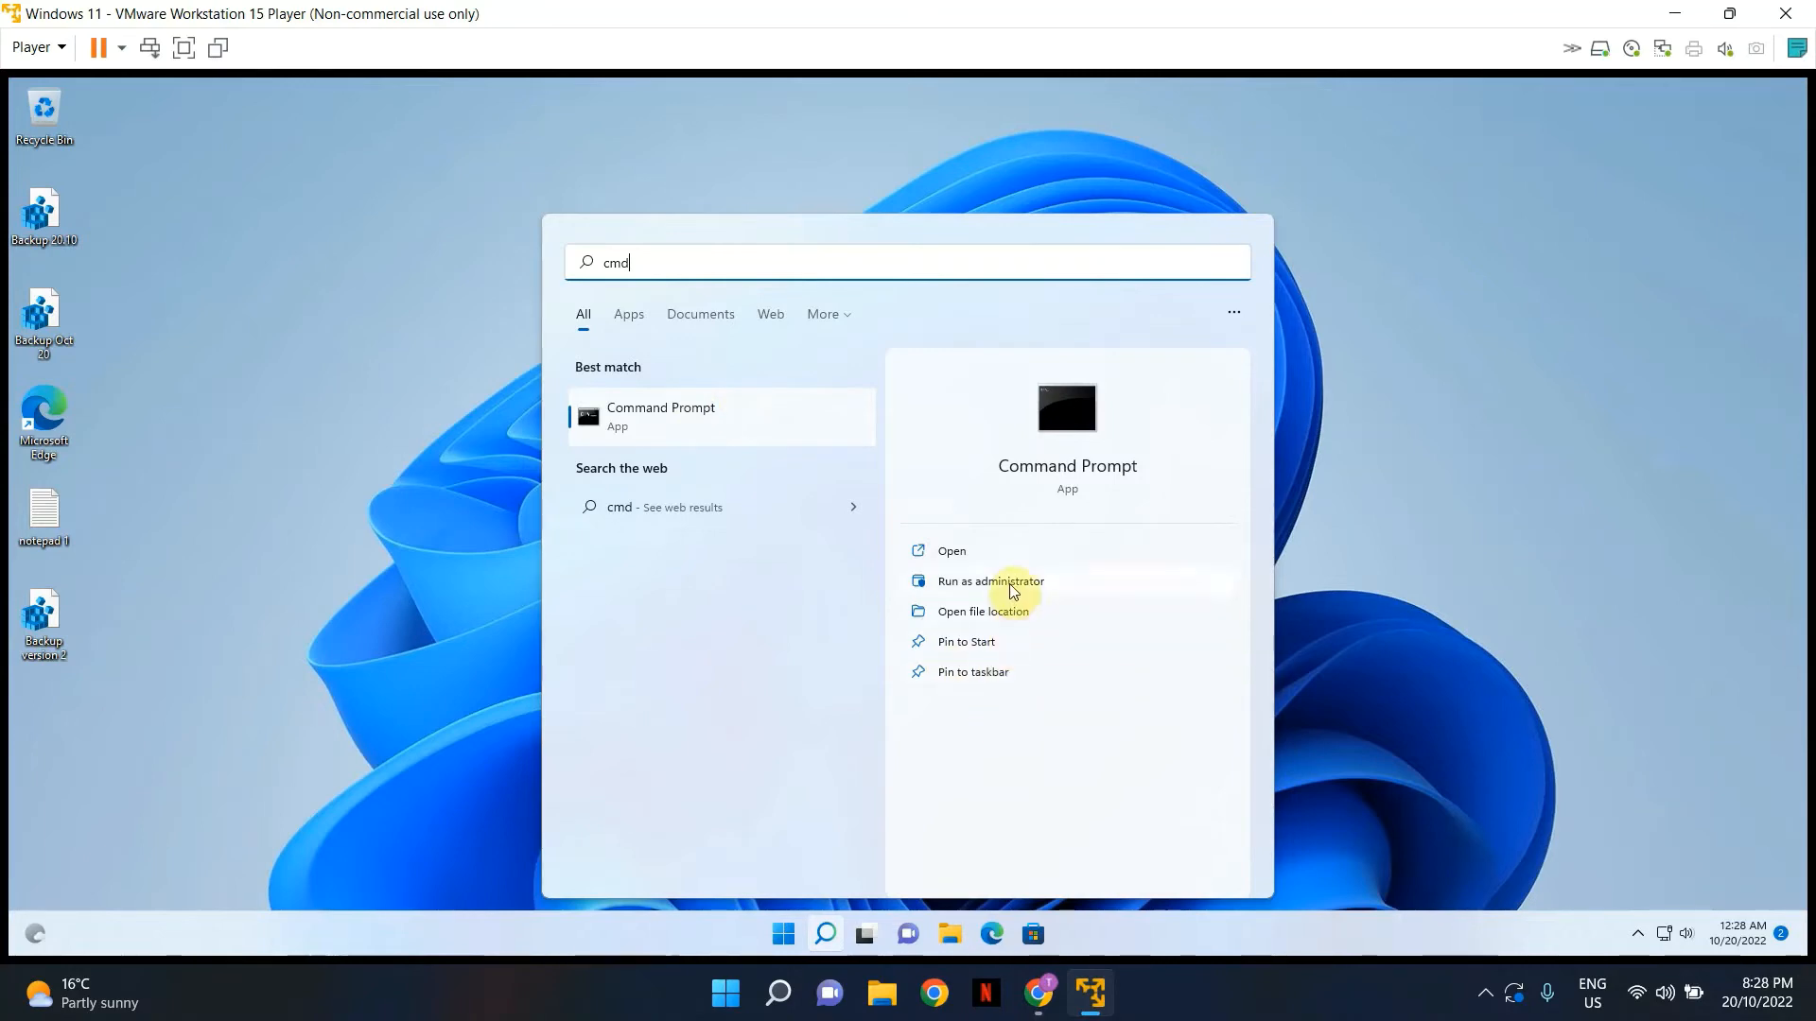
{"action": "left_click", "coordinate": [989, 580]}
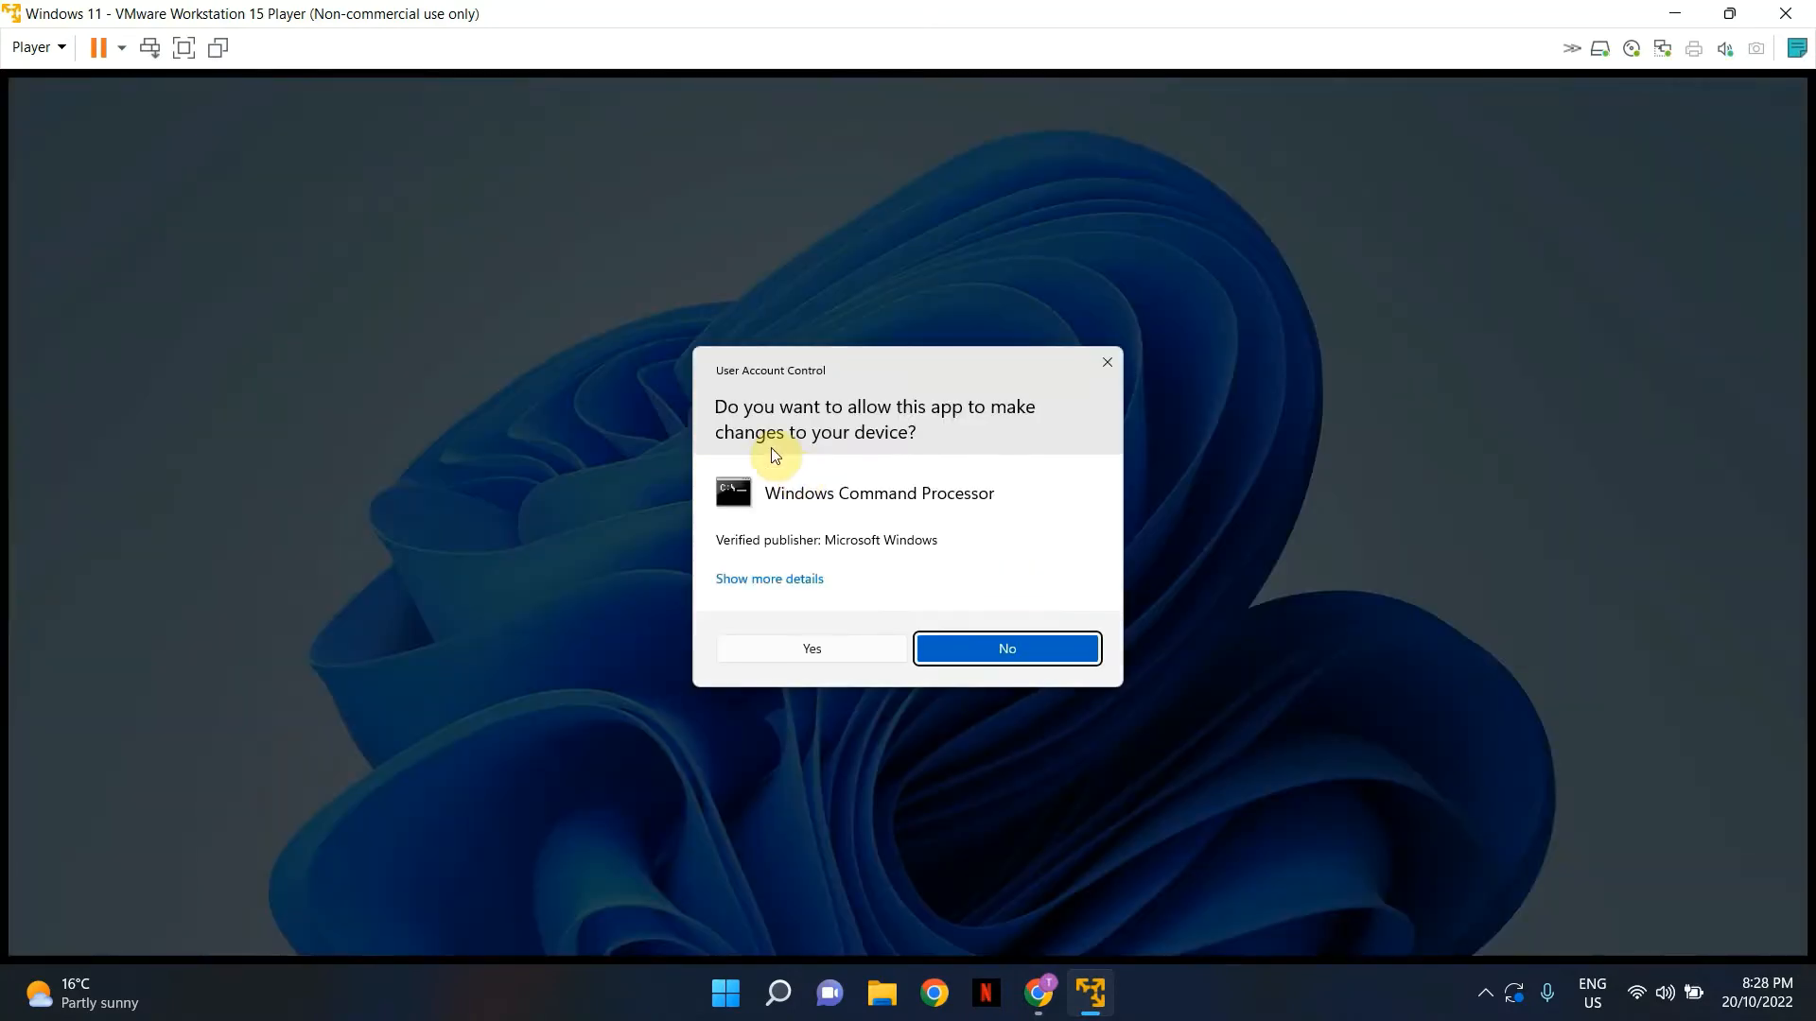
{"action": "left_click", "coordinate": [810, 647]}
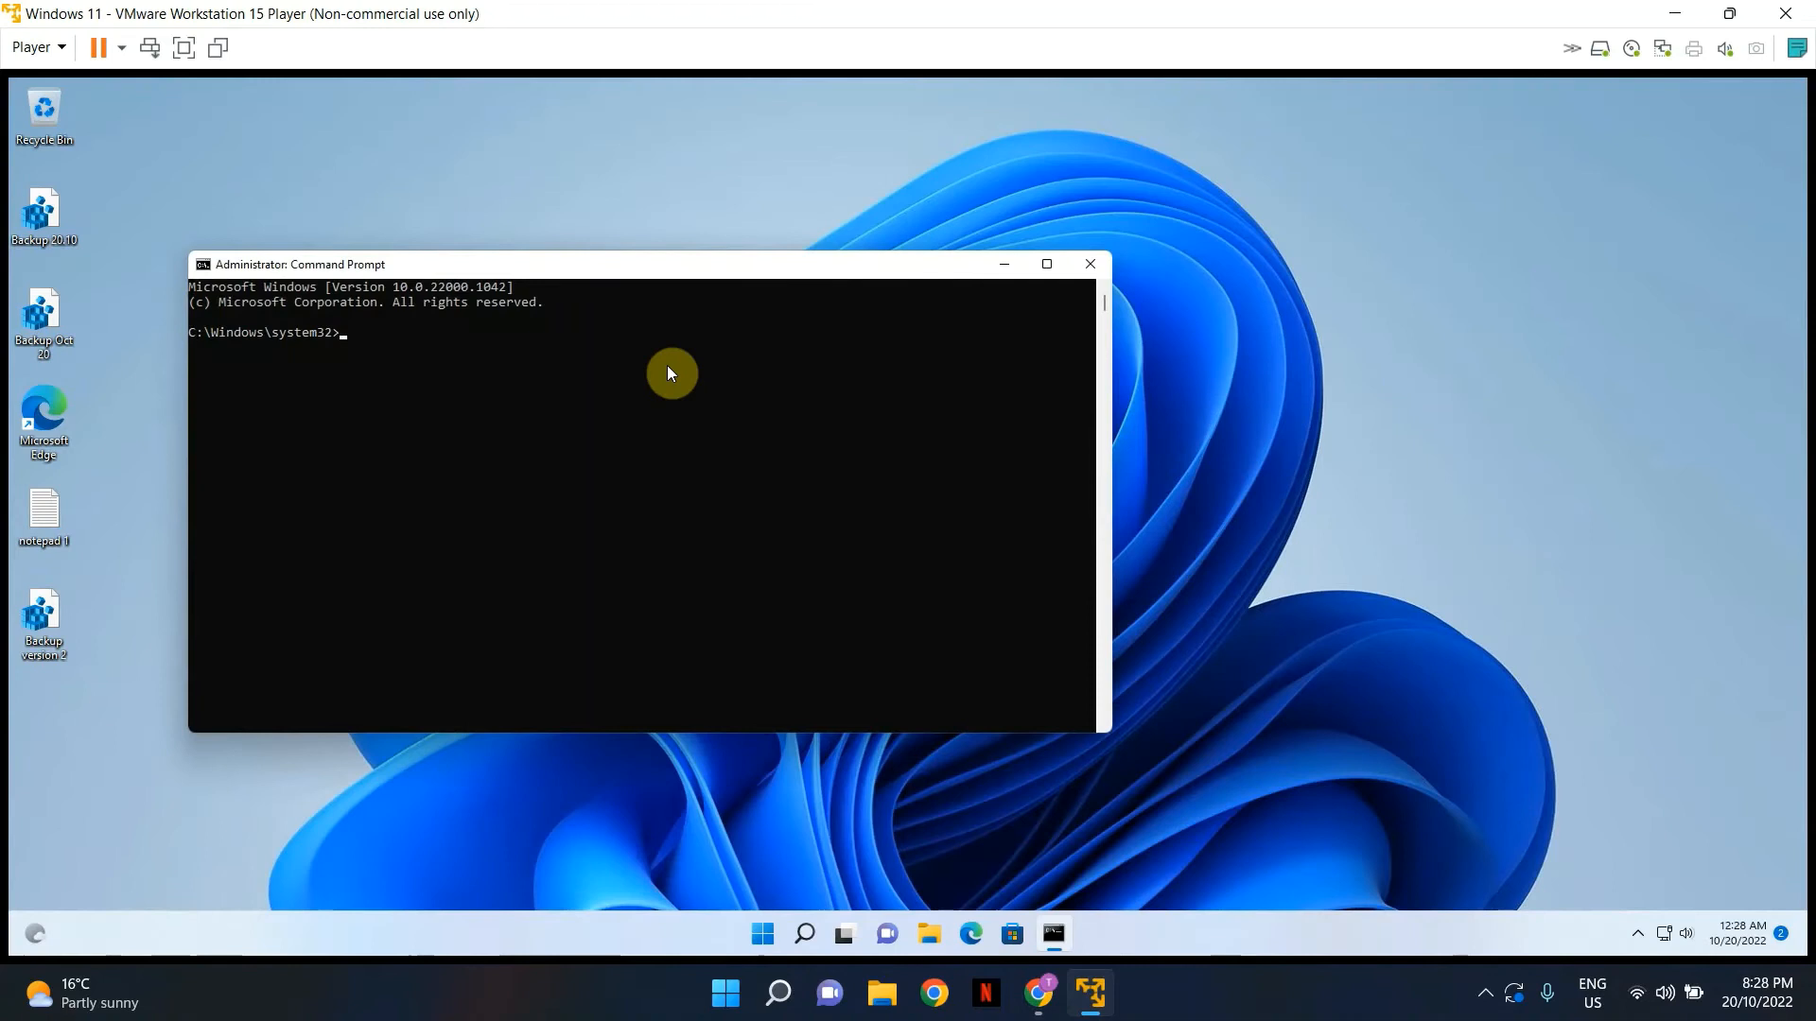
{"action": "mouse_move", "coordinate": [114, 613]}
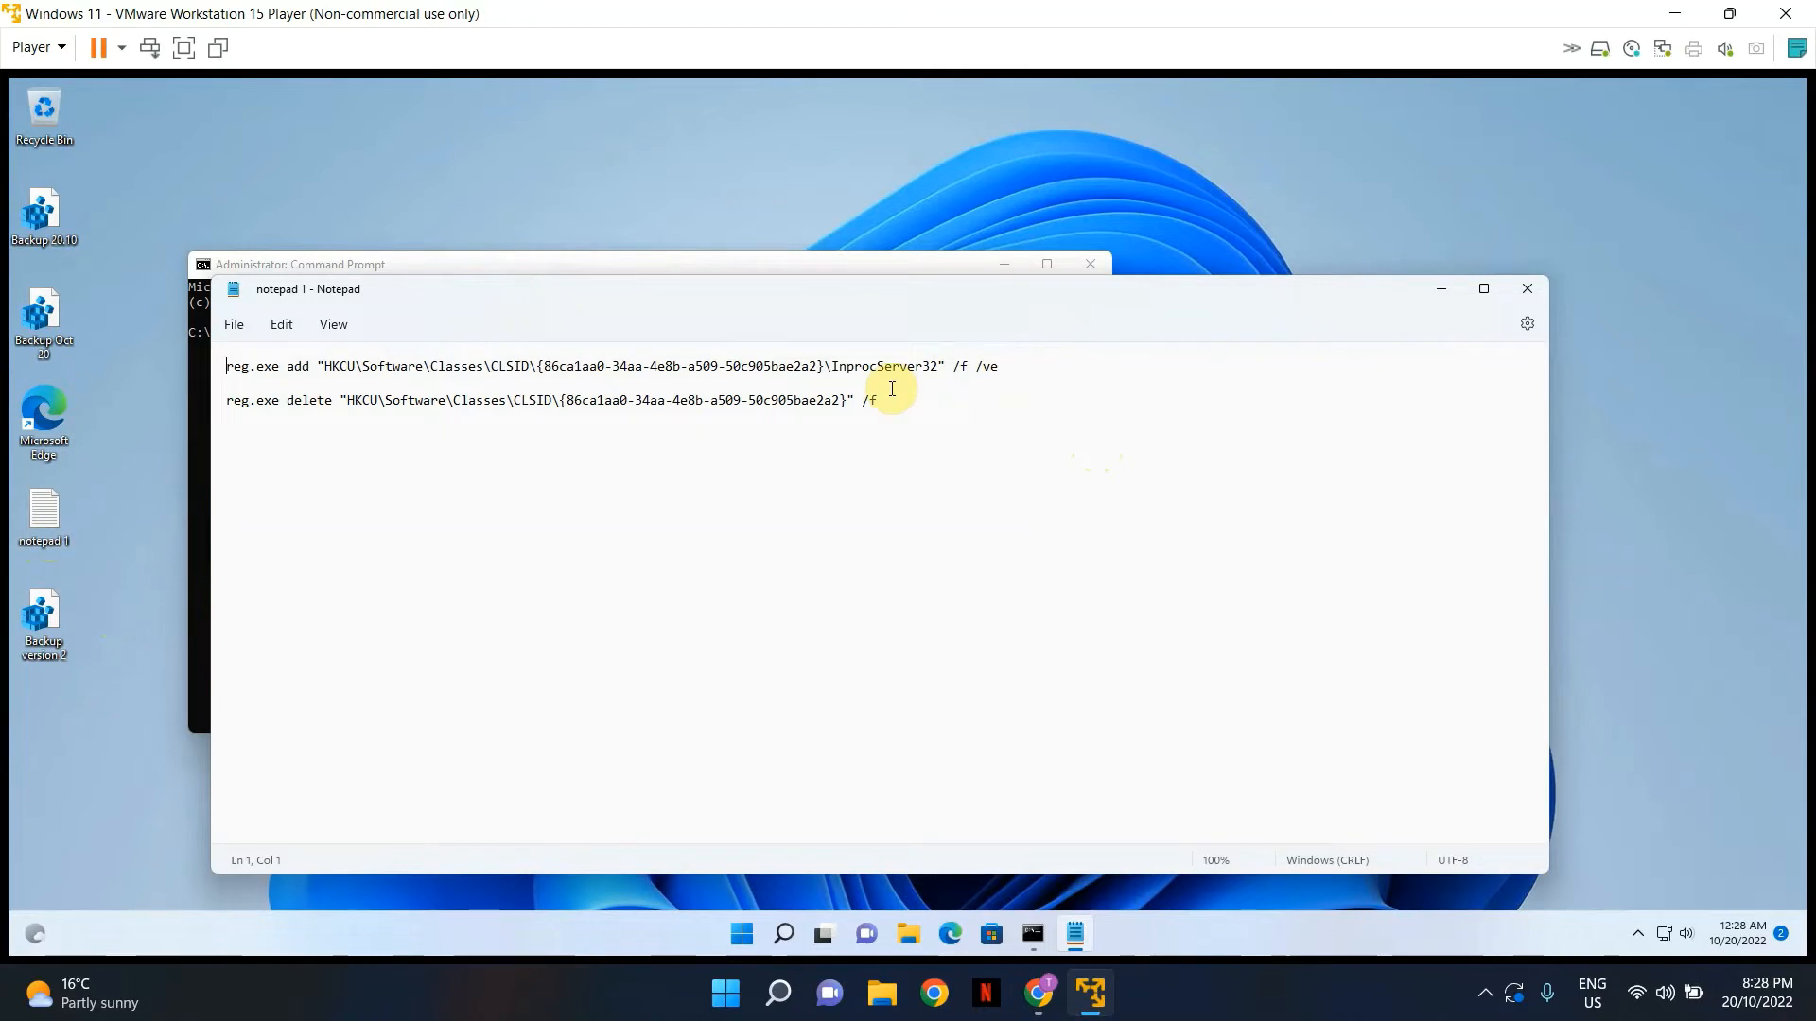
{"action": "mouse_move", "coordinate": [1056, 367]}
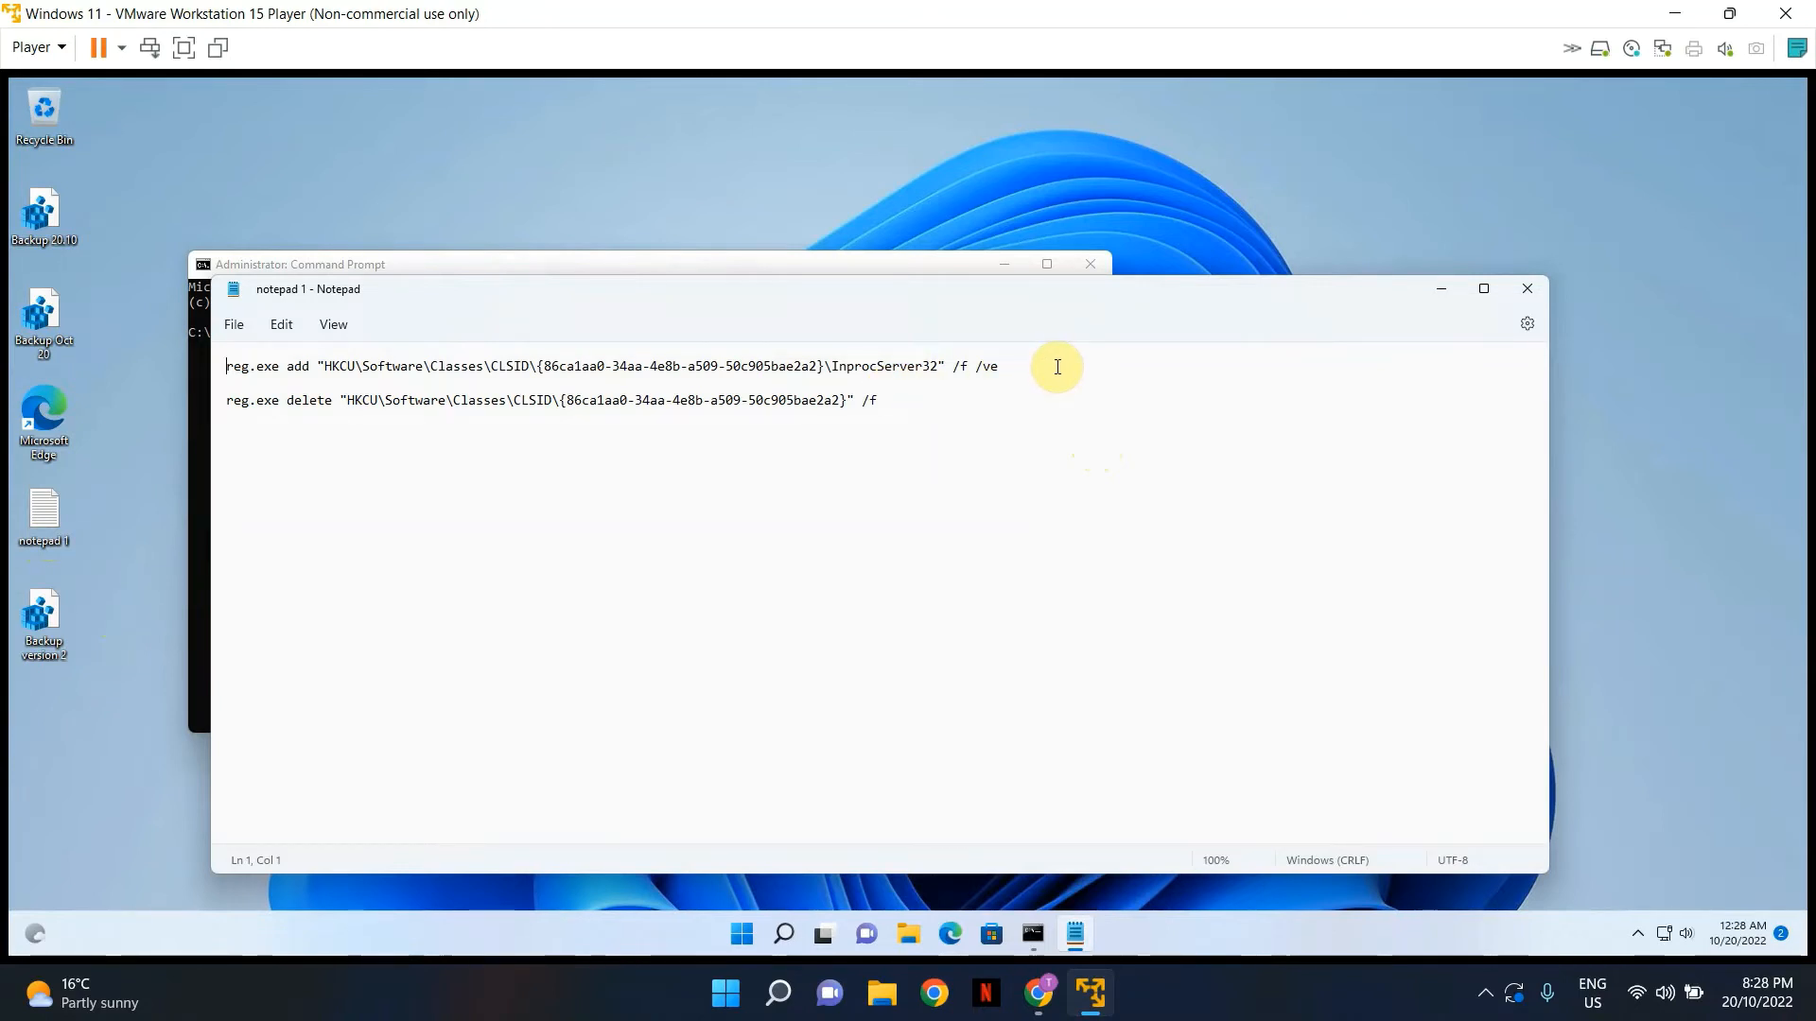
{"action": "mouse_move", "coordinate": [228, 366]}
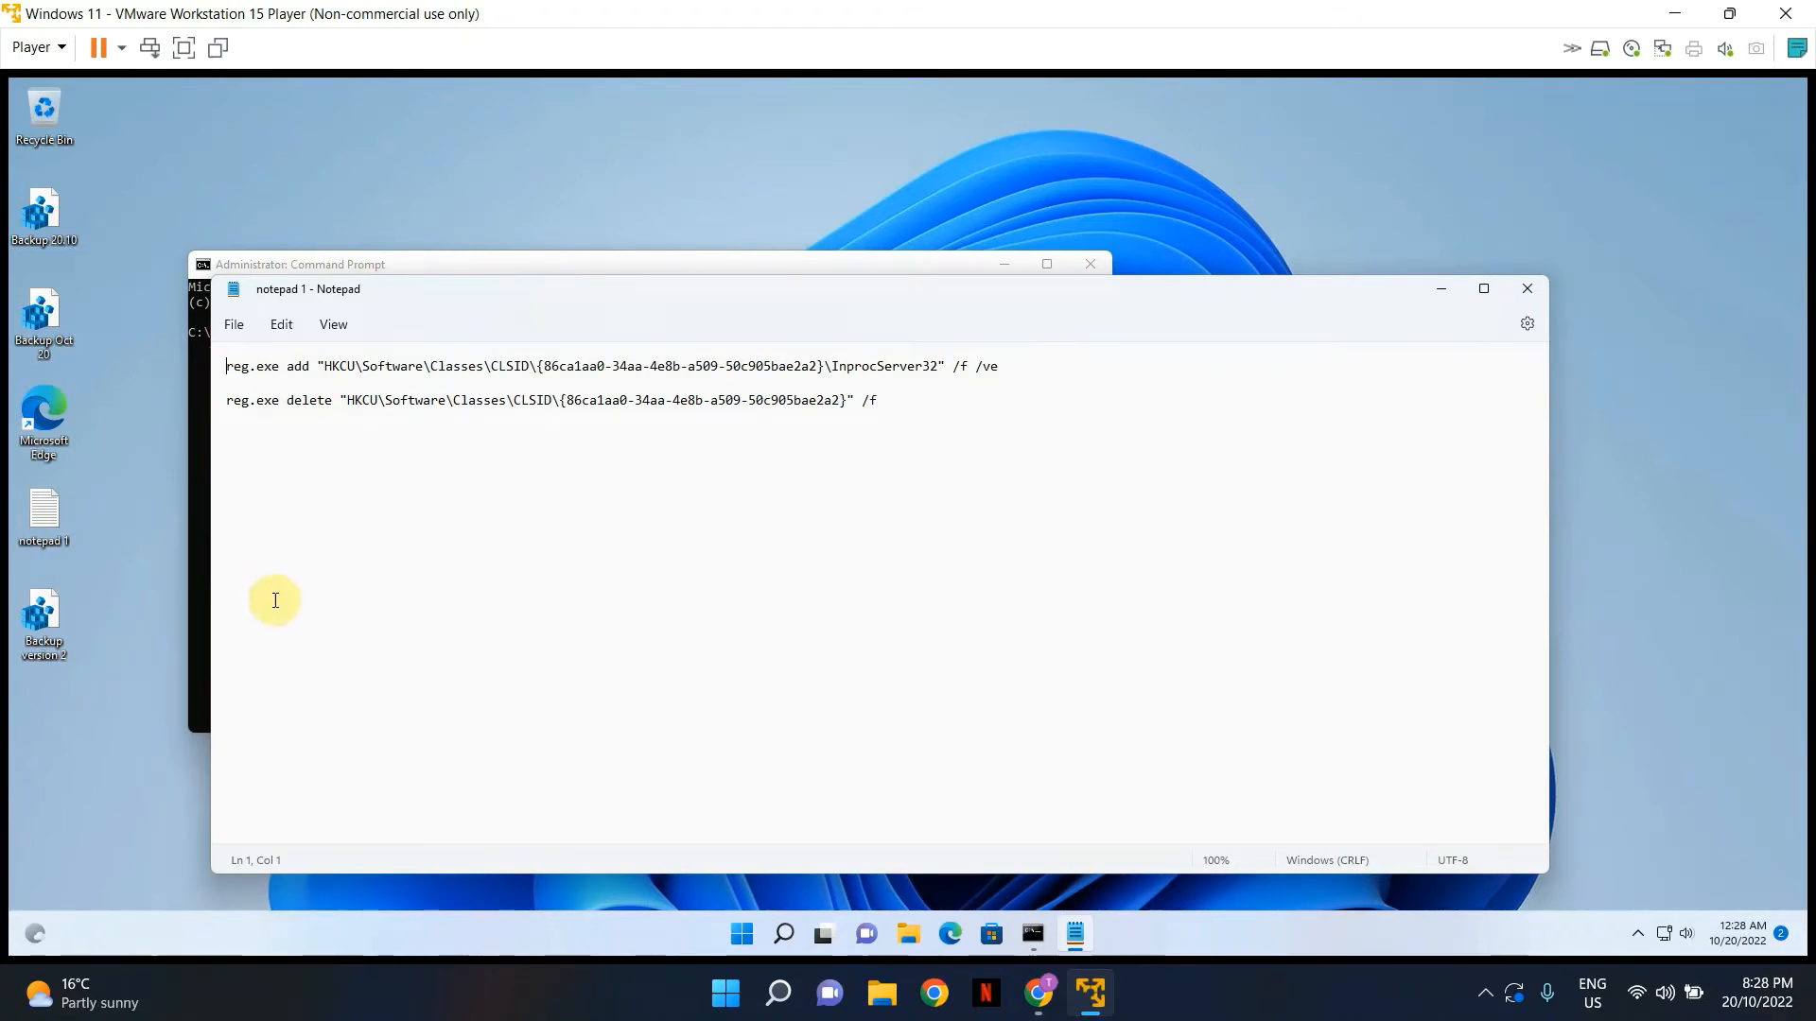
{"action": "mouse_move", "coordinate": [228, 405]}
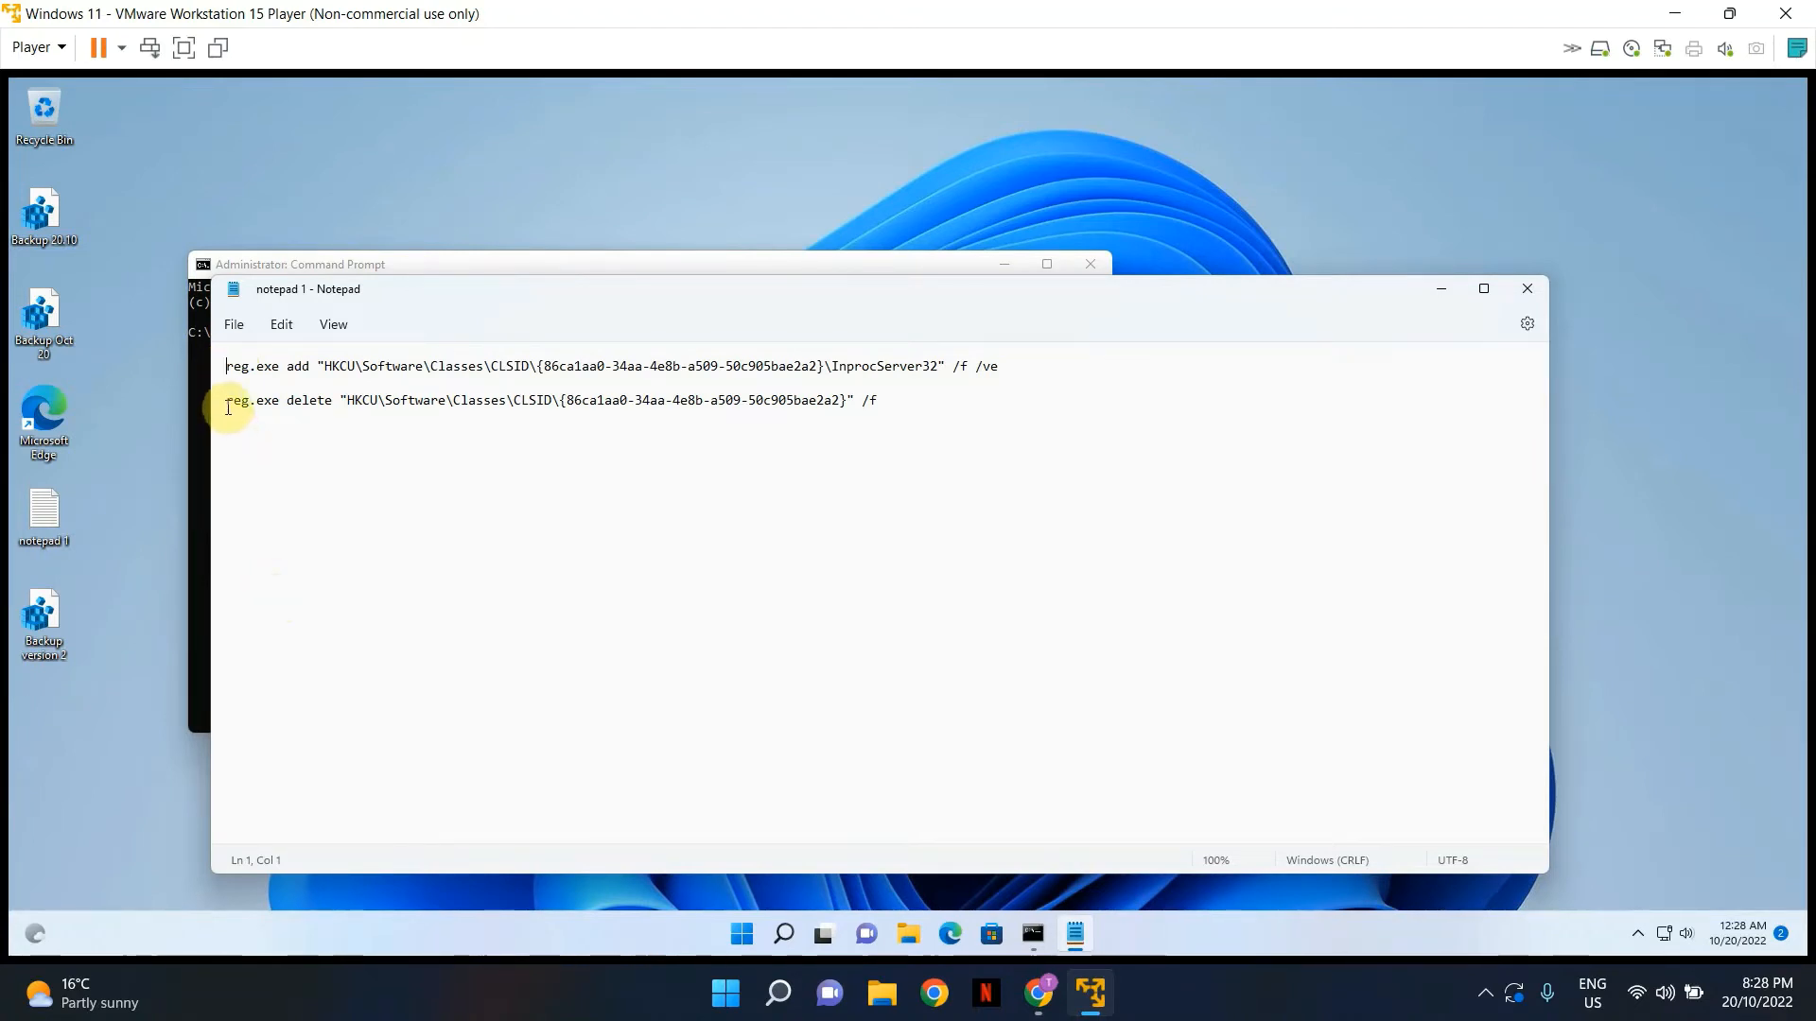
- Place the cursor at the start of the reg.exe delete command line in Notepad
{"action": "left_click", "coordinate": [560, 506]}
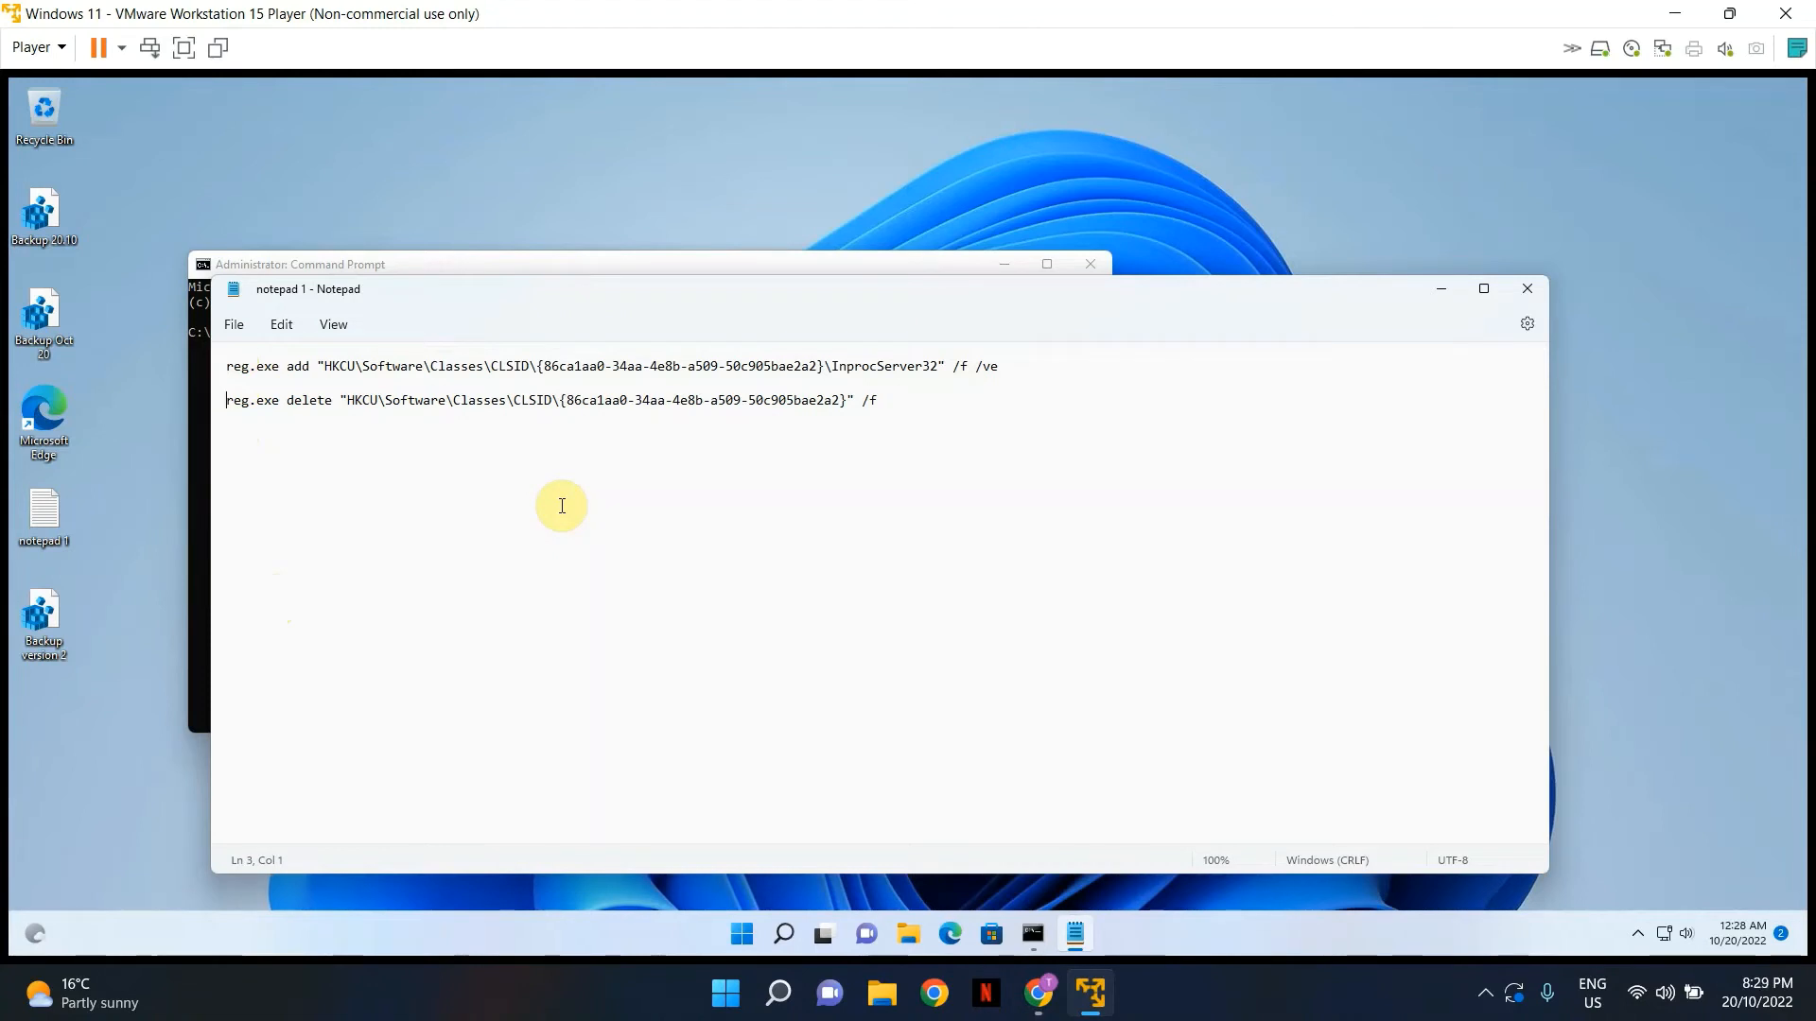
{"action": "mouse_move", "coordinate": [1110, 529]}
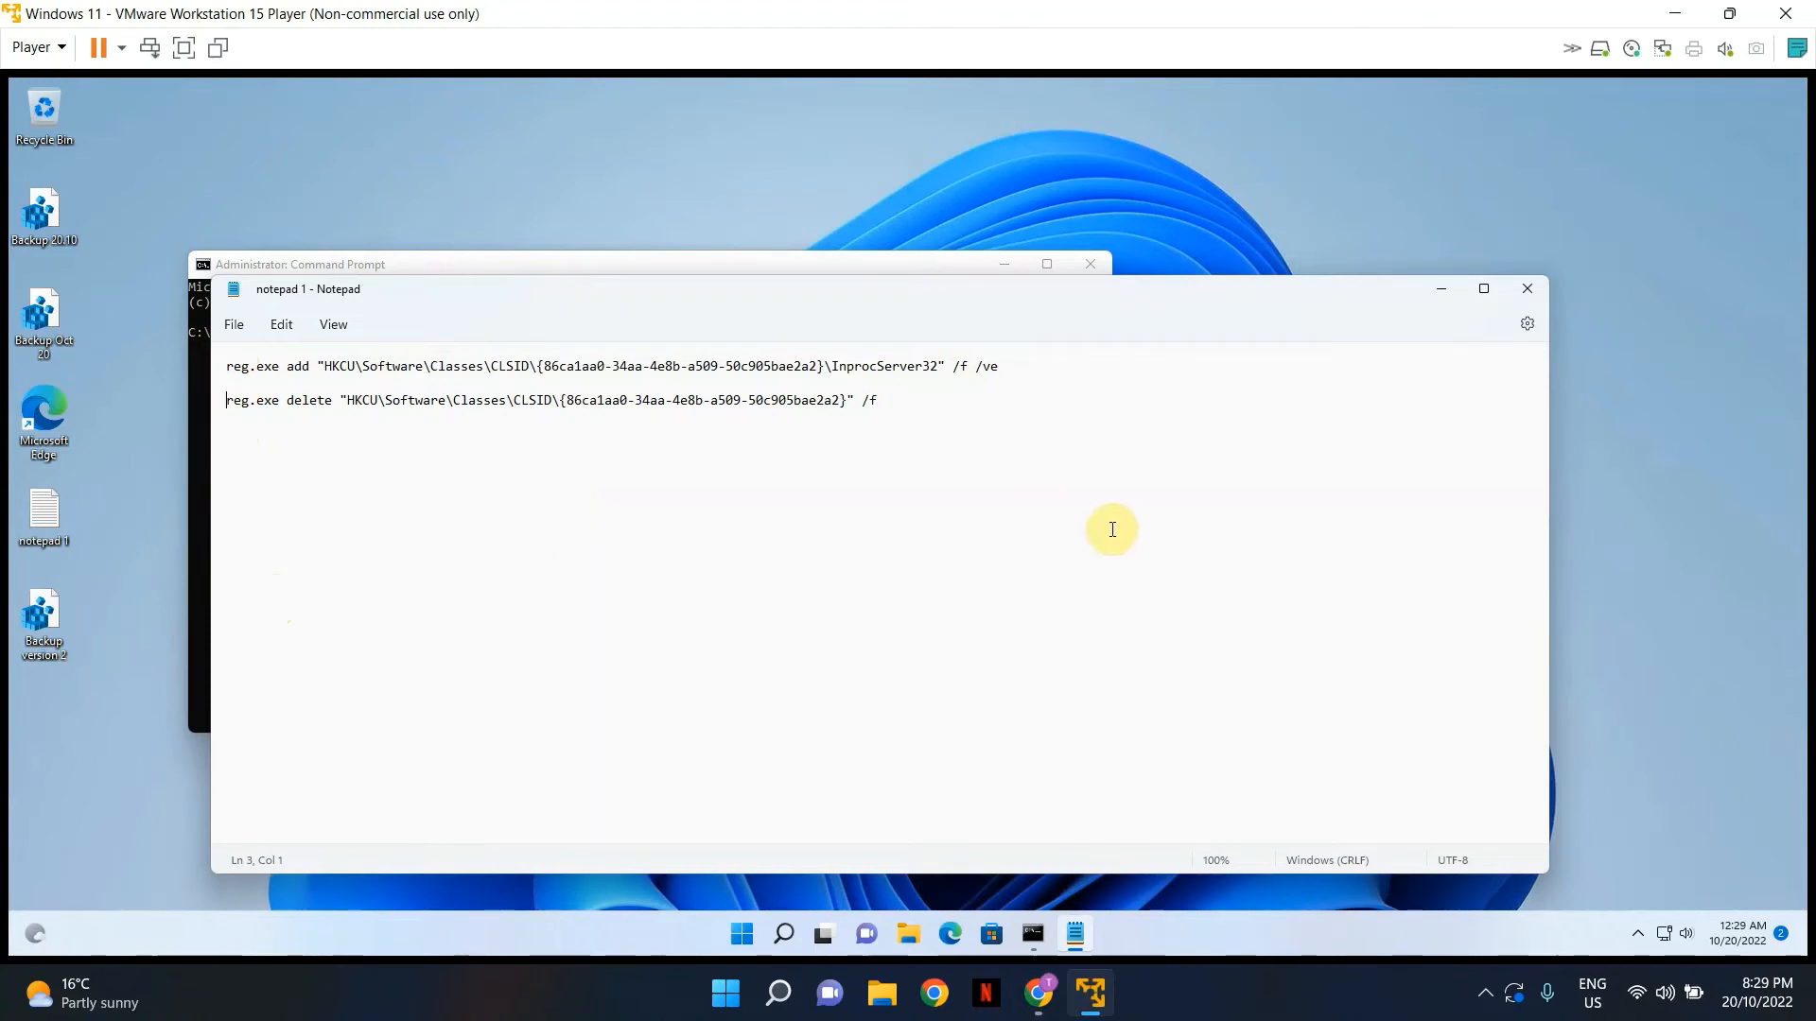
{"action": "mouse_move", "coordinate": [880, 402]}
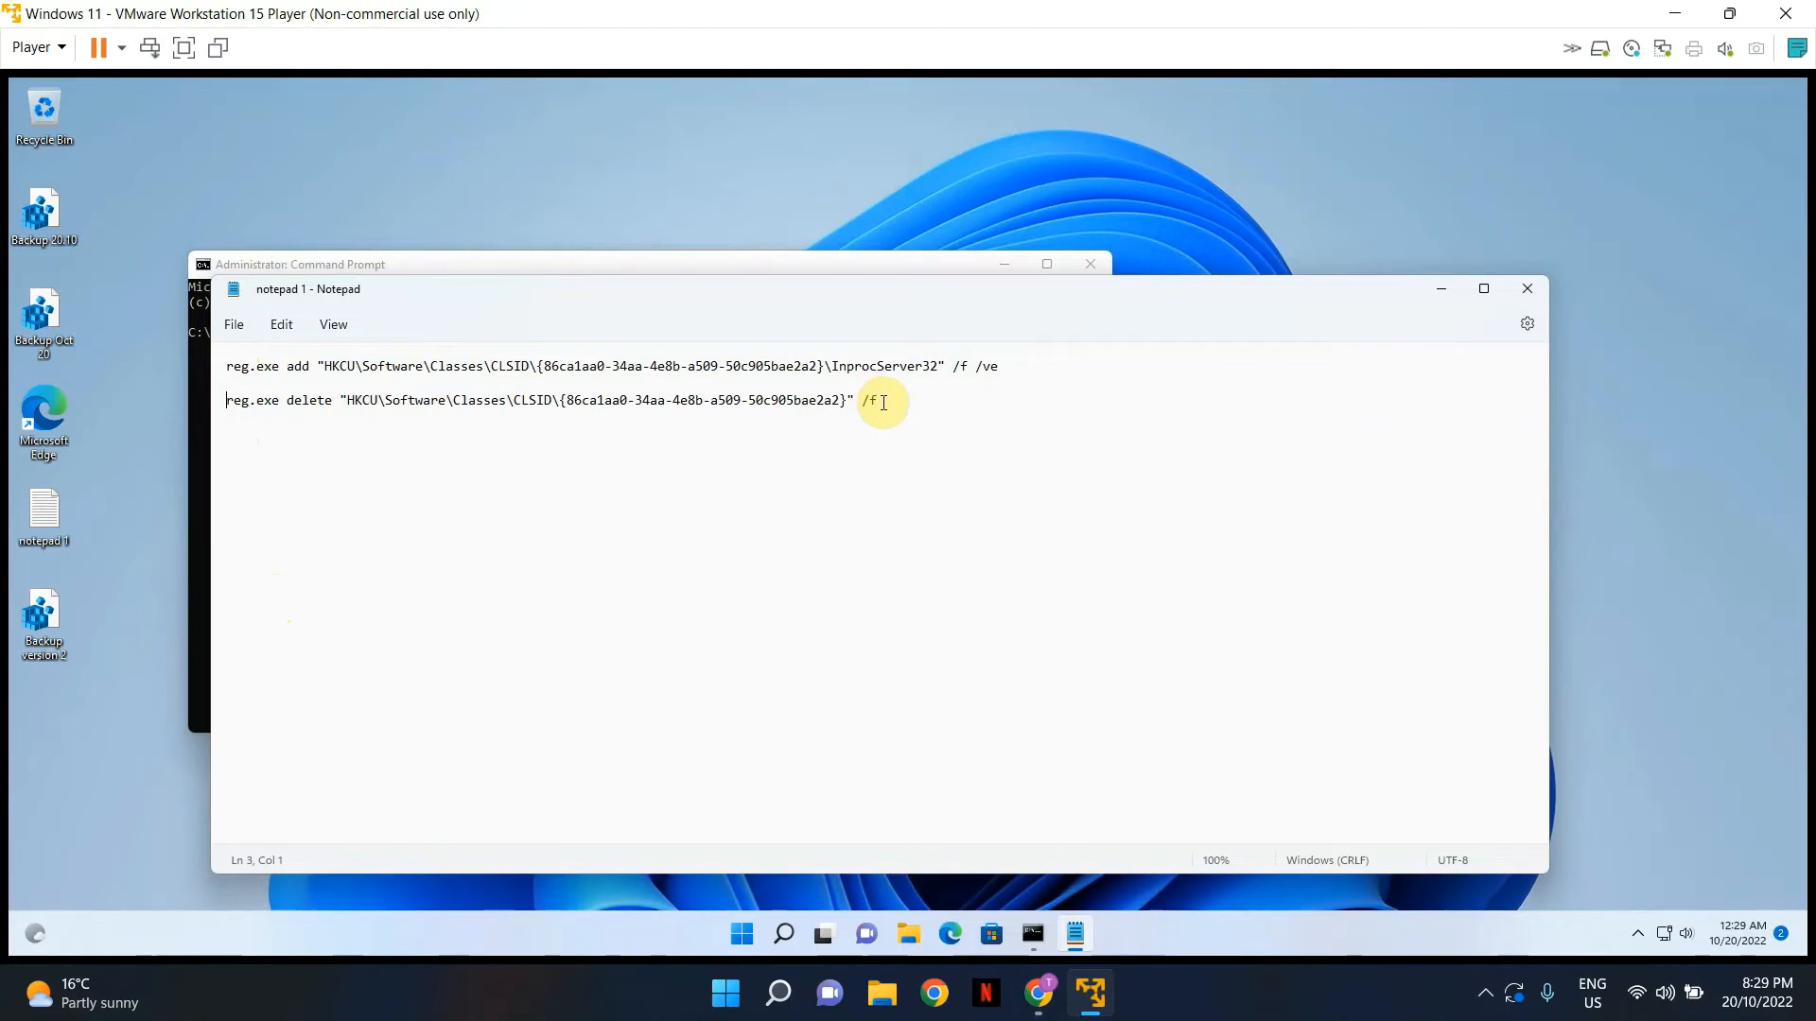
{"action": "mouse_move", "coordinate": [1012, 366]}
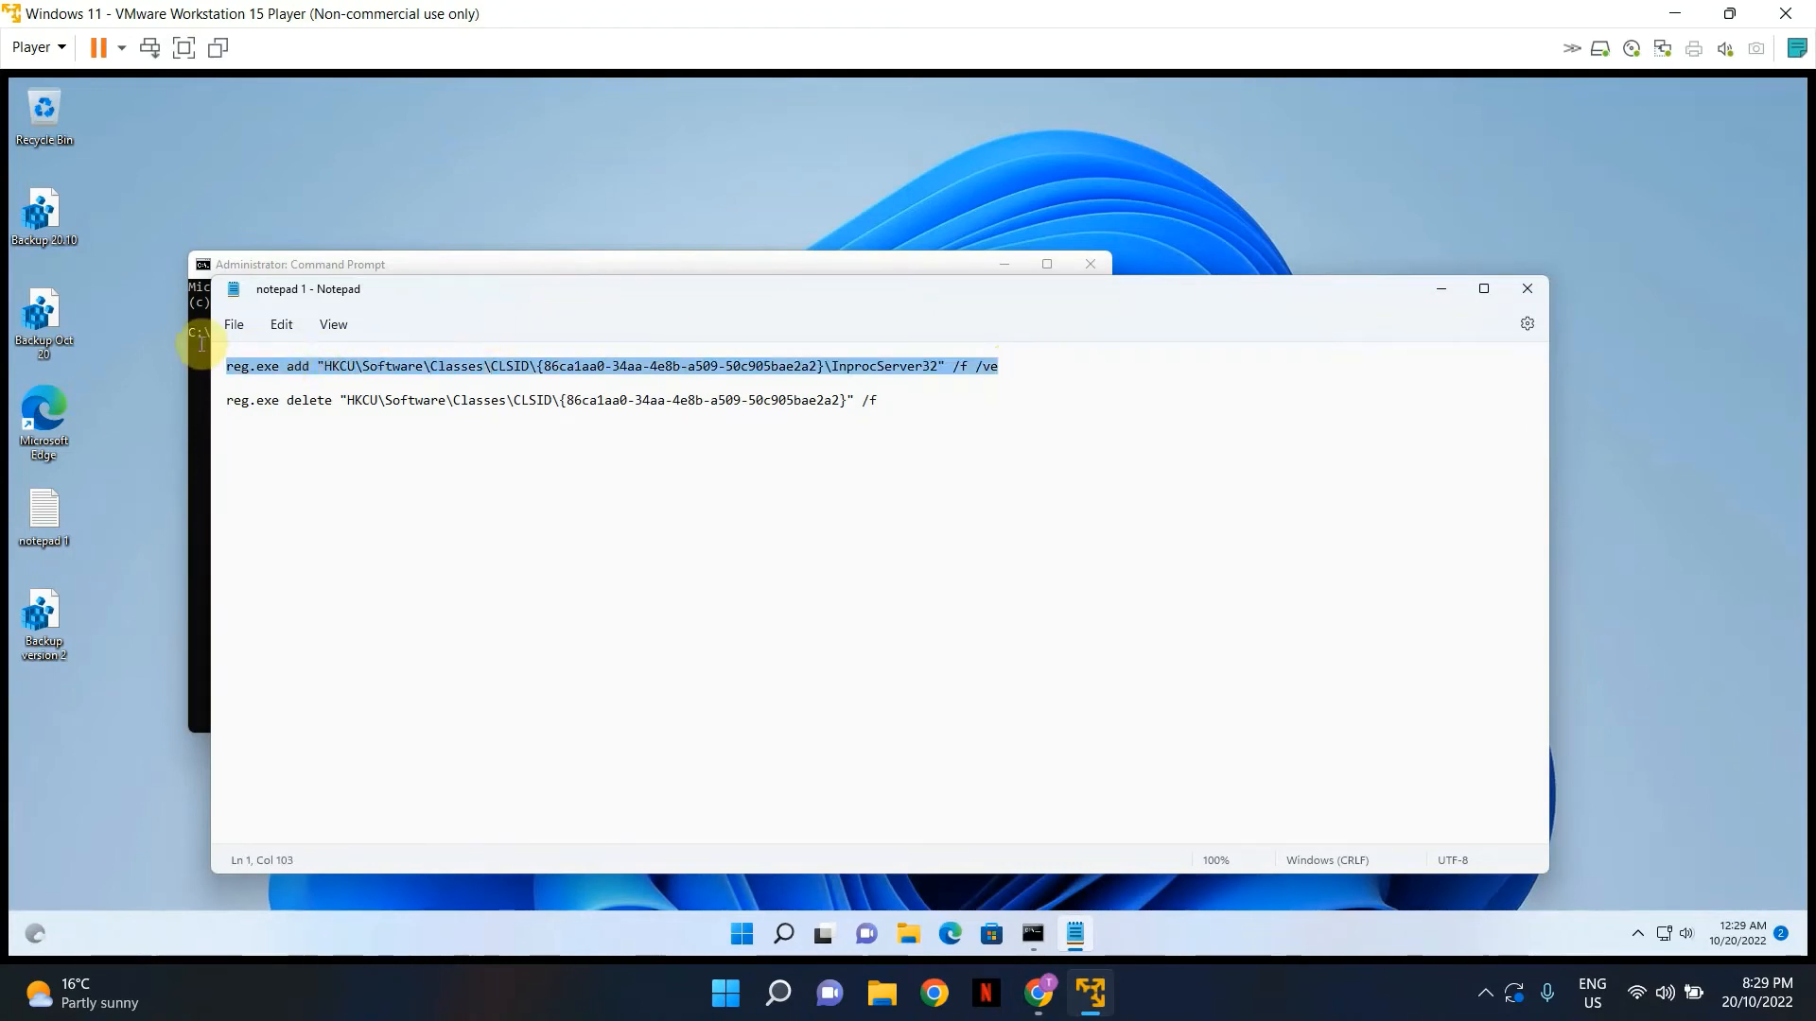
{"action": "mouse_move", "coordinate": [200, 351]}
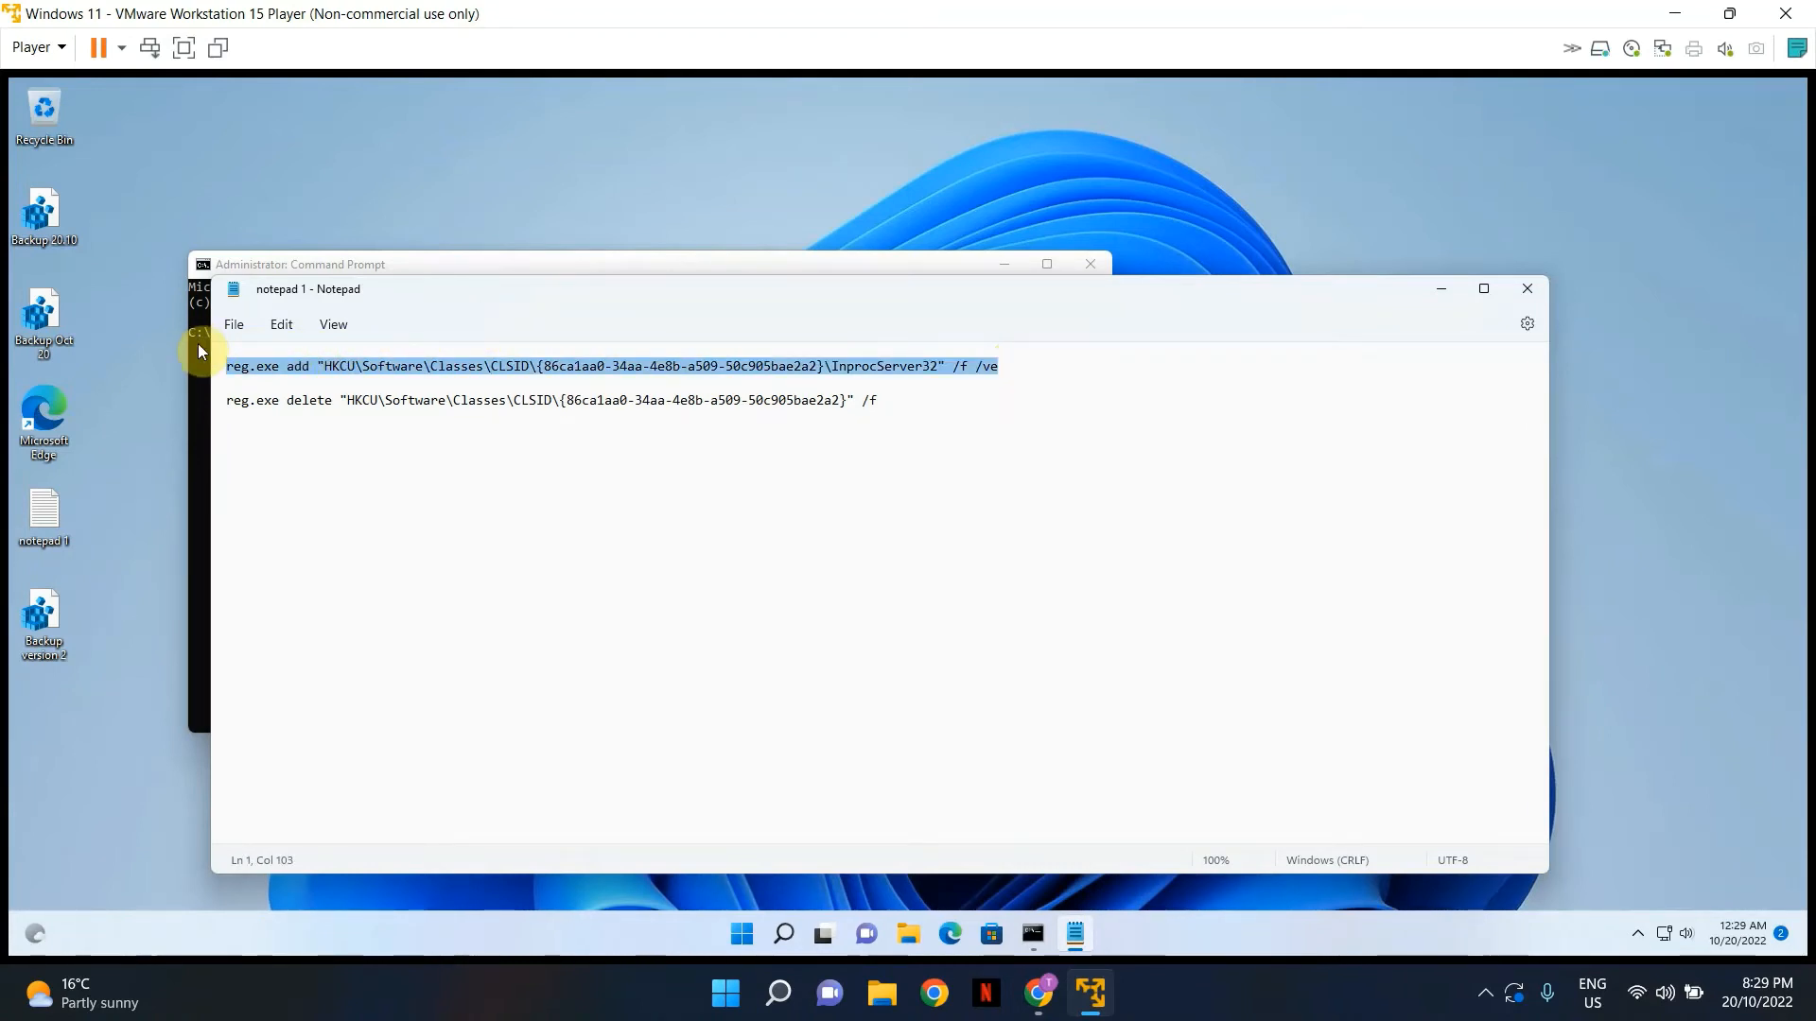
{"action": "mouse_move", "coordinate": [1439, 289]}
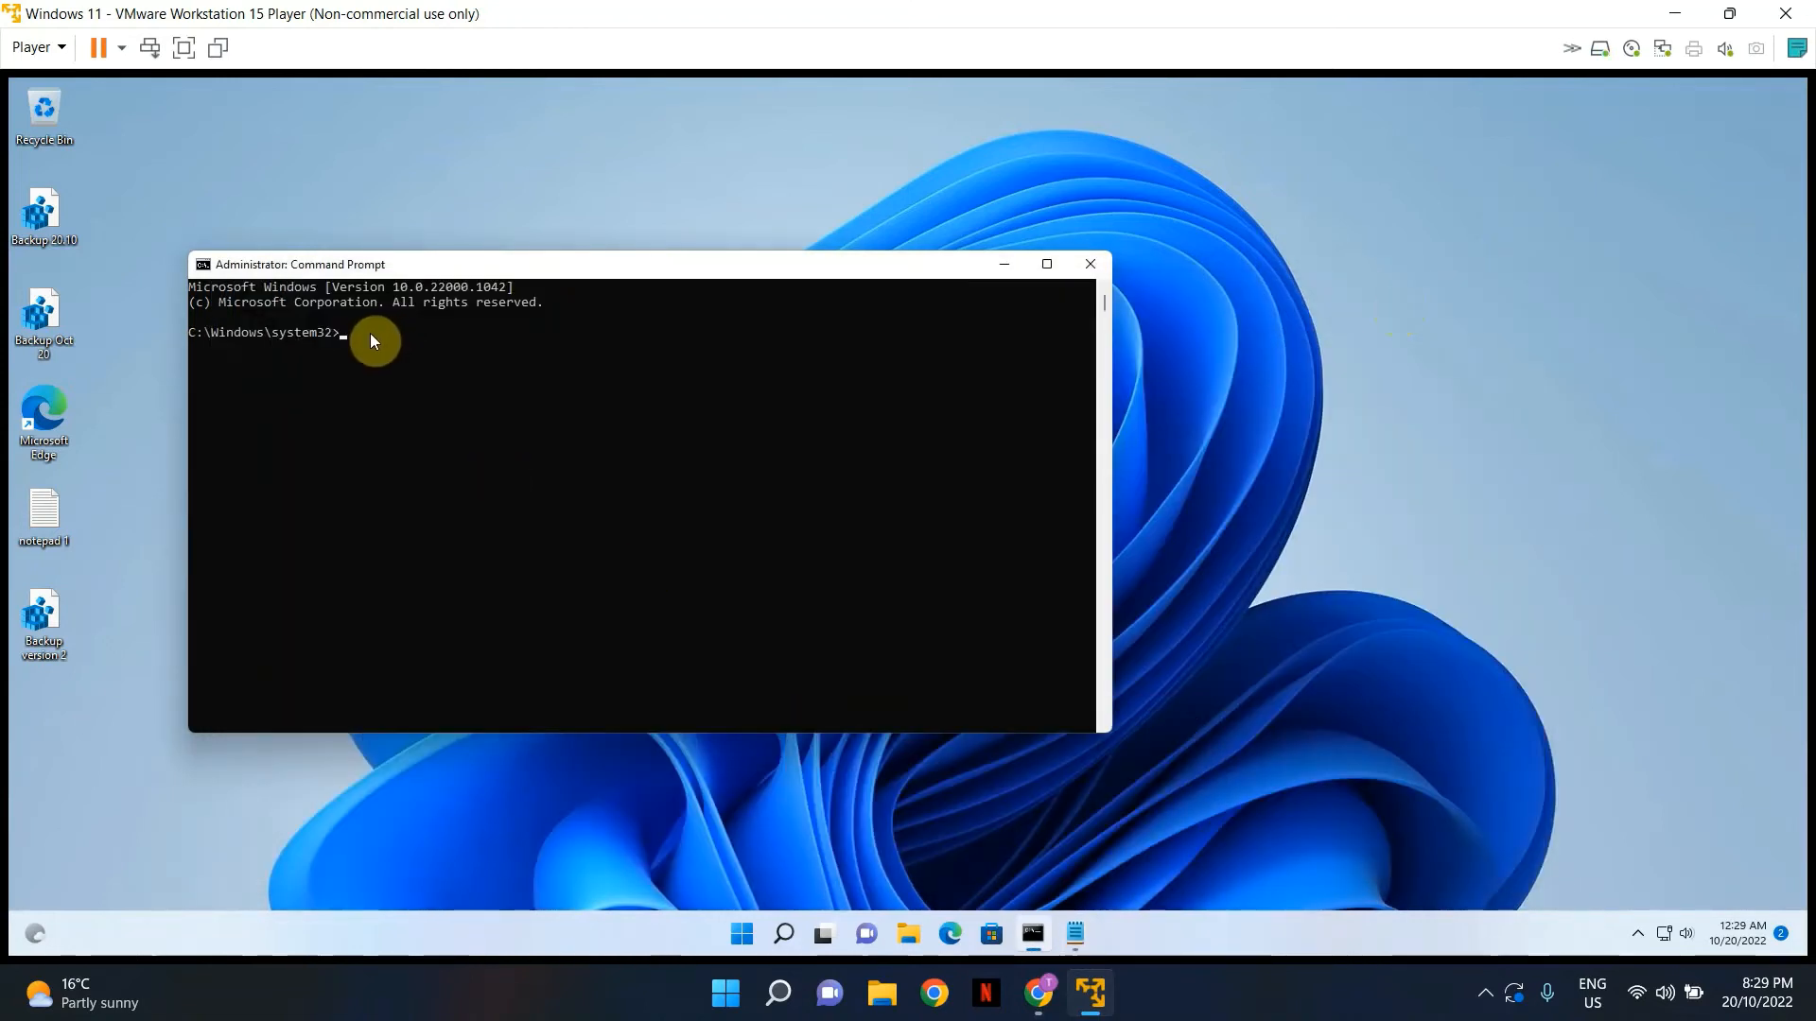
- Run the reg.exe add command for the CLSID InprocServer32 key, then exit the prompt
{"action": "type", "text": "reg.exe add \"HKCU\\Software\\Classes\\CLSID\\{86ca1aa0-34aa-4e8b-a509-50c905bae2a2}\\InprocServer32\" /f /ve"}
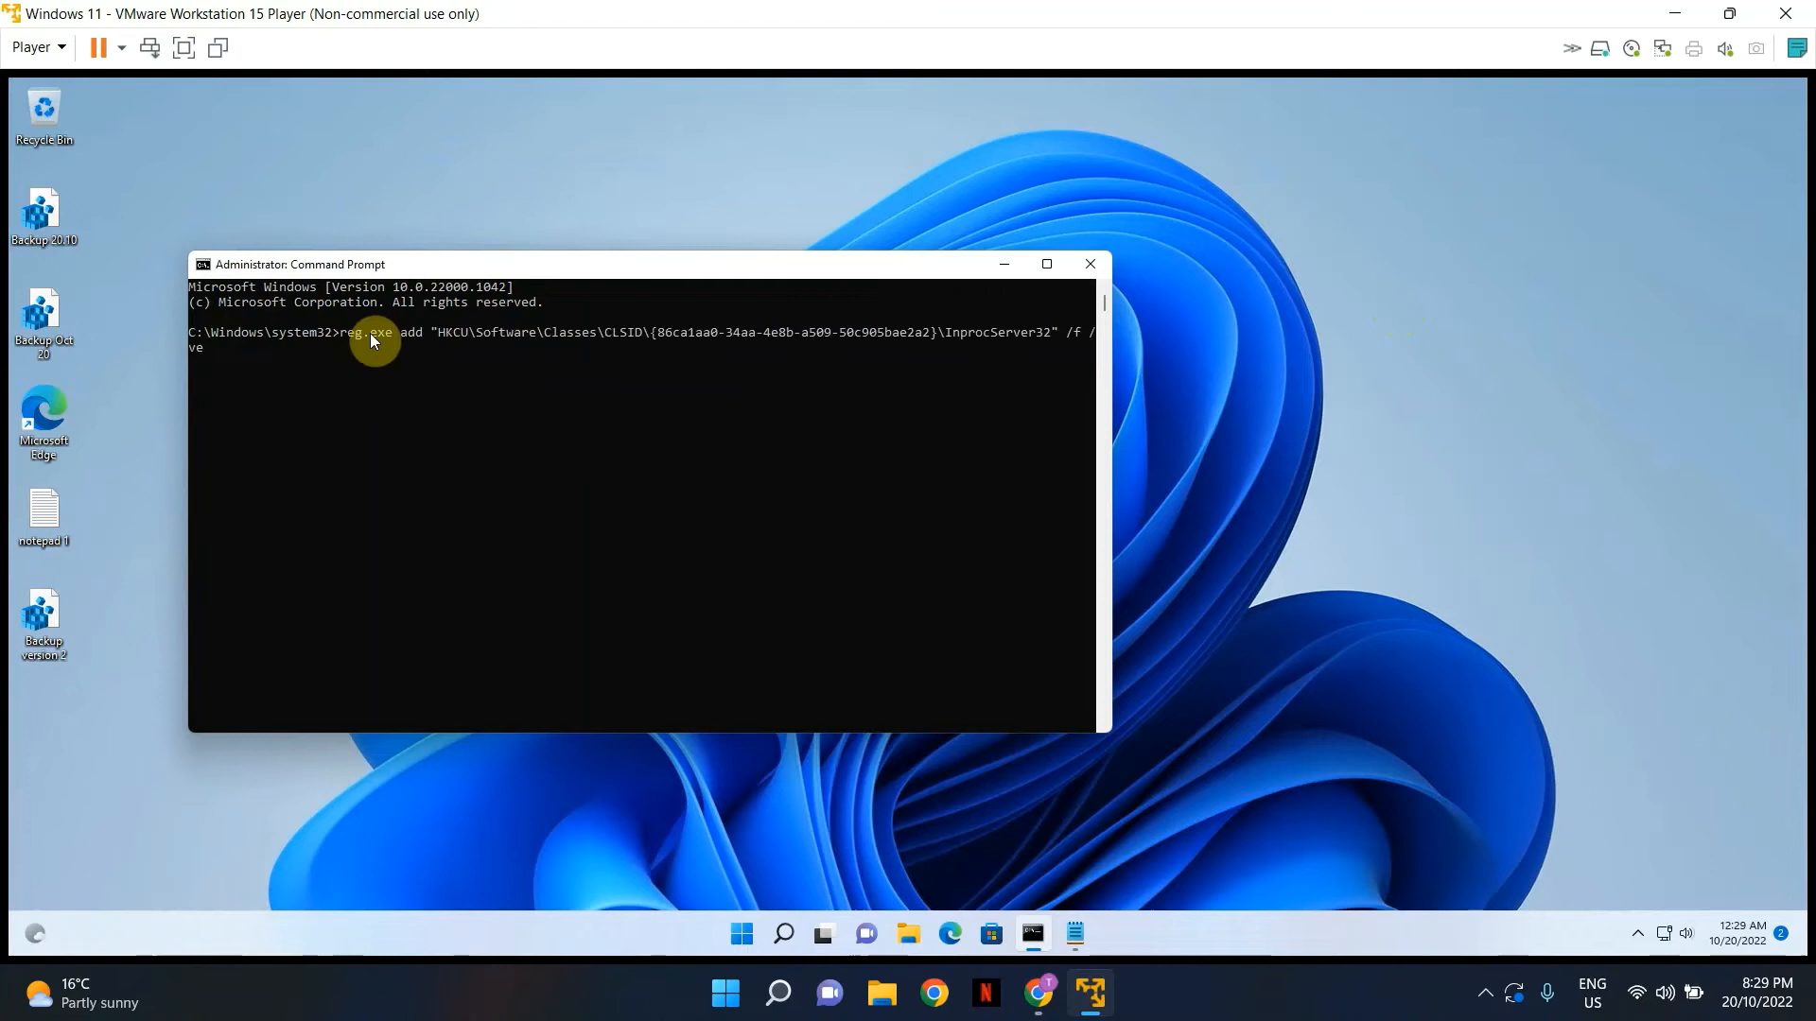
{"action": "key", "text": "Return"}
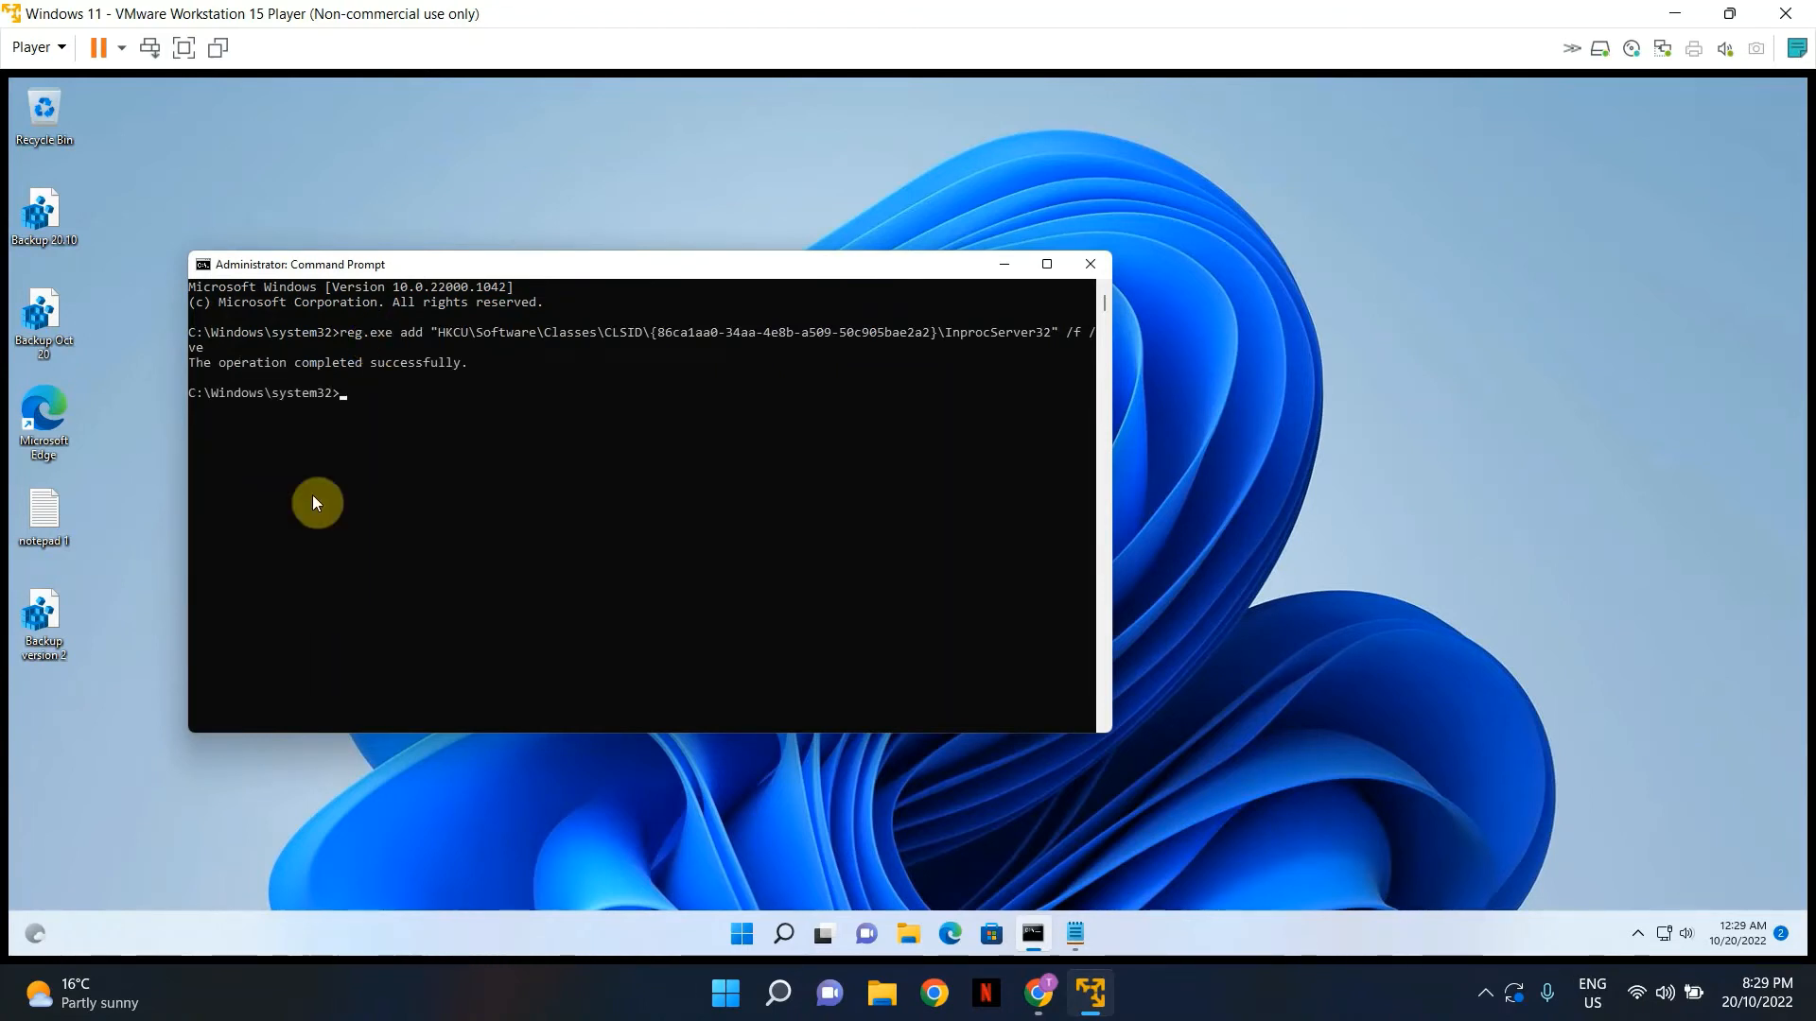
{"action": "mouse_move", "coordinate": [196, 373]}
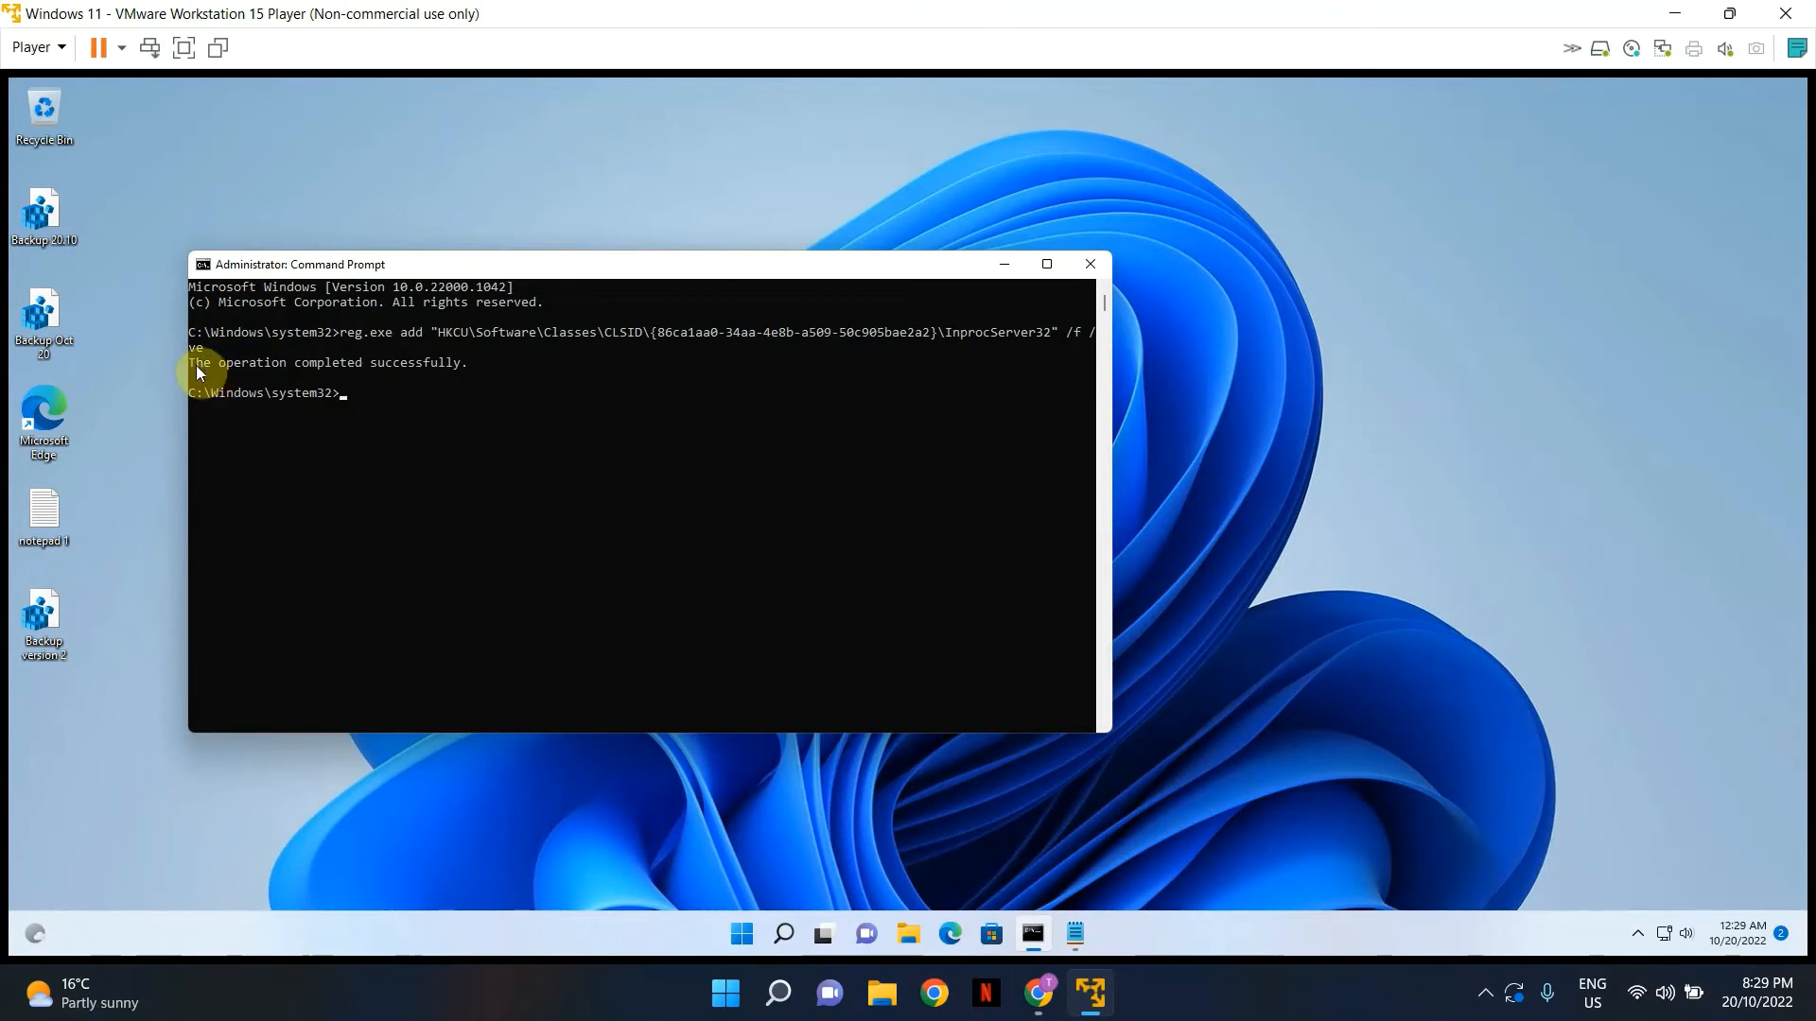
{"action": "mouse_move", "coordinate": [426, 401]}
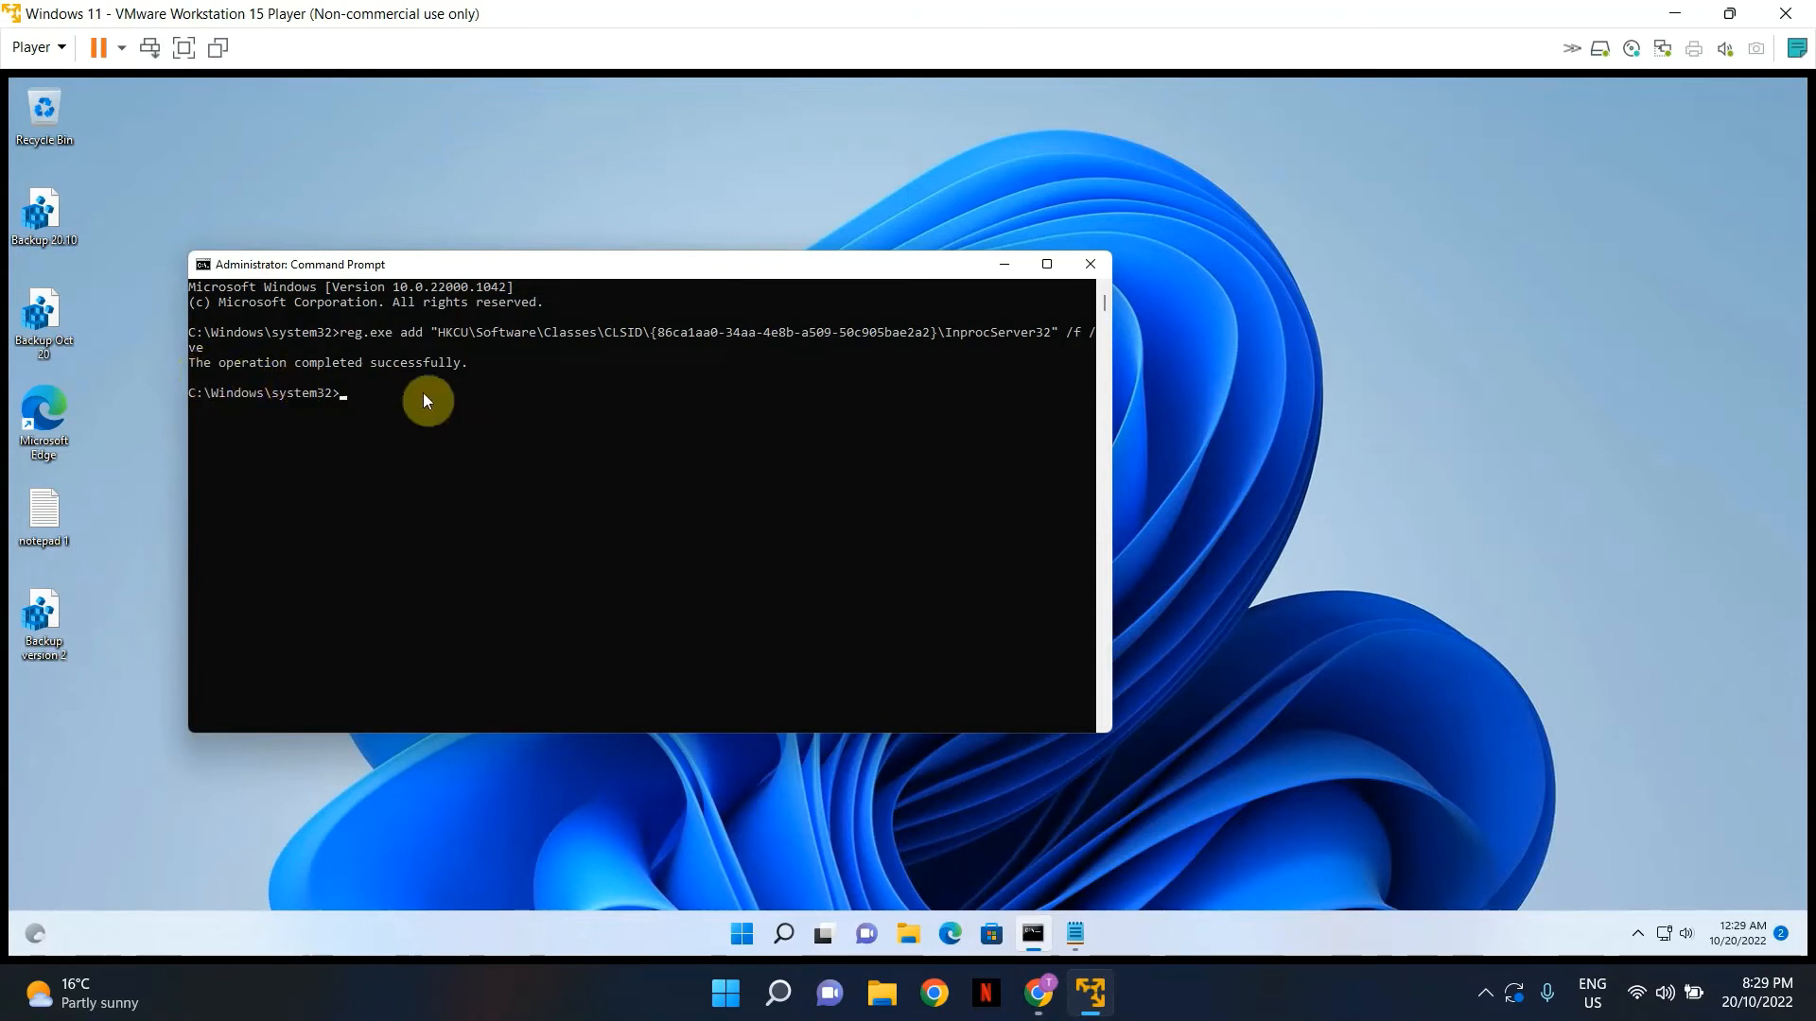
{"action": "mouse_move", "coordinate": [520, 397]}
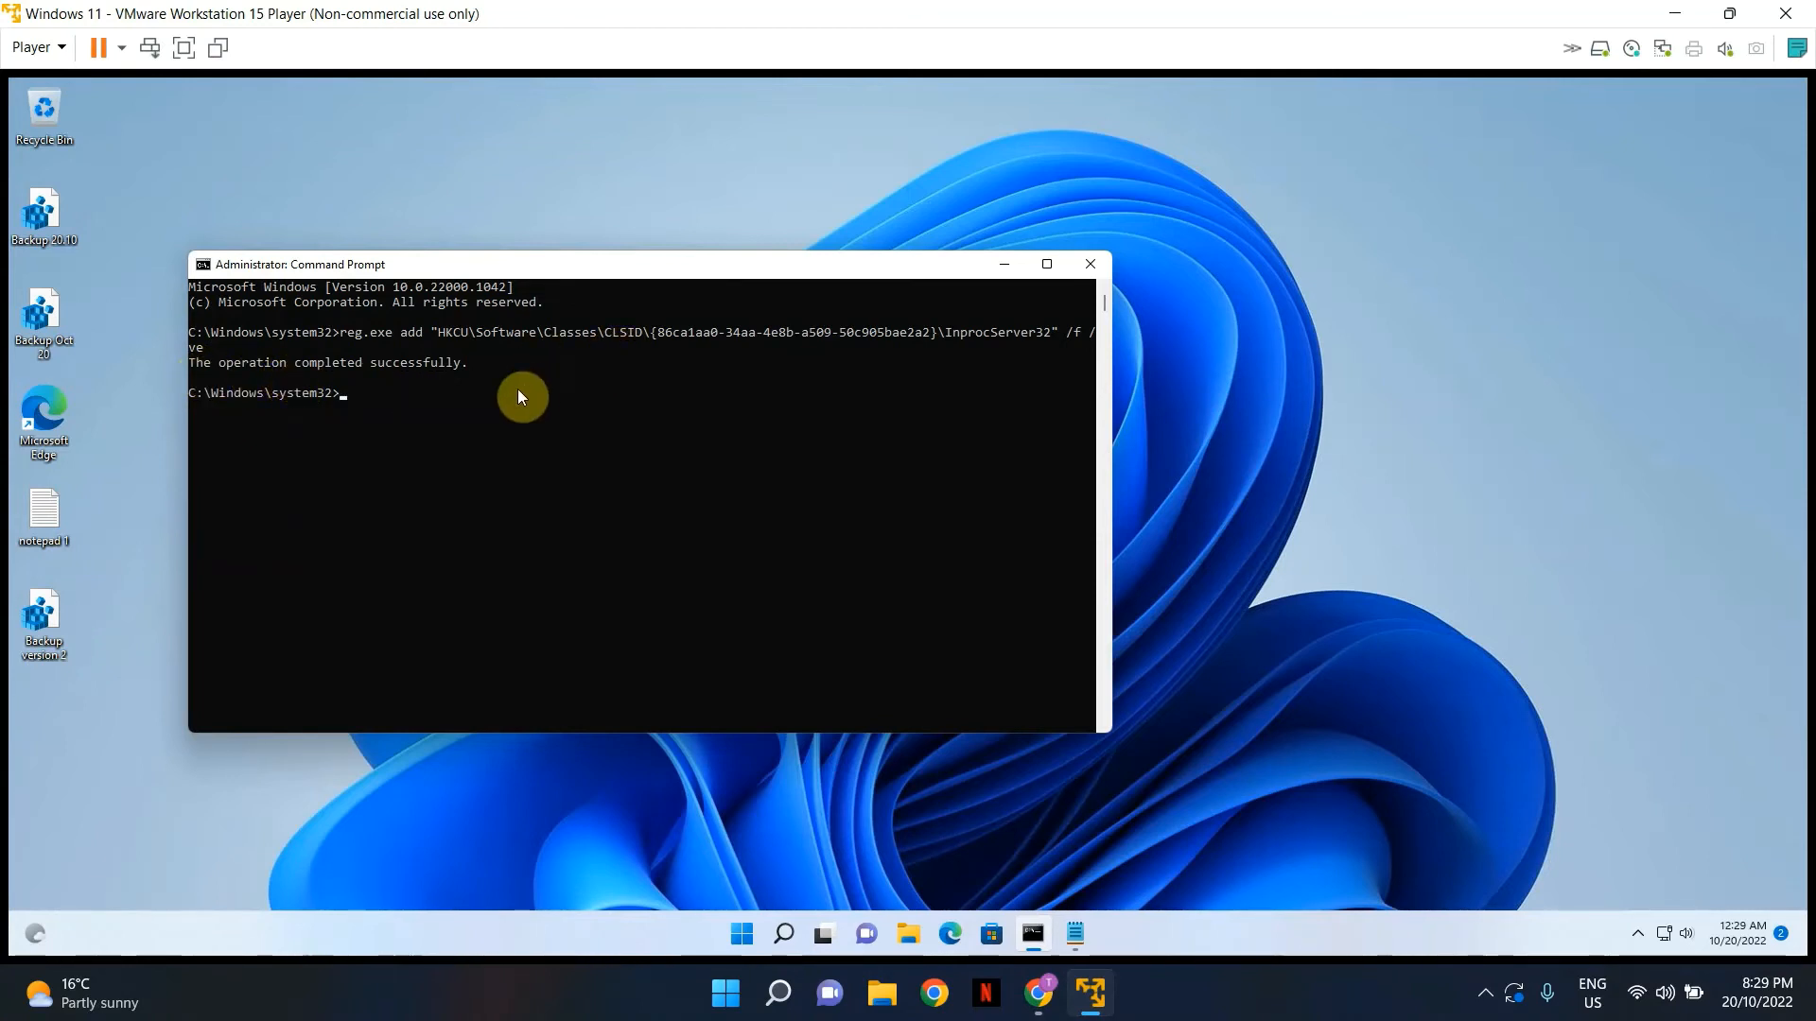
{"action": "type", "text": "exit"}
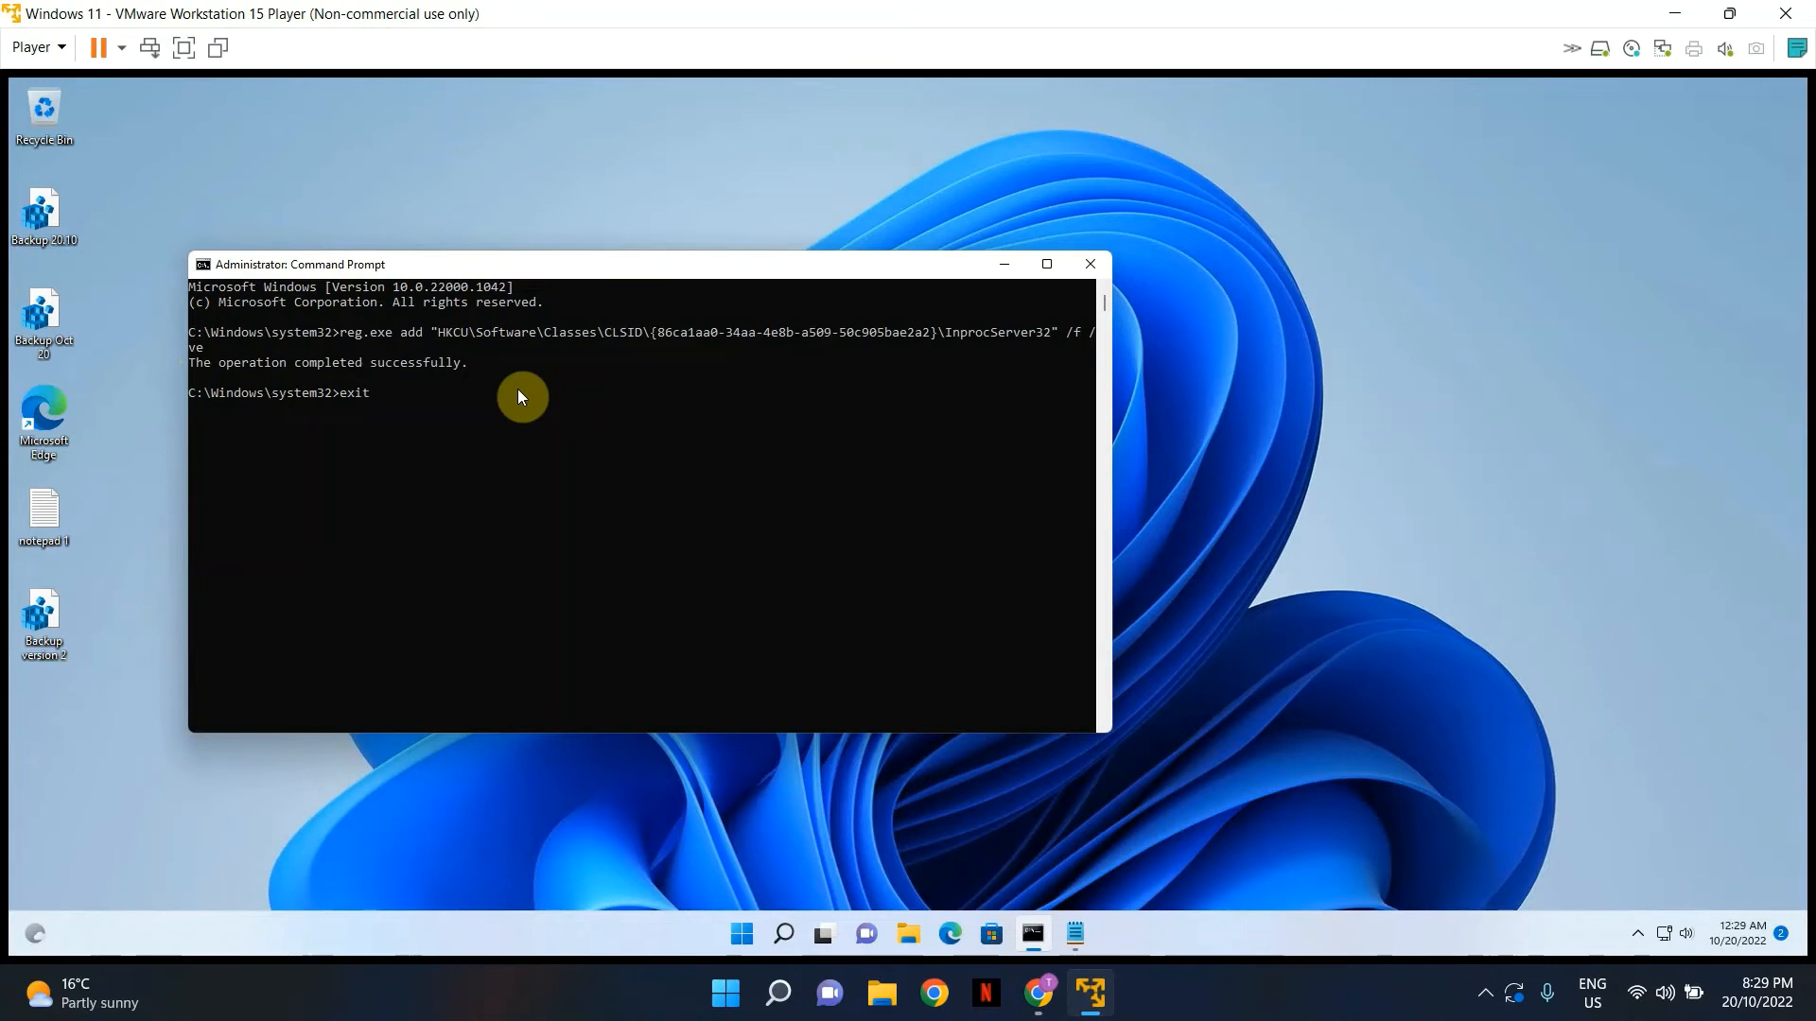
{"action": "mouse_move", "coordinate": [1087, 264]}
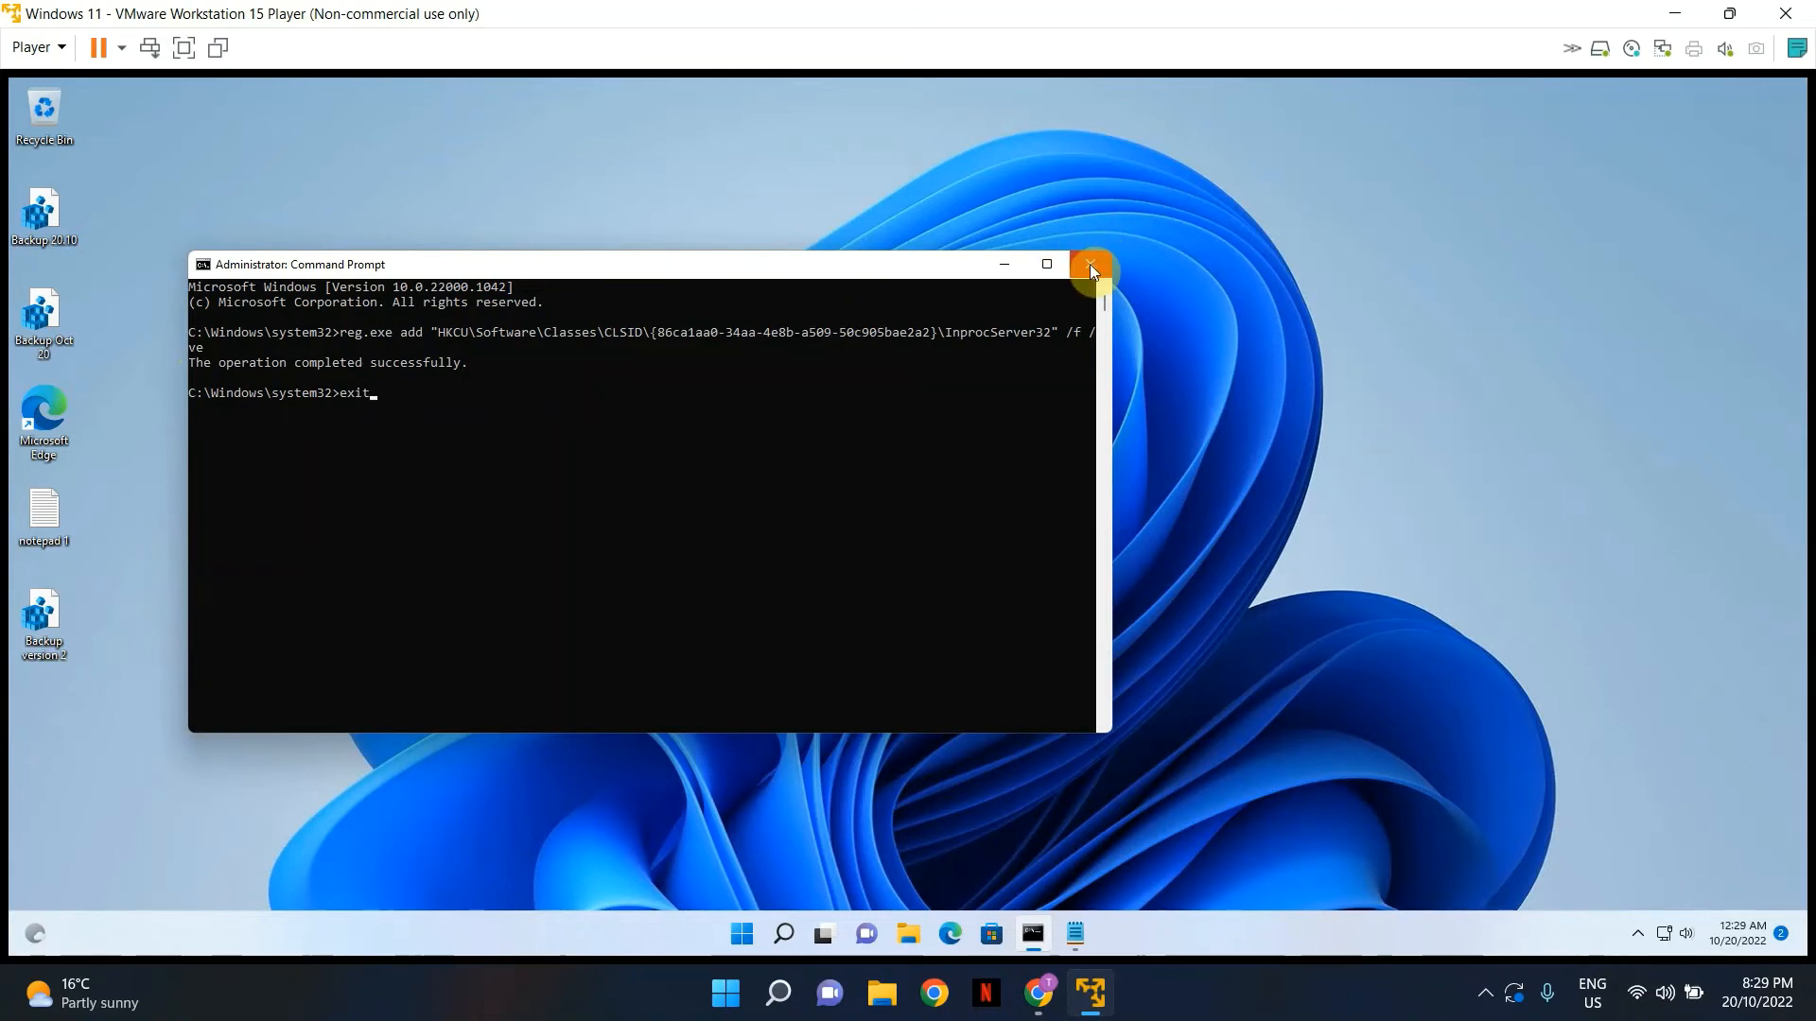
{"action": "mouse_move", "coordinate": [484, 485]}
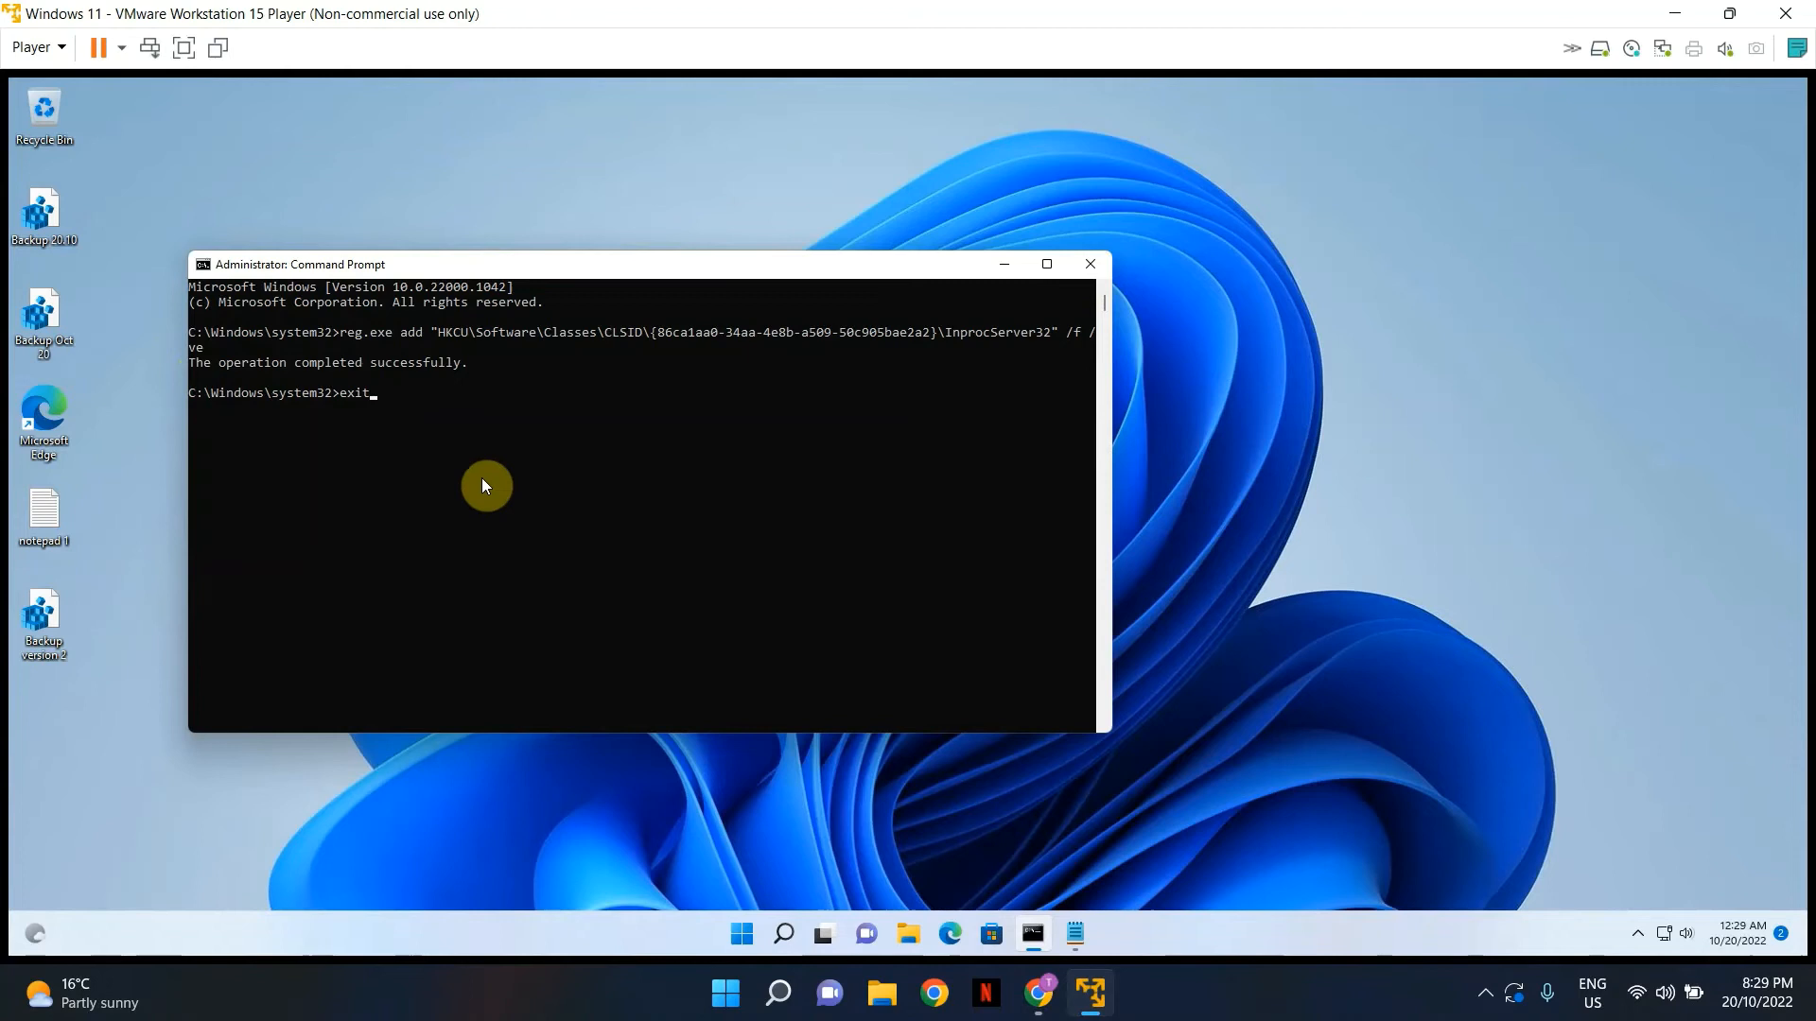
{"action": "key", "text": "Return"}
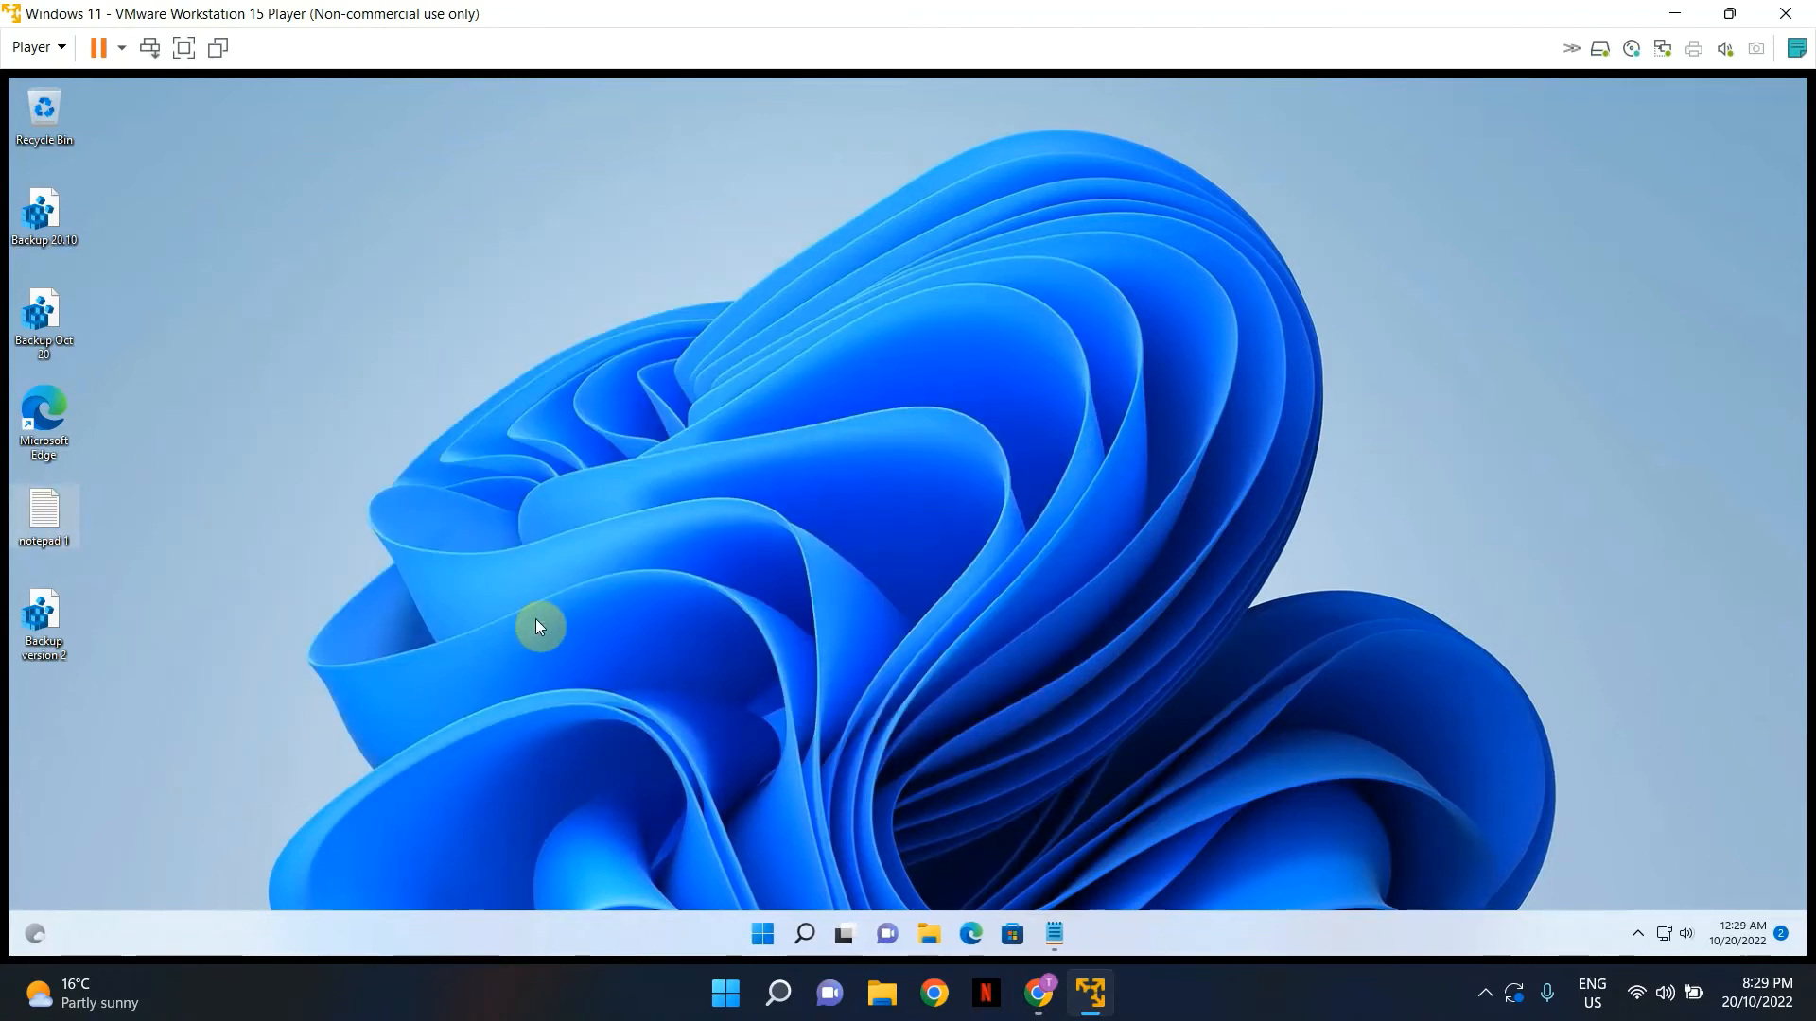
{"action": "mouse_move", "coordinate": [727, 759]}
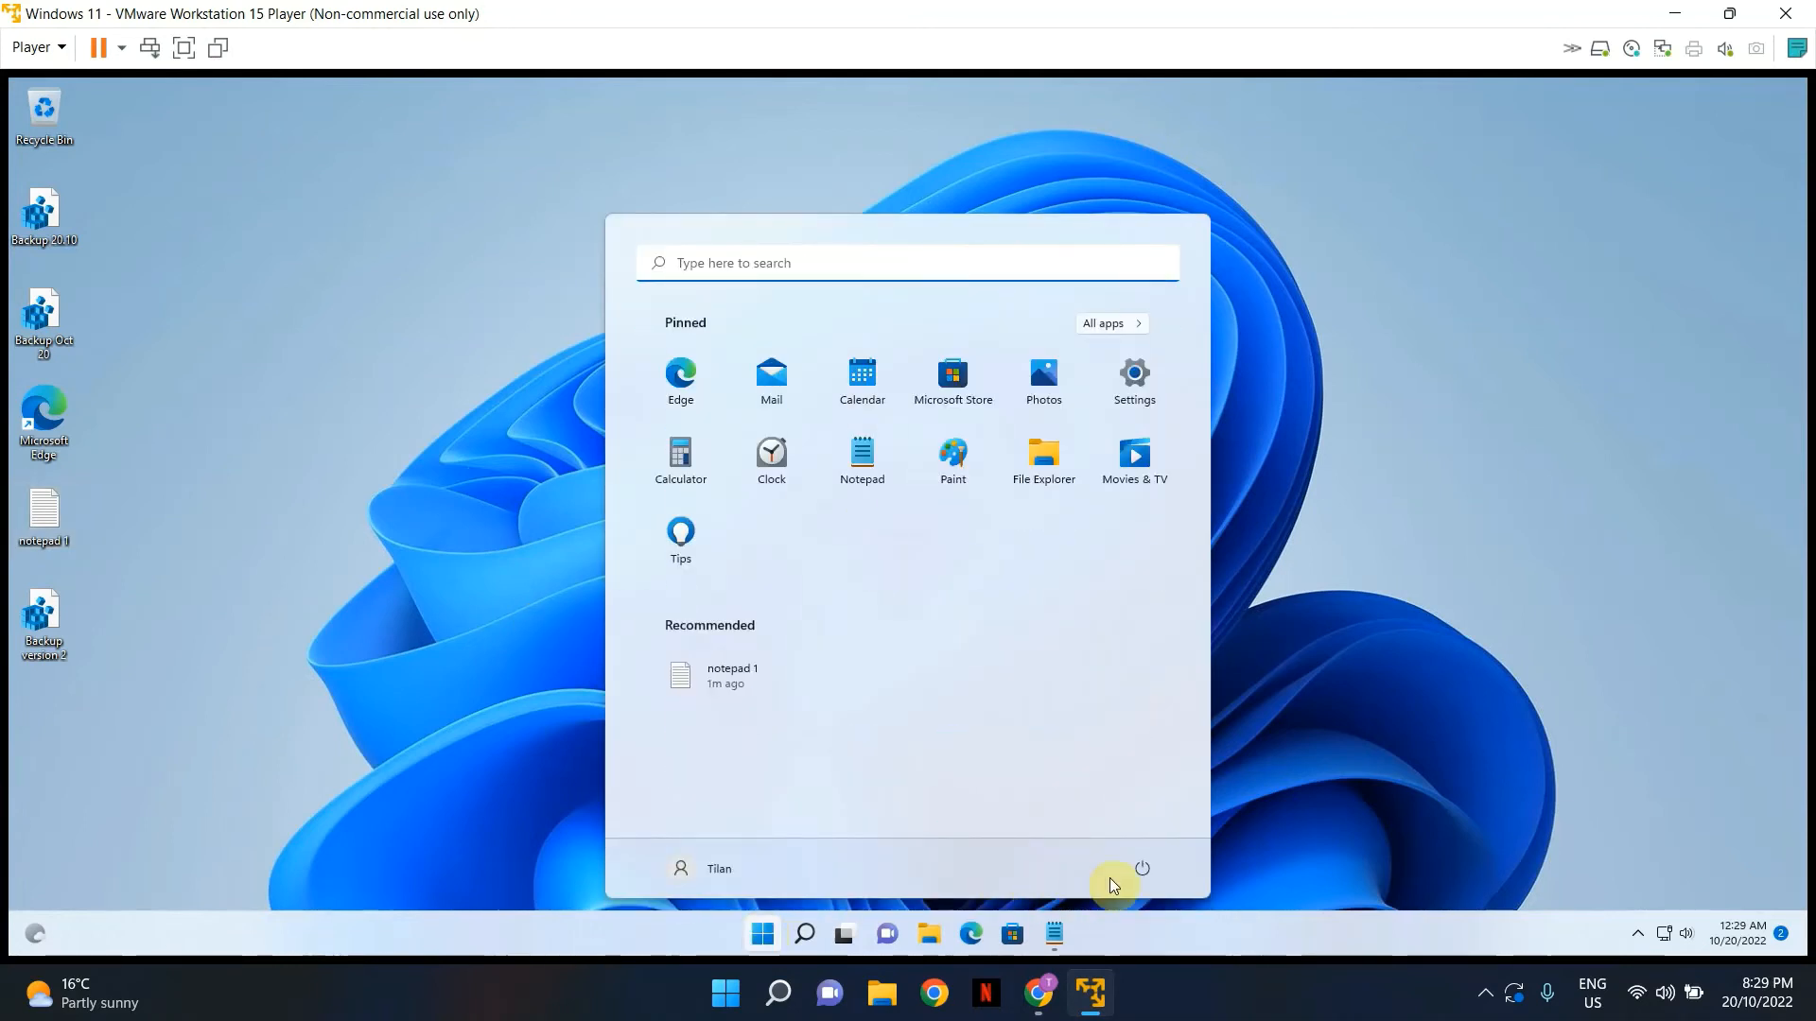
- Choose Restart from the Start menu power options and wait for the desktop
{"action": "left_click", "coordinate": [1140, 868]}
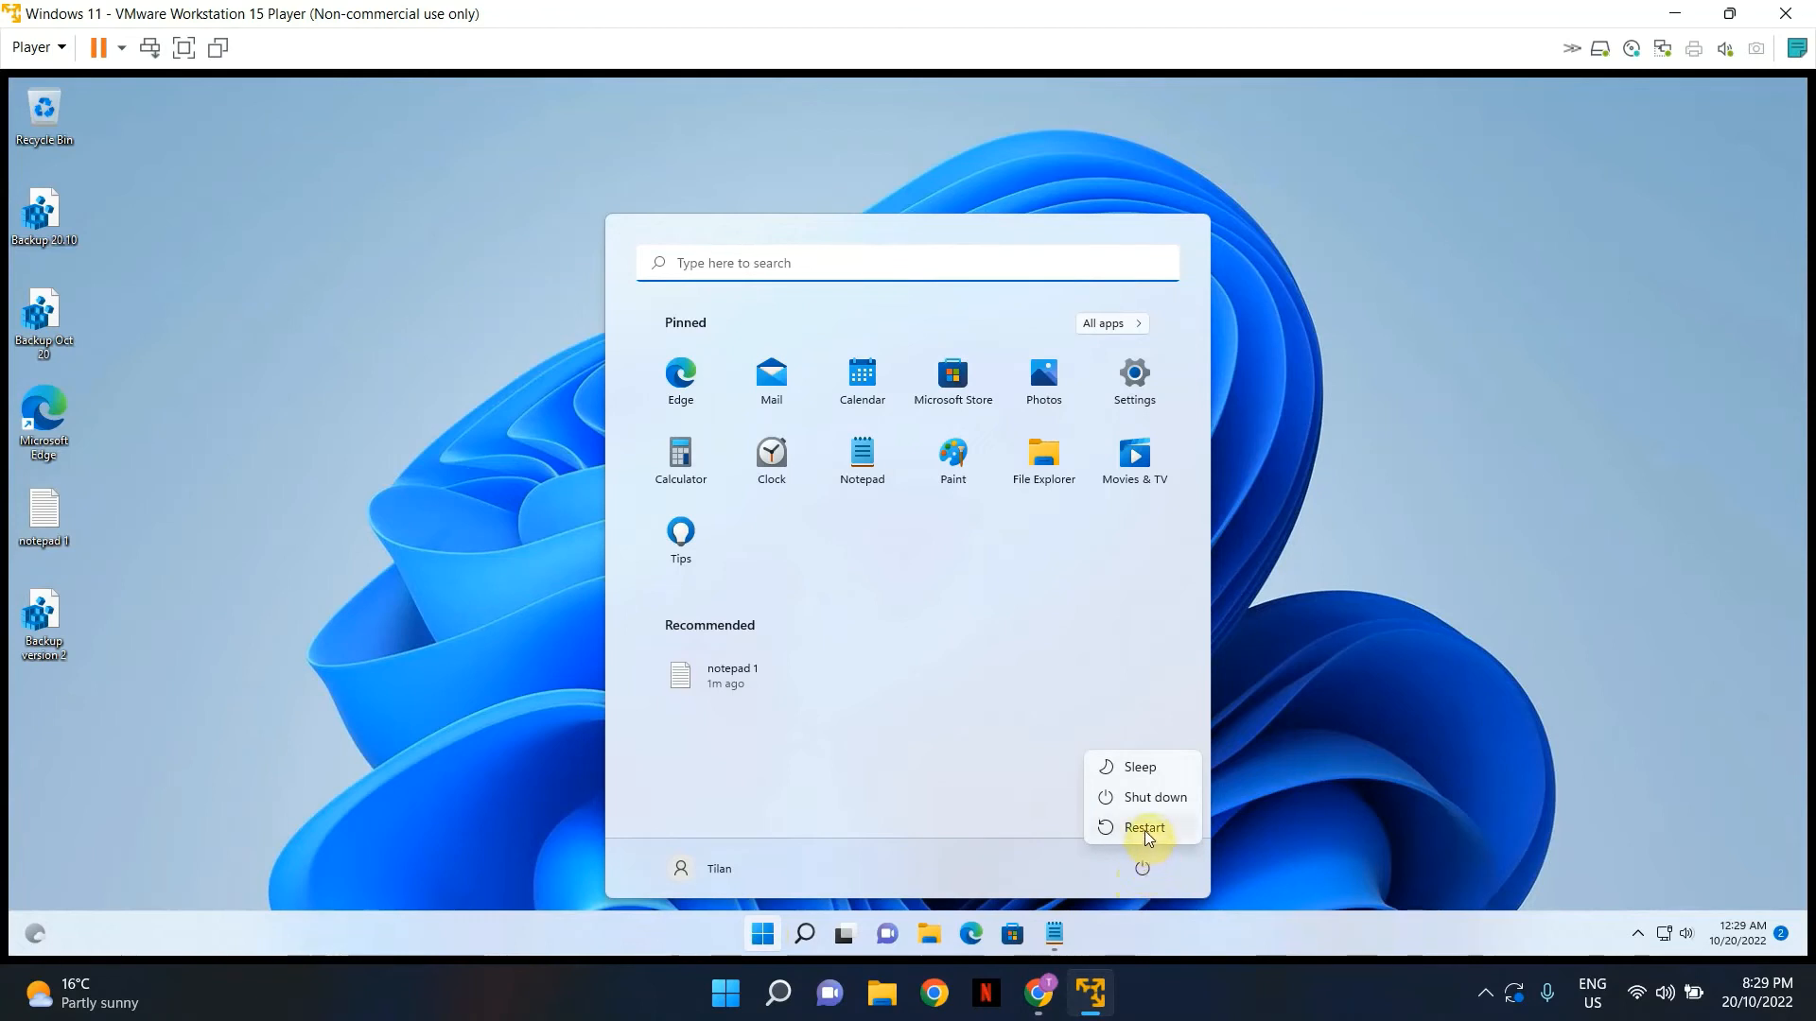
{"action": "mouse_move", "coordinate": [1142, 827]}
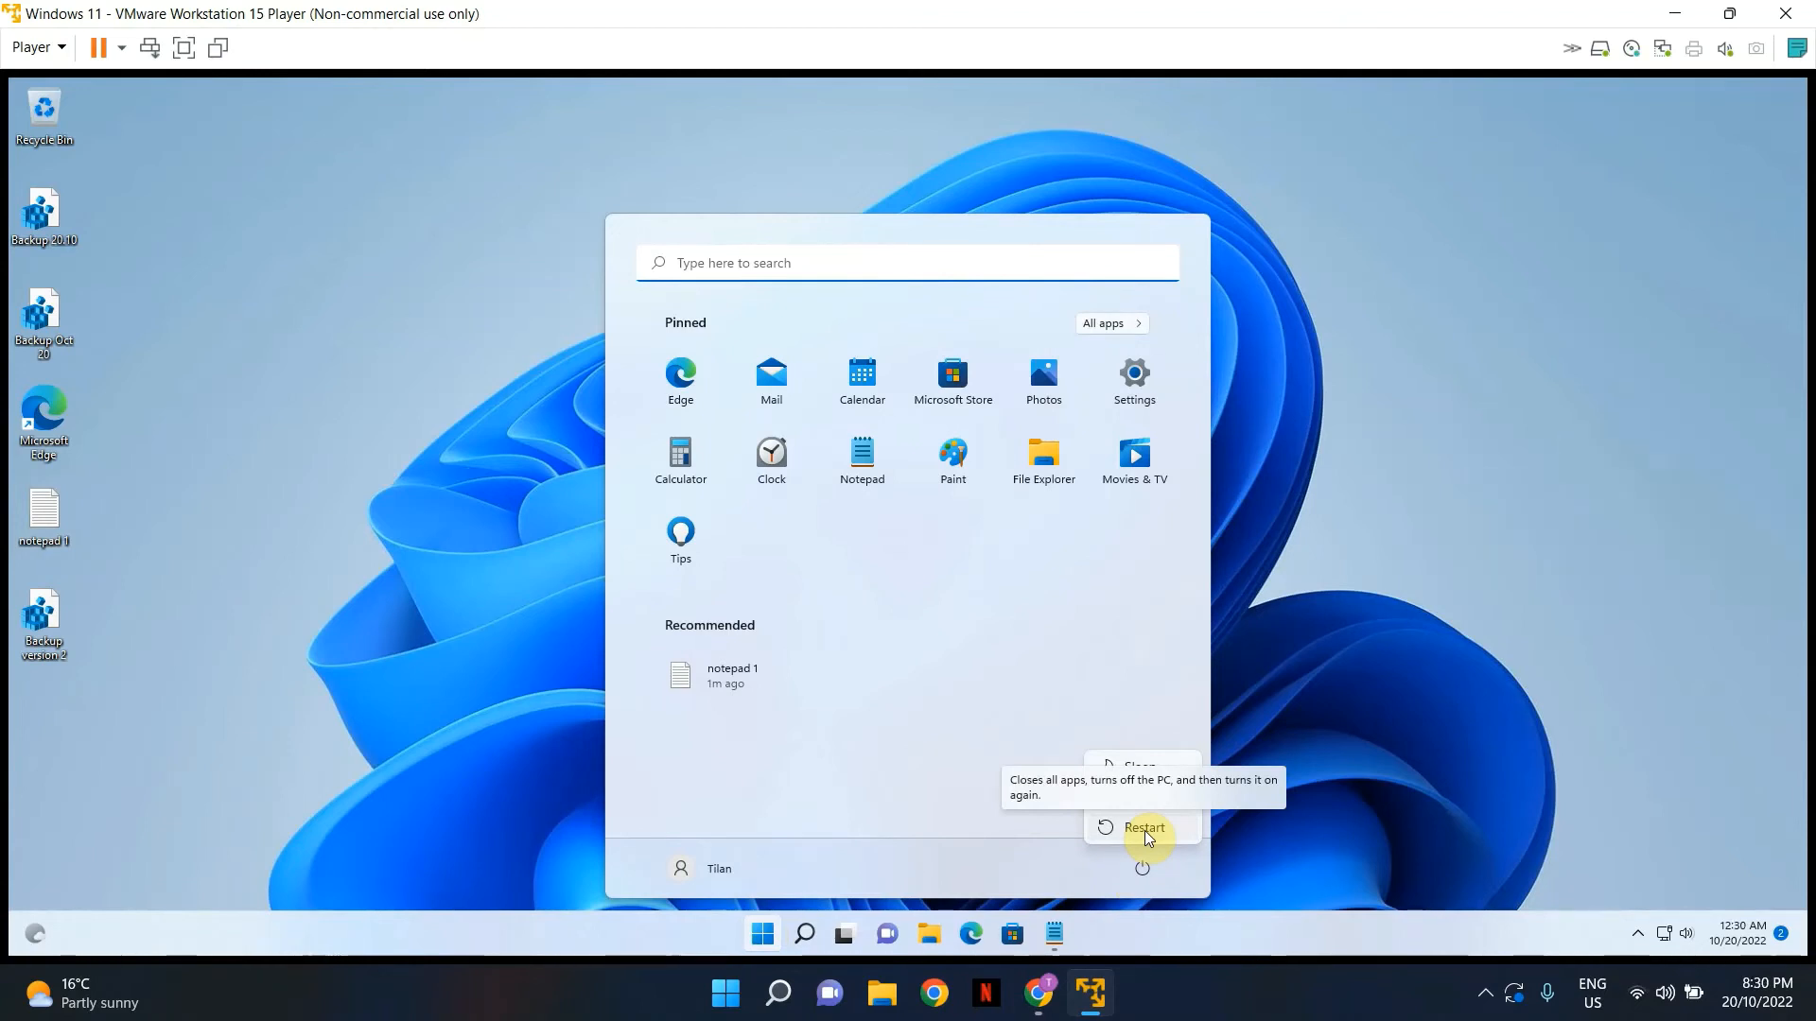
{"action": "left_click", "coordinate": [1142, 827]}
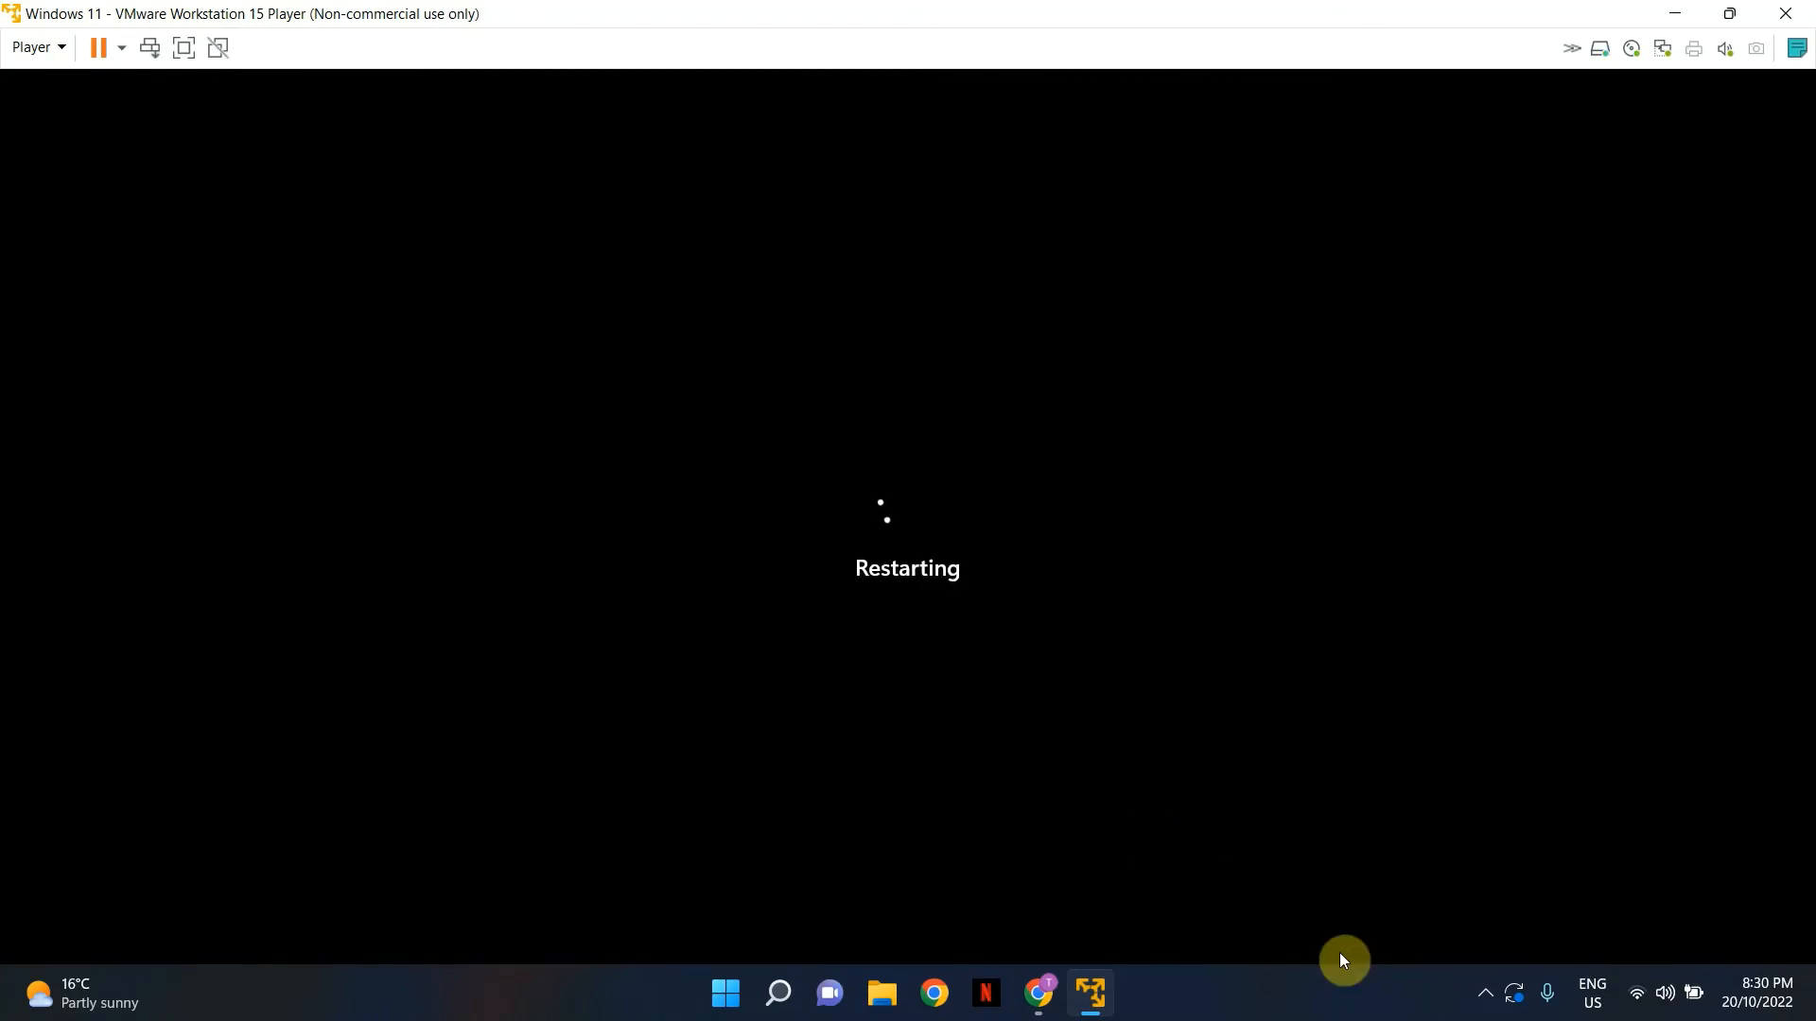
{"action": "mouse_move", "coordinate": [1486, 994]}
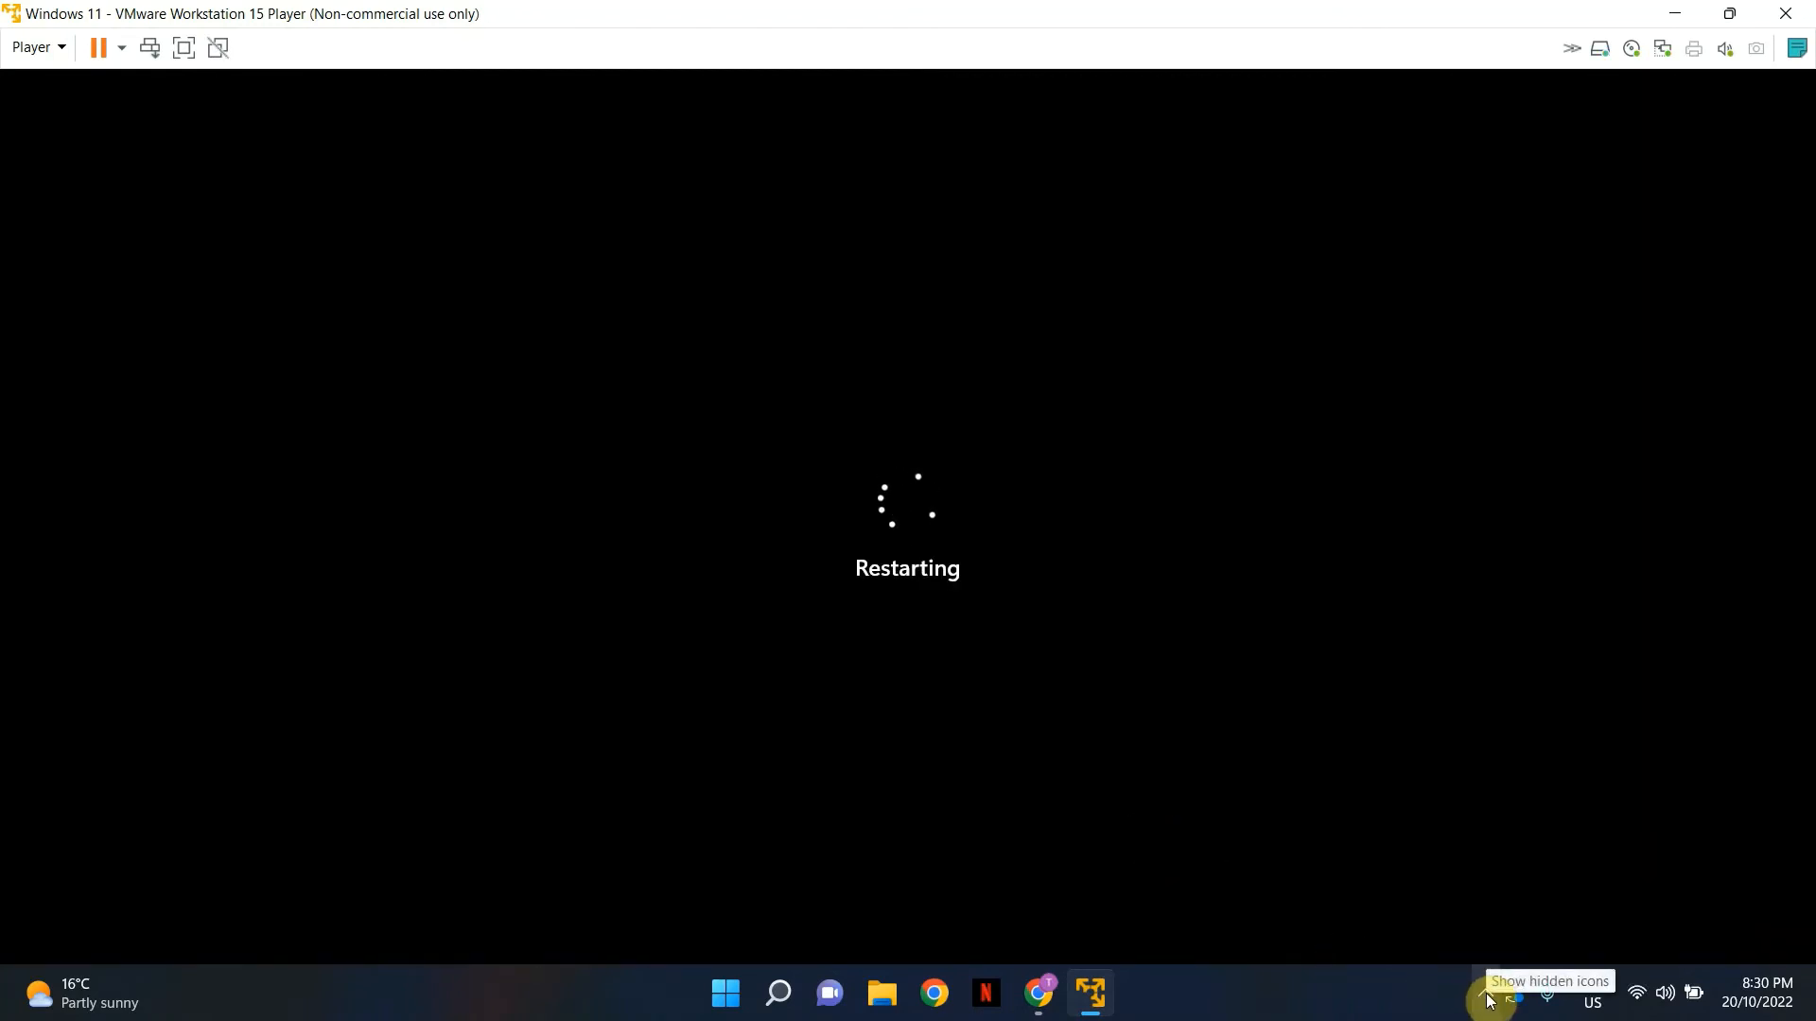
{"action": "left_click", "coordinate": [1495, 994]}
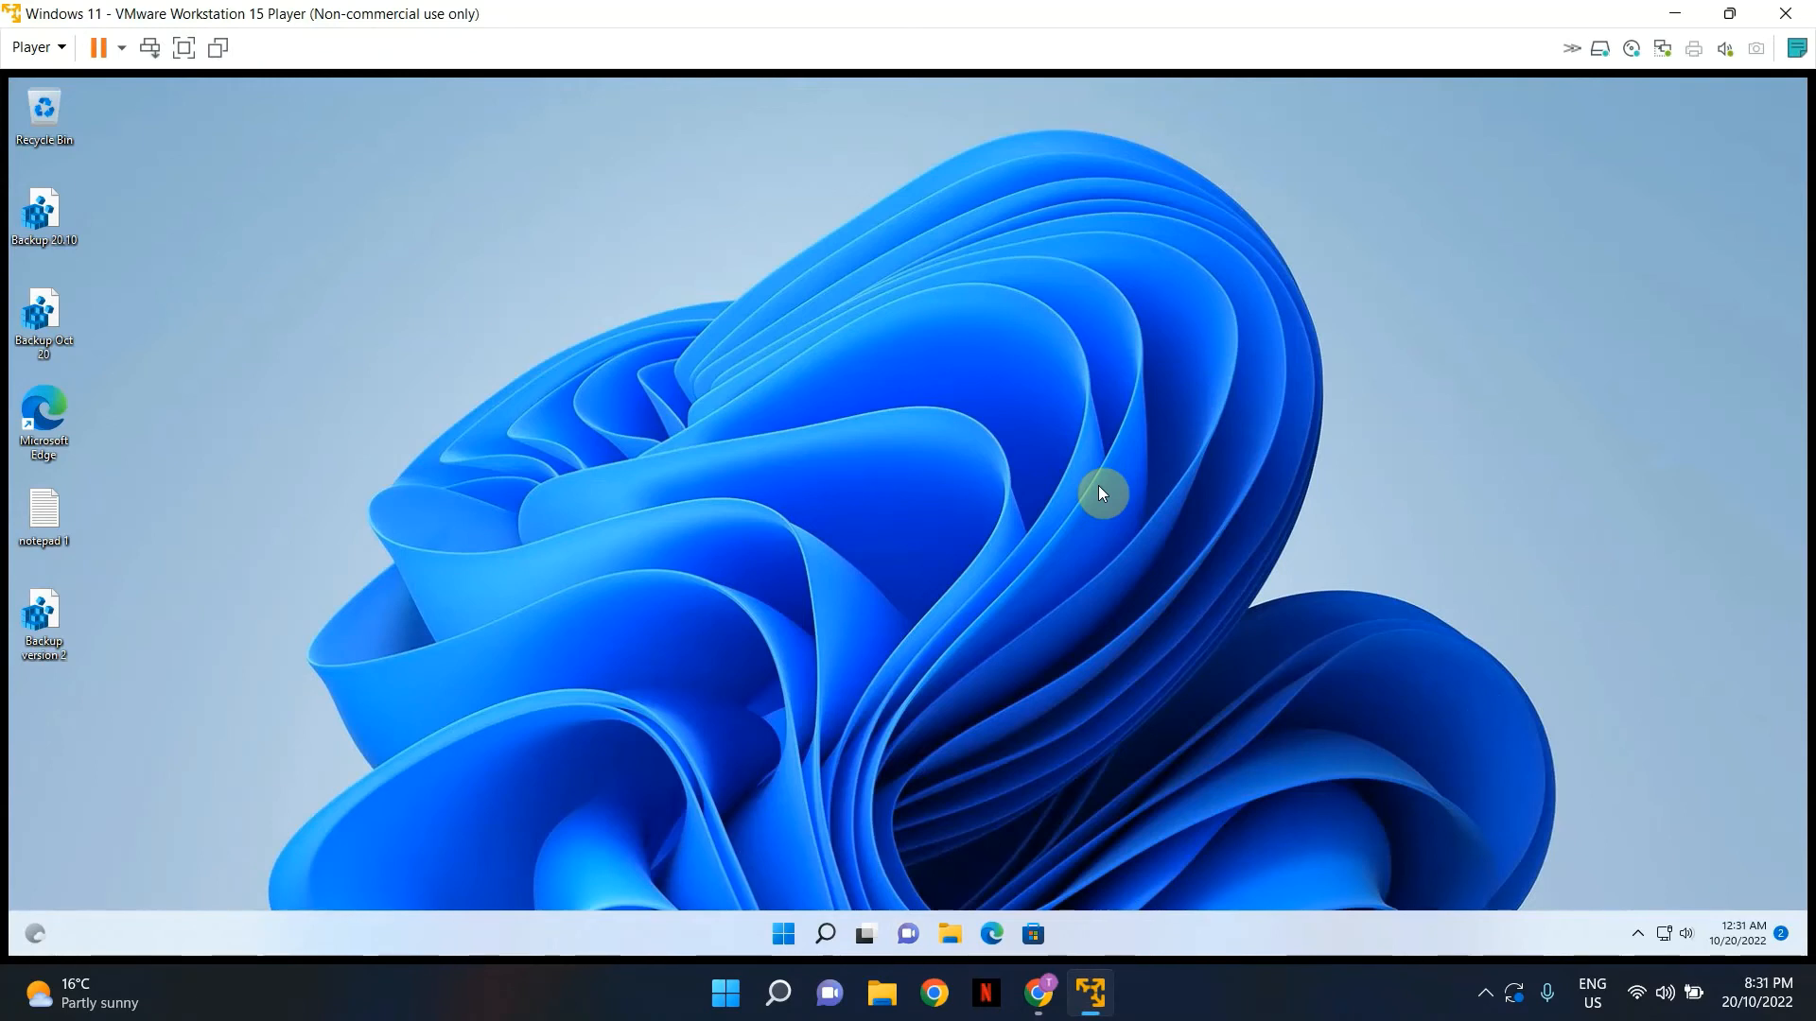
{"action": "mouse_move", "coordinate": [1471, 273]}
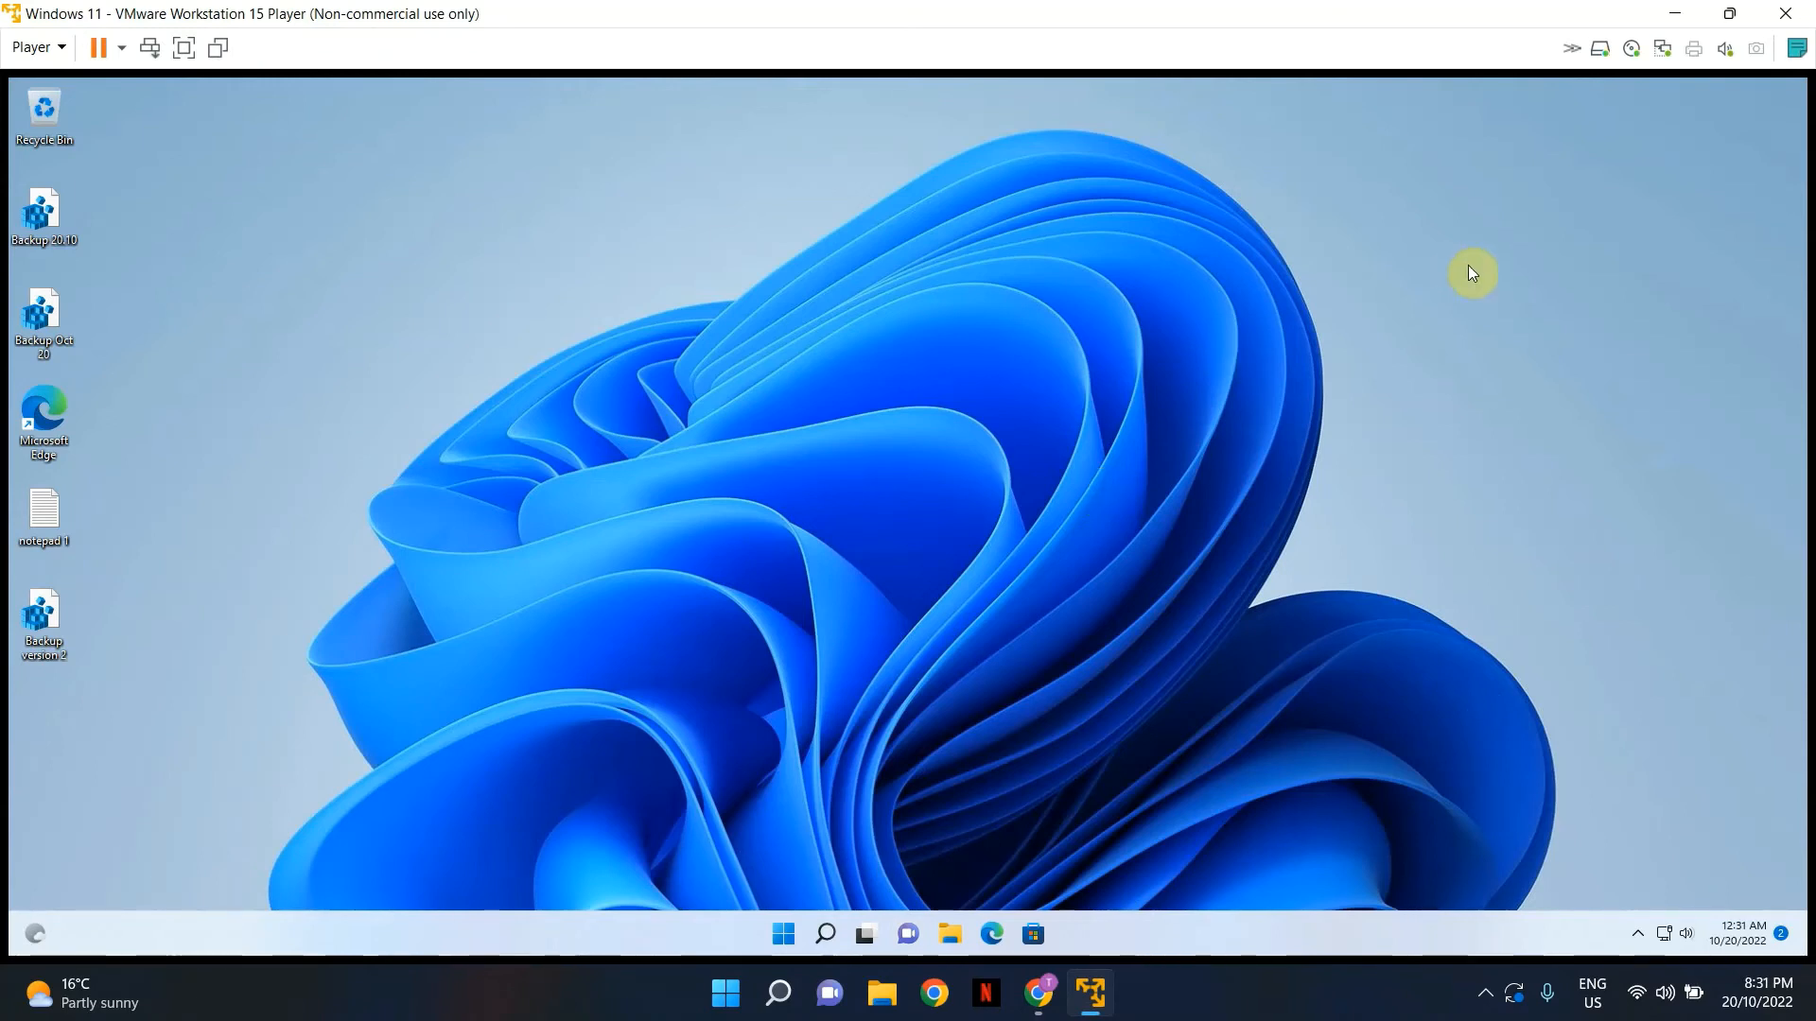
{"action": "right_click", "coordinate": [1464, 278]}
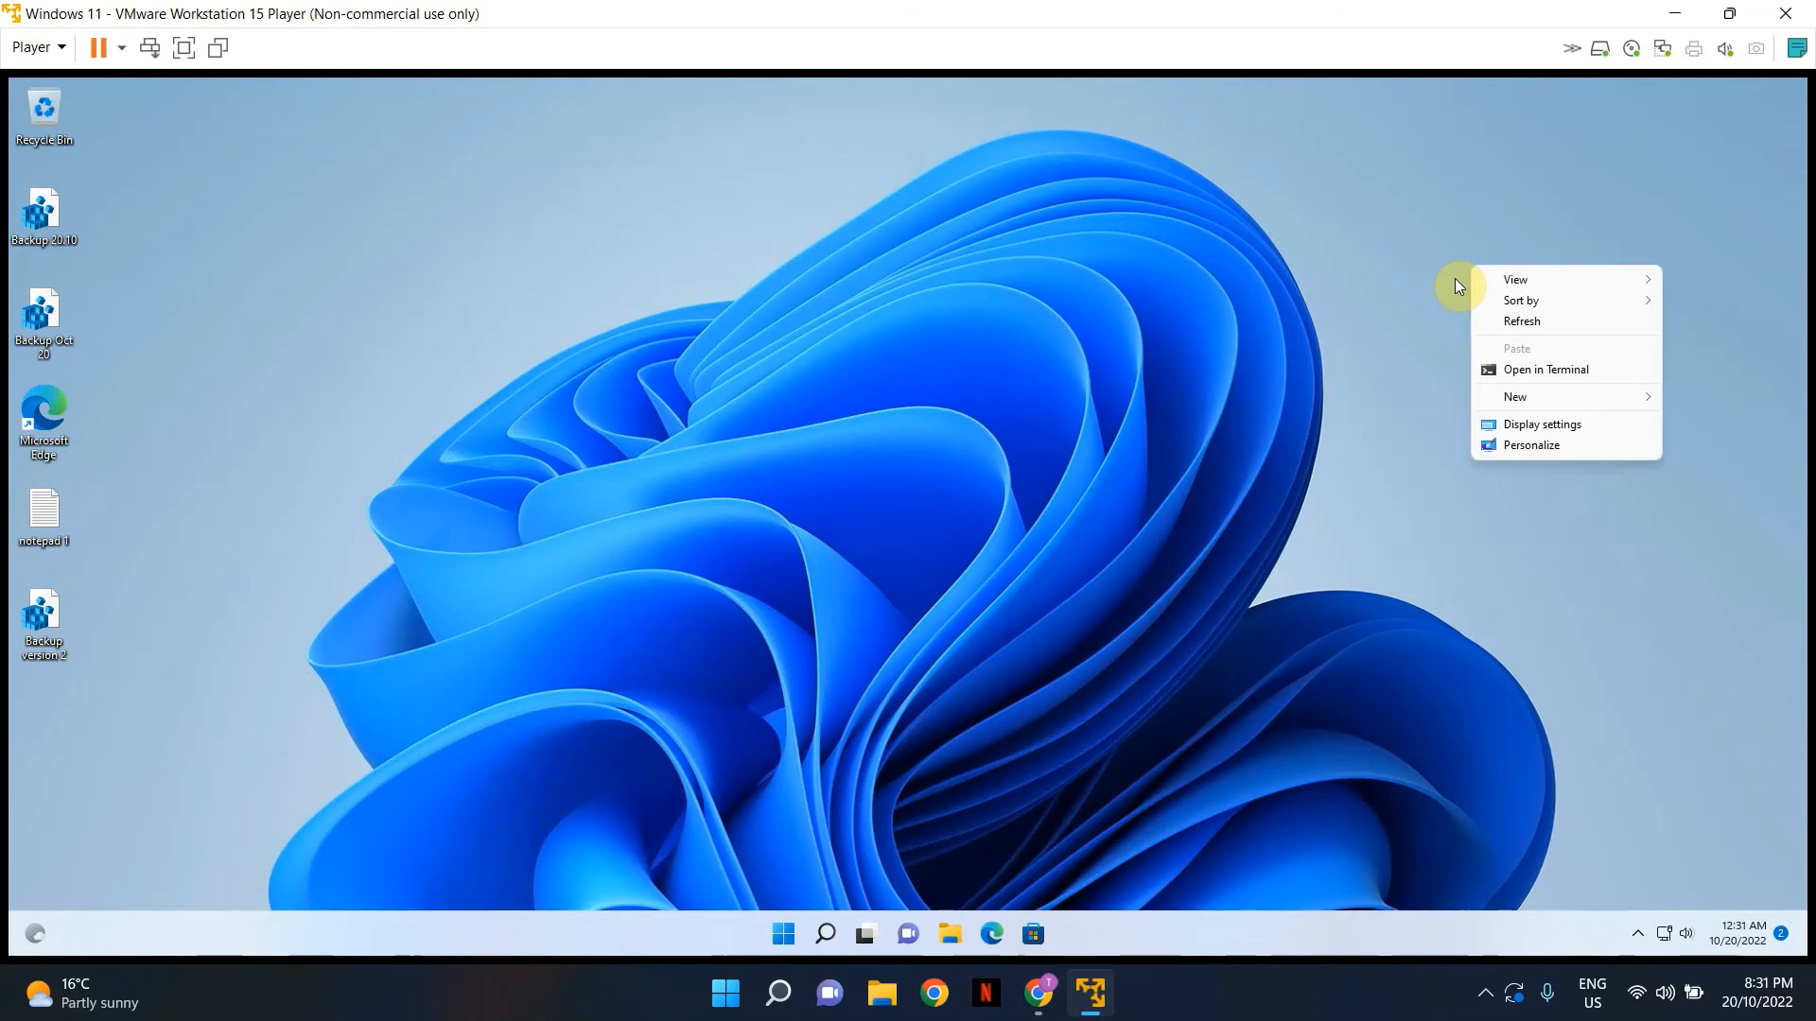
{"action": "mouse_move", "coordinate": [1495, 512]}
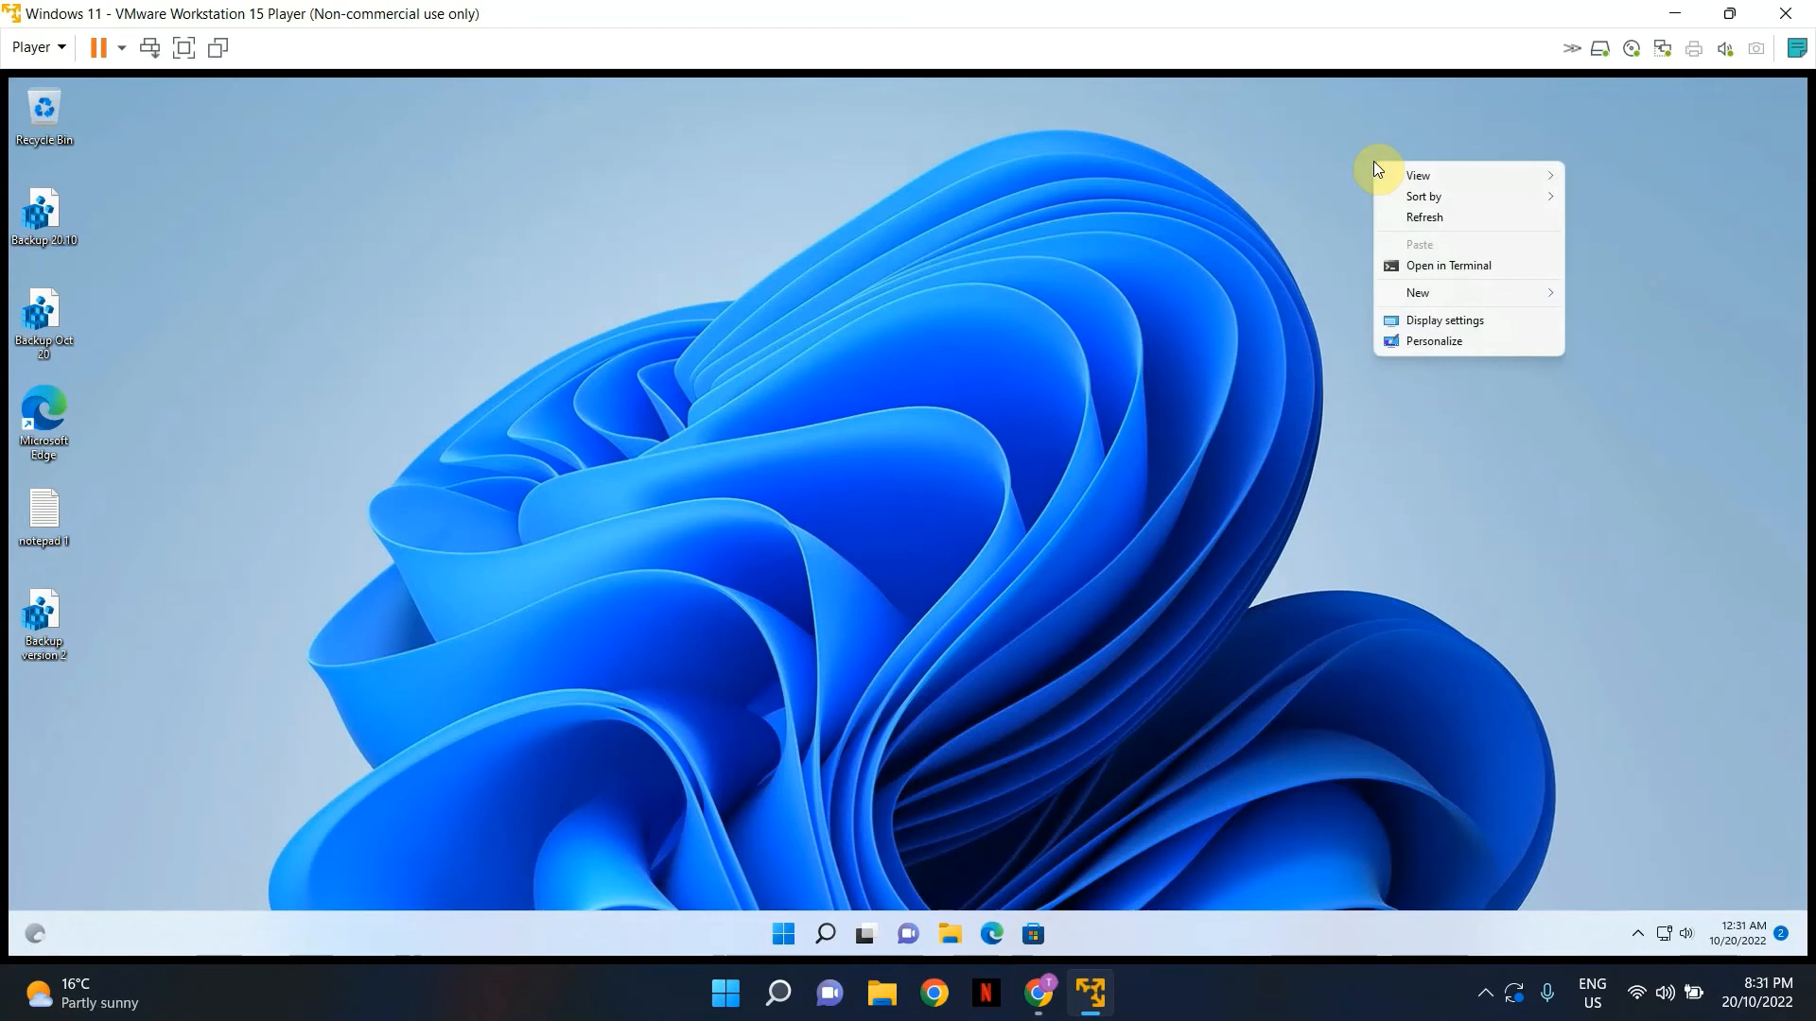
{"action": "mouse_move", "coordinate": [1418, 490]}
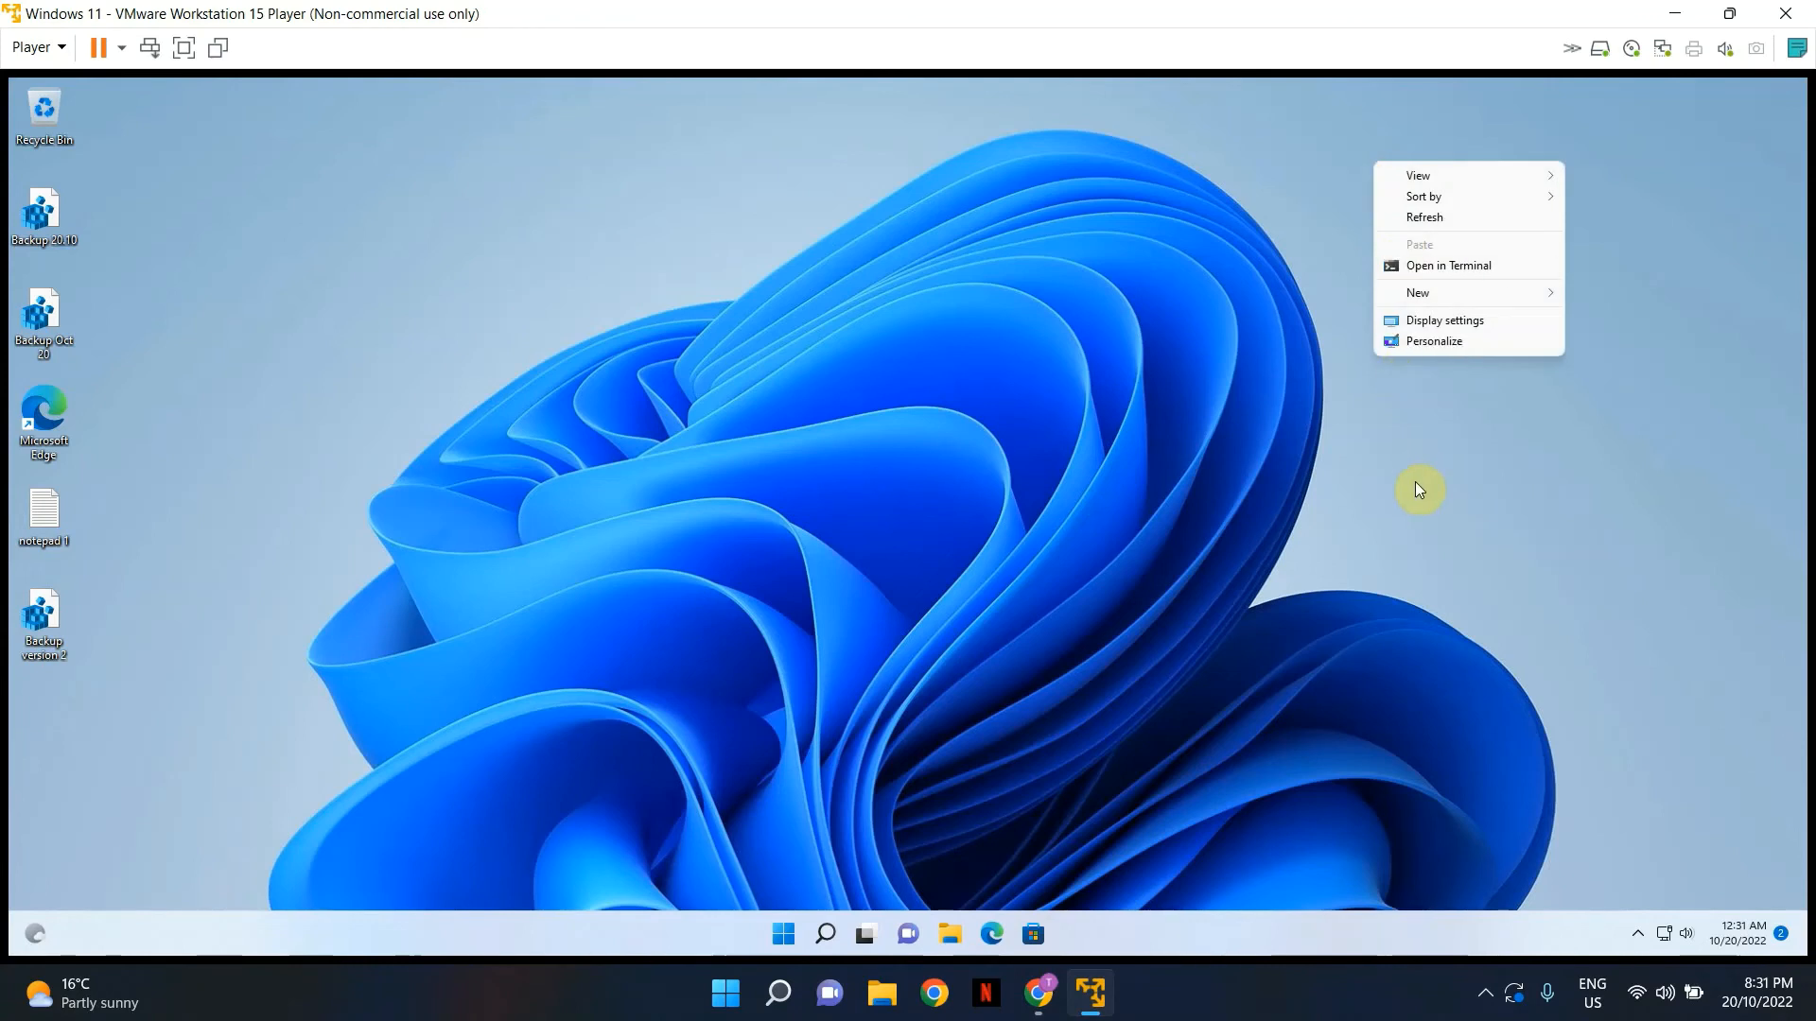
{"action": "left_click", "coordinate": [66, 541]}
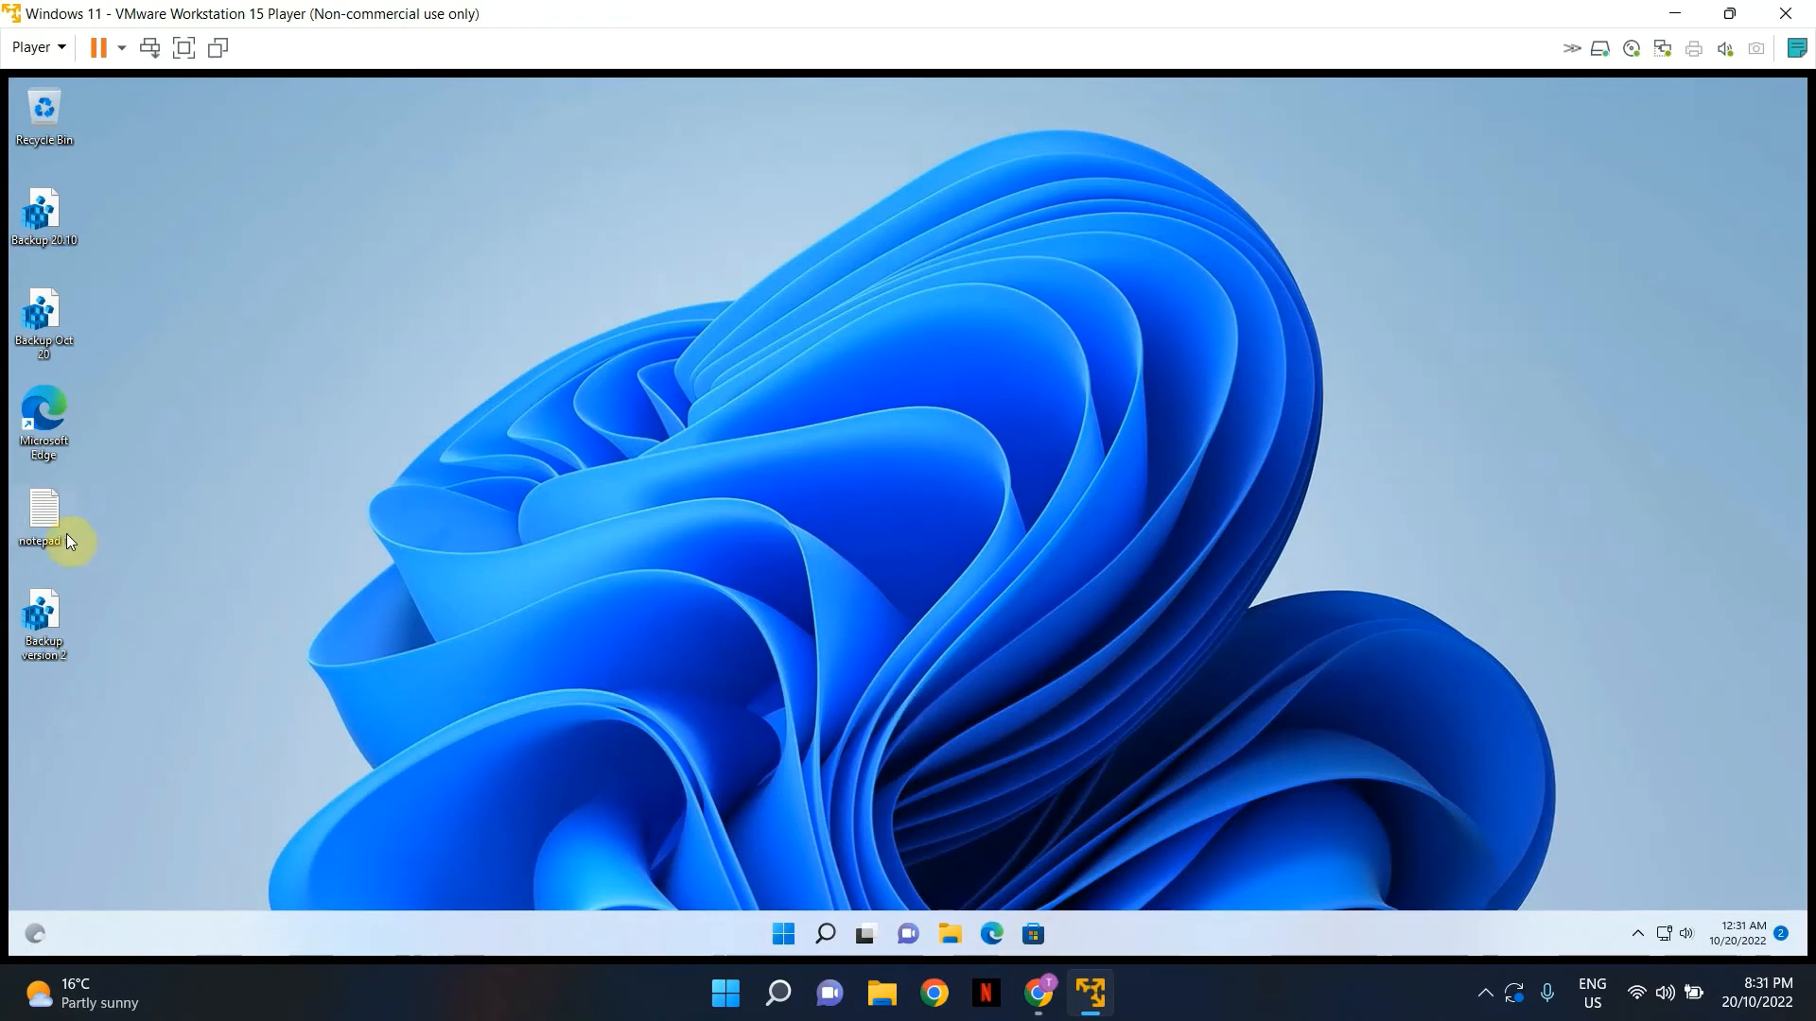
- Open the 'notepad 1' file from the desktop and deselect the delete command text
{"action": "double_click", "coordinate": [42, 521]}
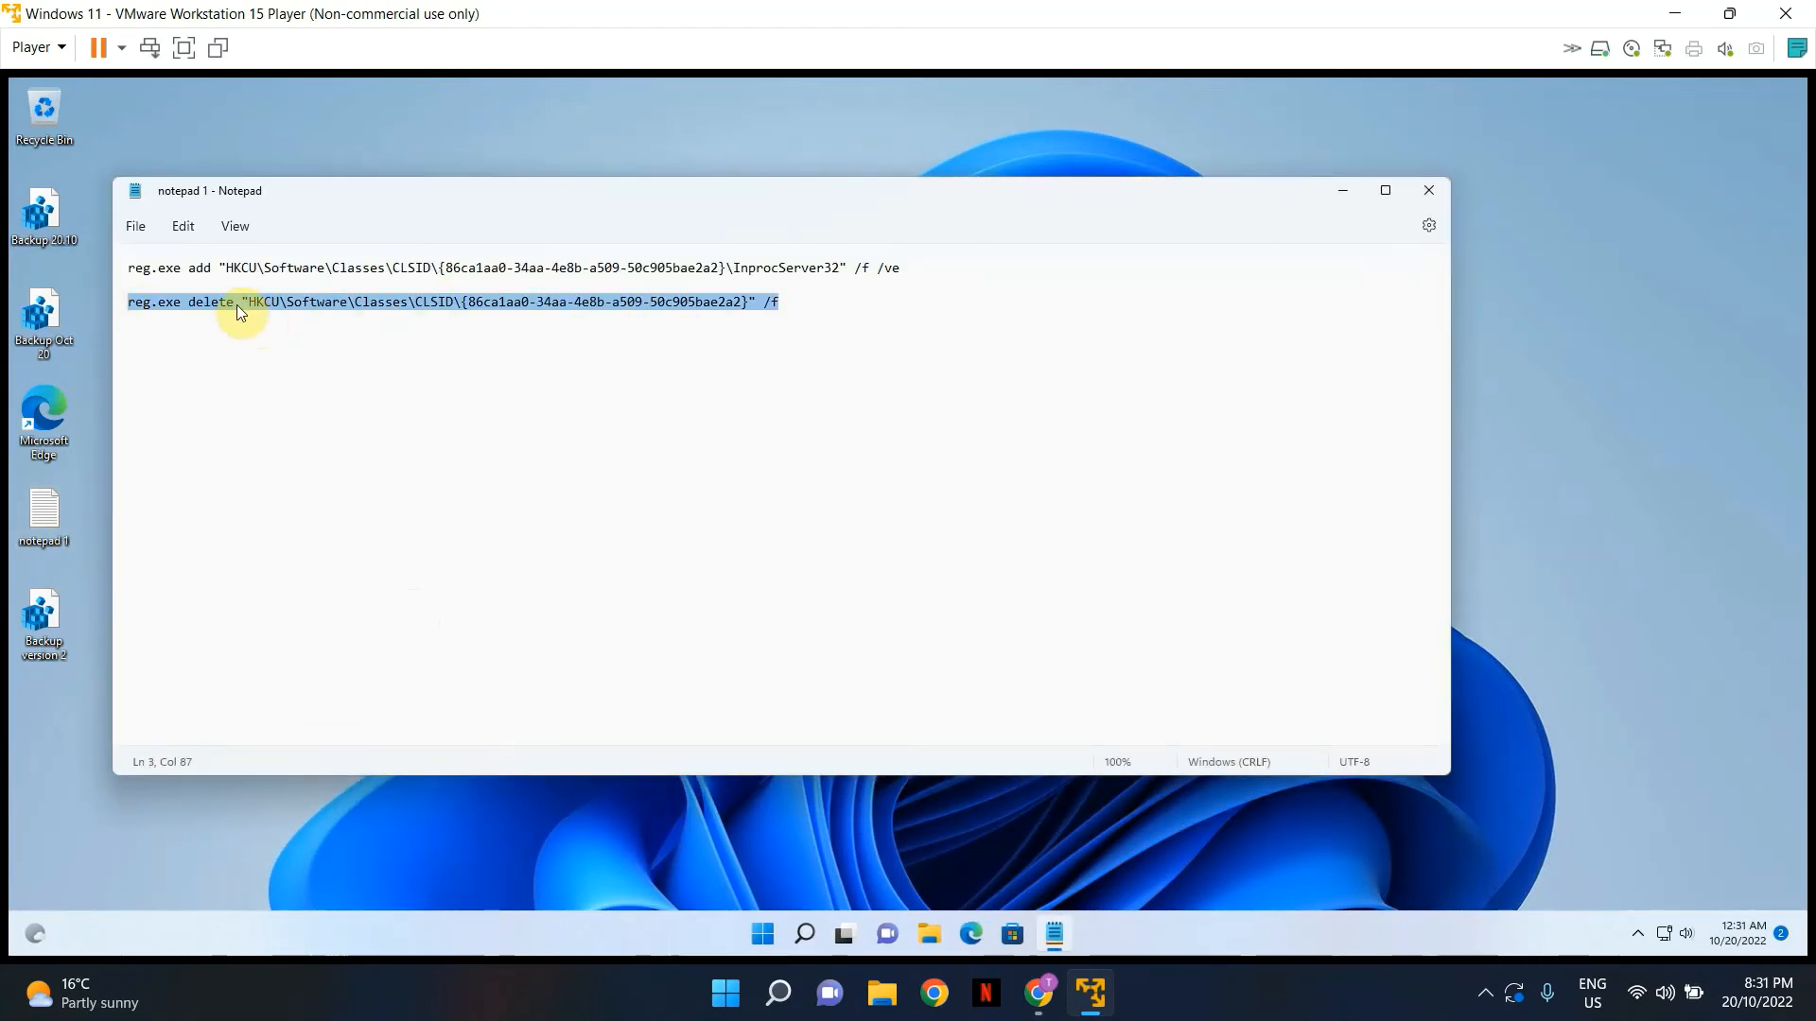
{"action": "left_click", "coordinate": [796, 352]}
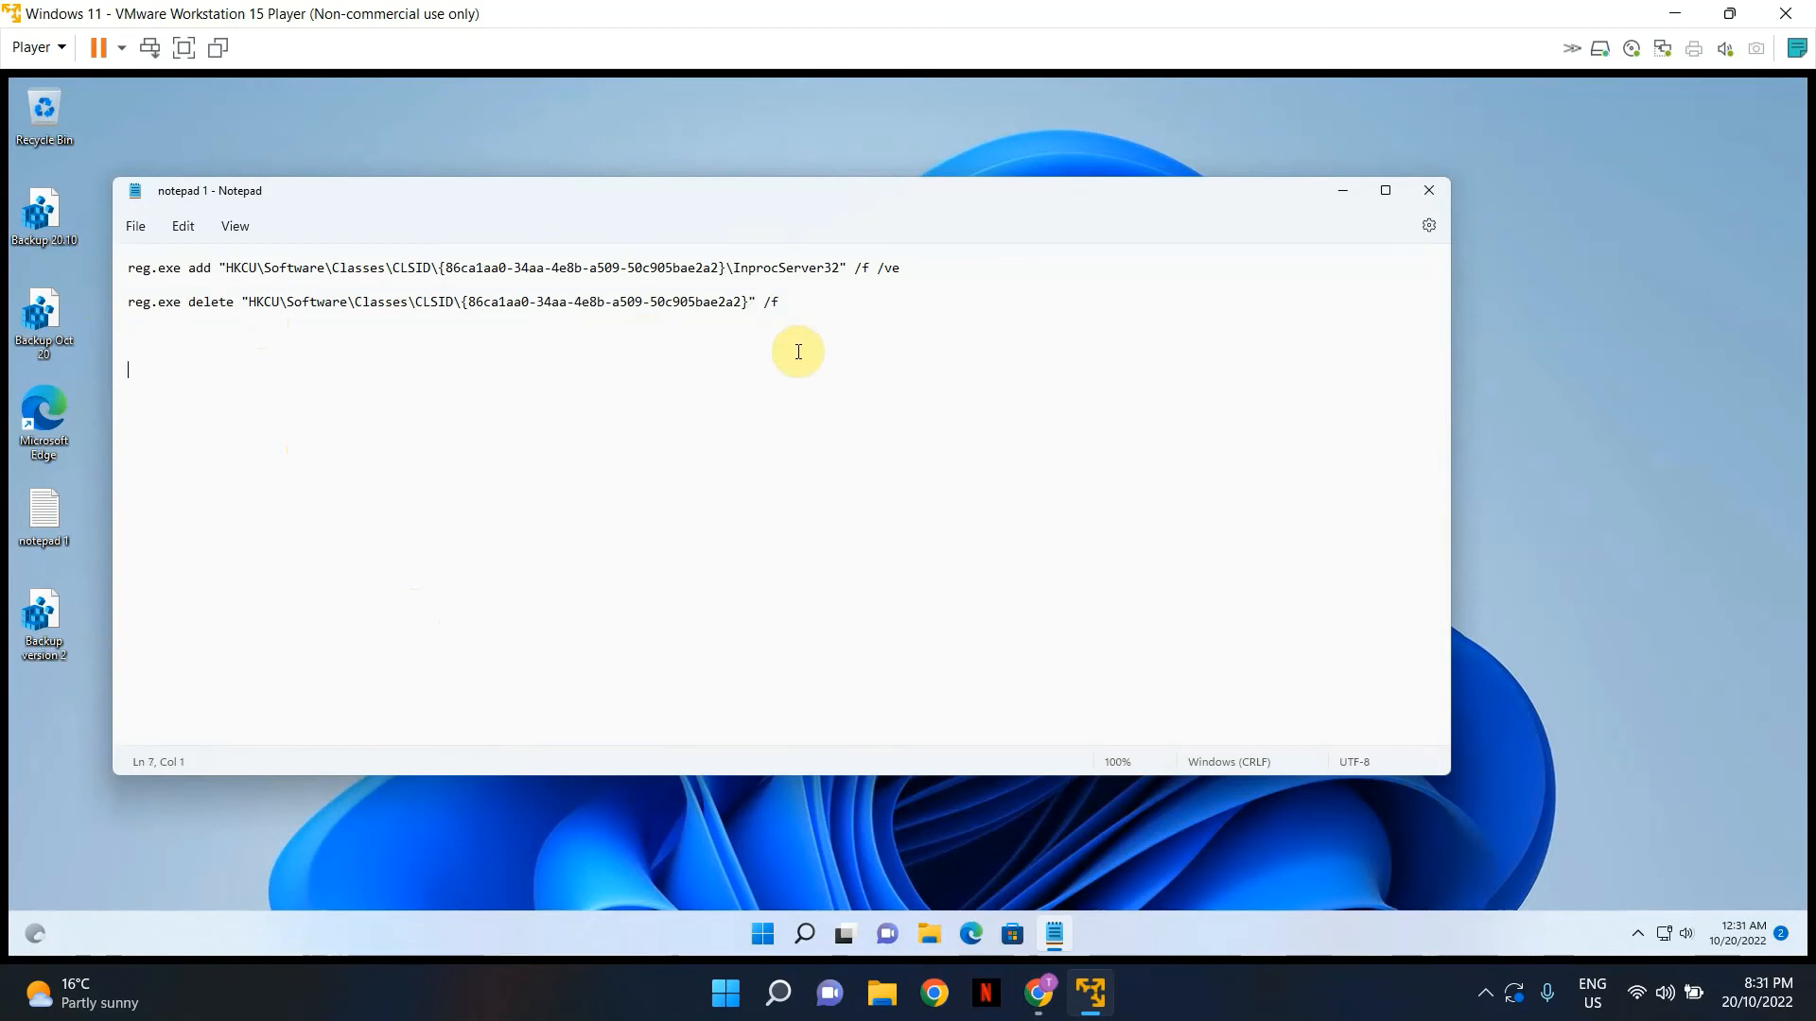